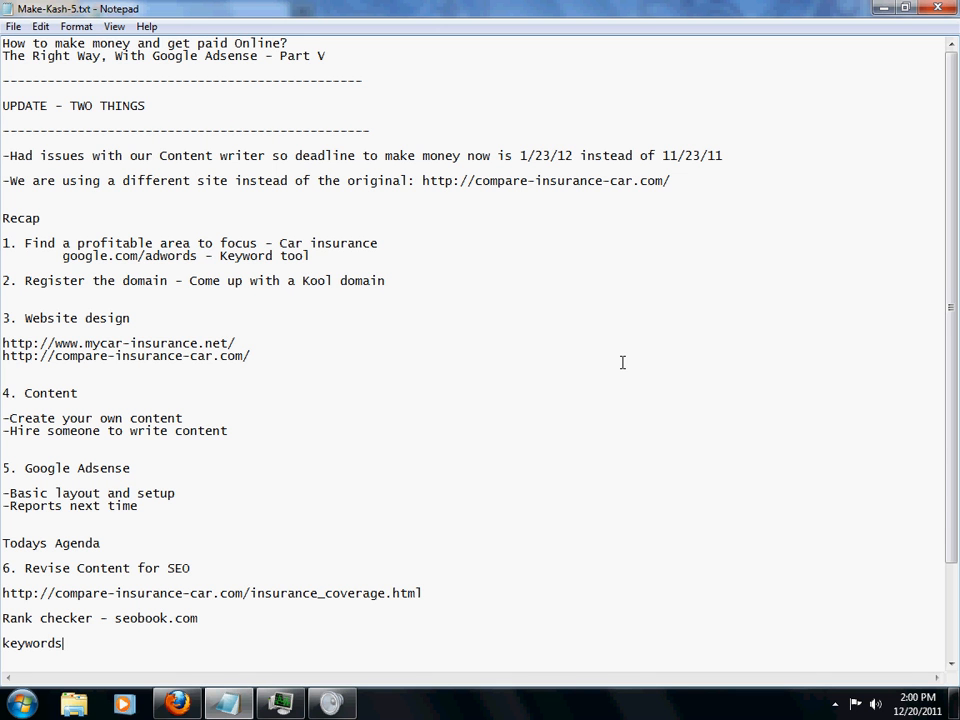
mouse_move(635, 363)
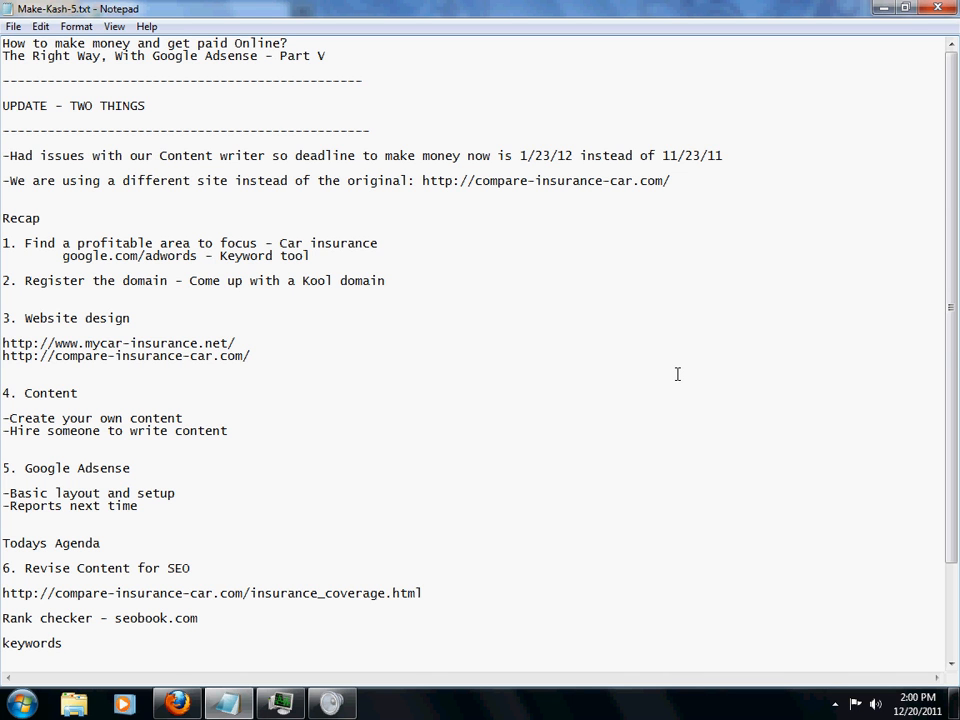
Clear the heading highlight, load compare-insurance-car.com in Firefox, and return to Notepad
click(62, 643)
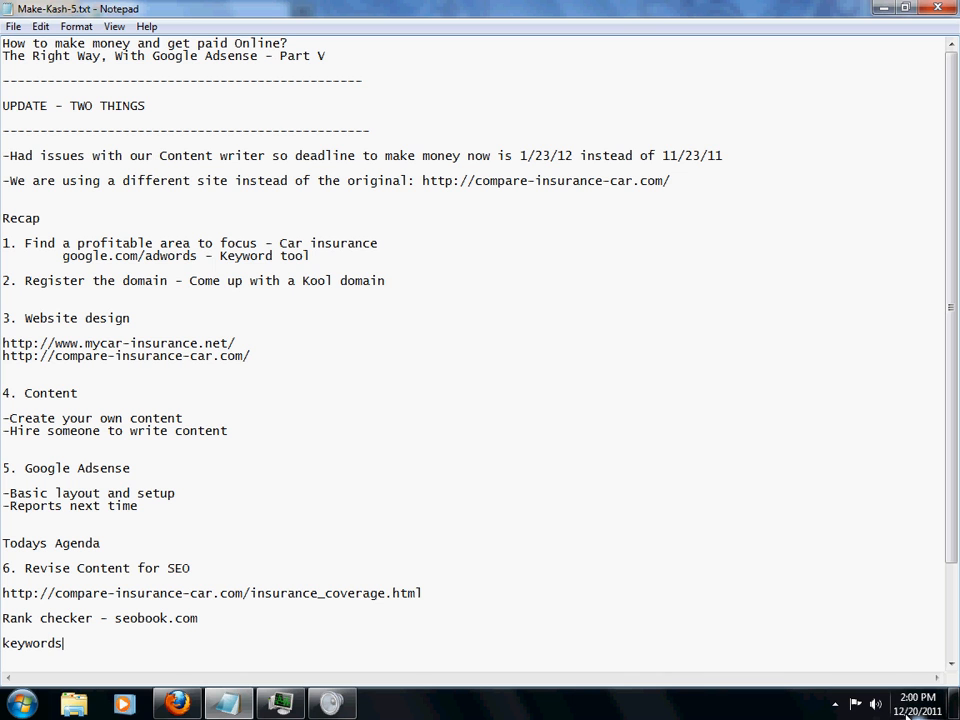
mouse_move(905, 703)
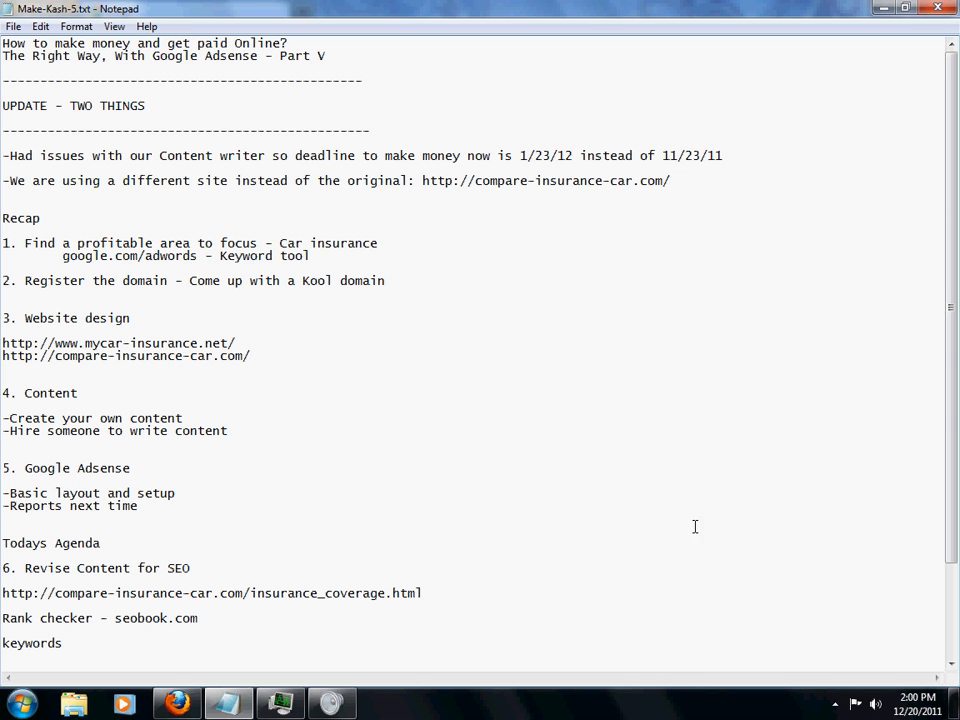
mouse_move(592, 450)
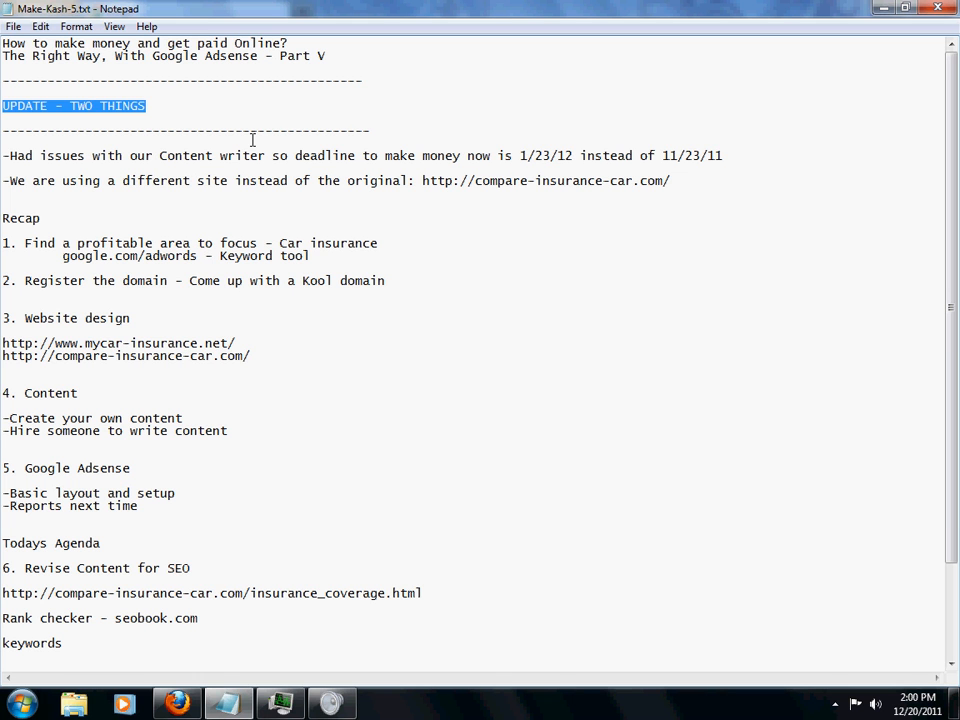
click(4, 155)
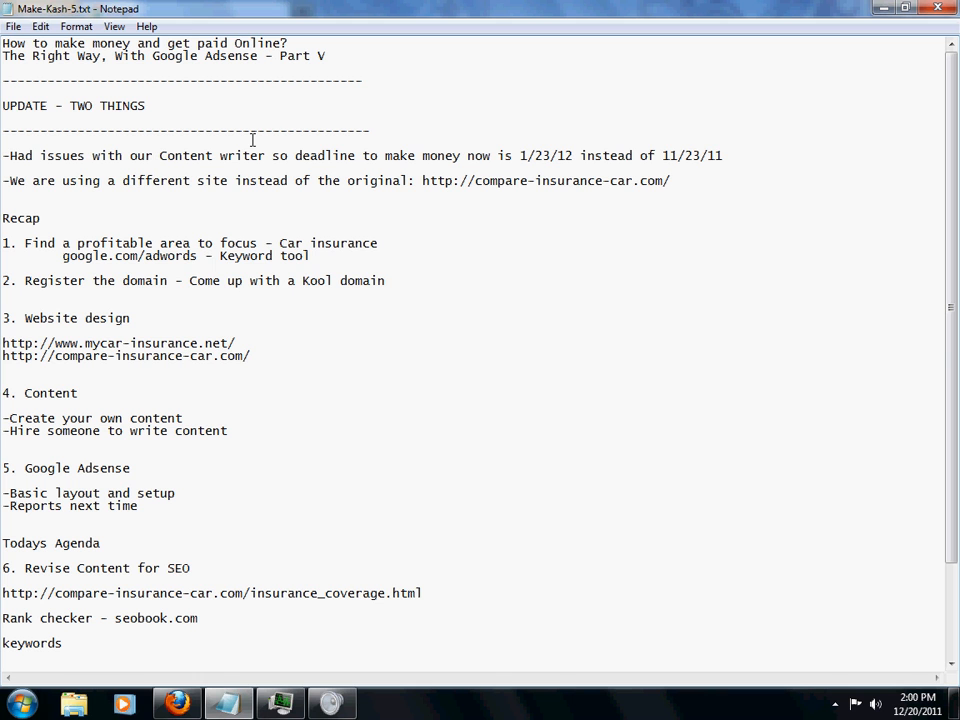
click(580, 180)
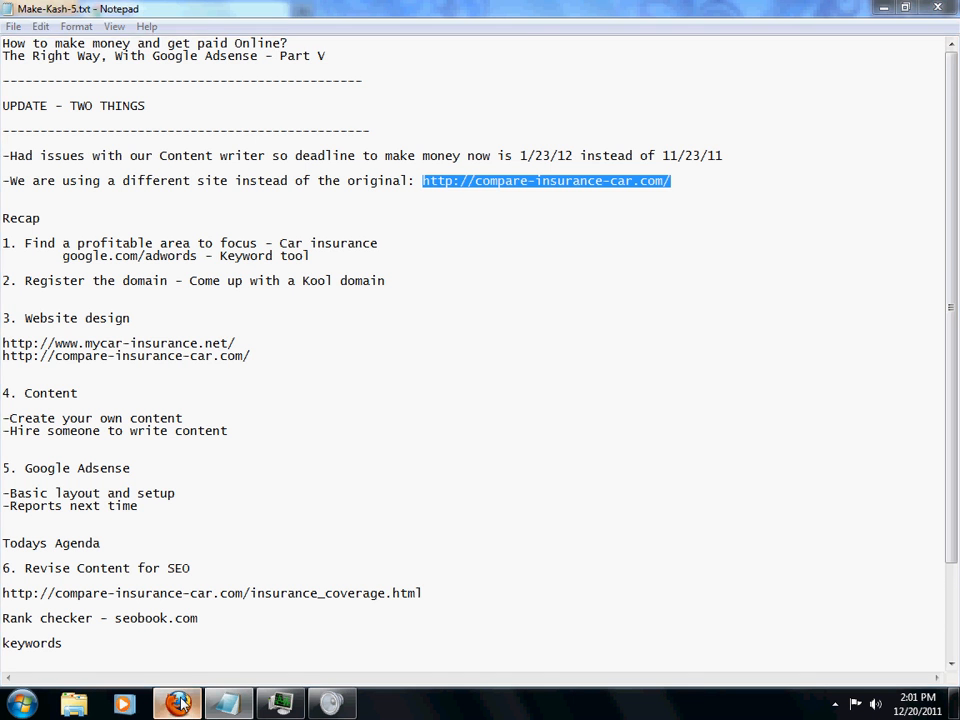
click(177, 704)
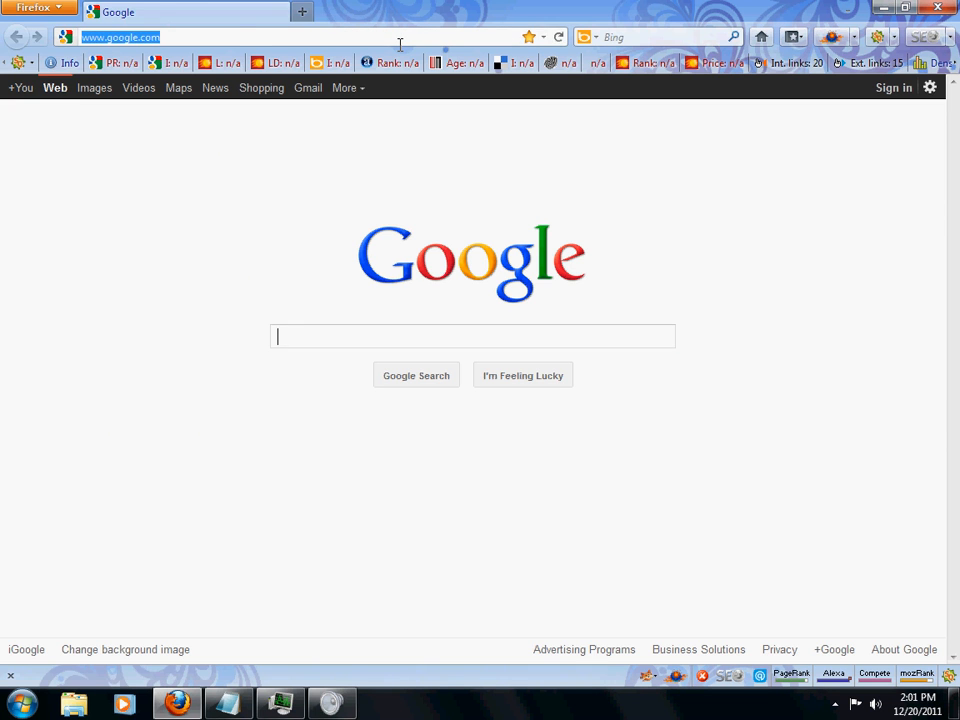
text(compare-insurance-car.com)
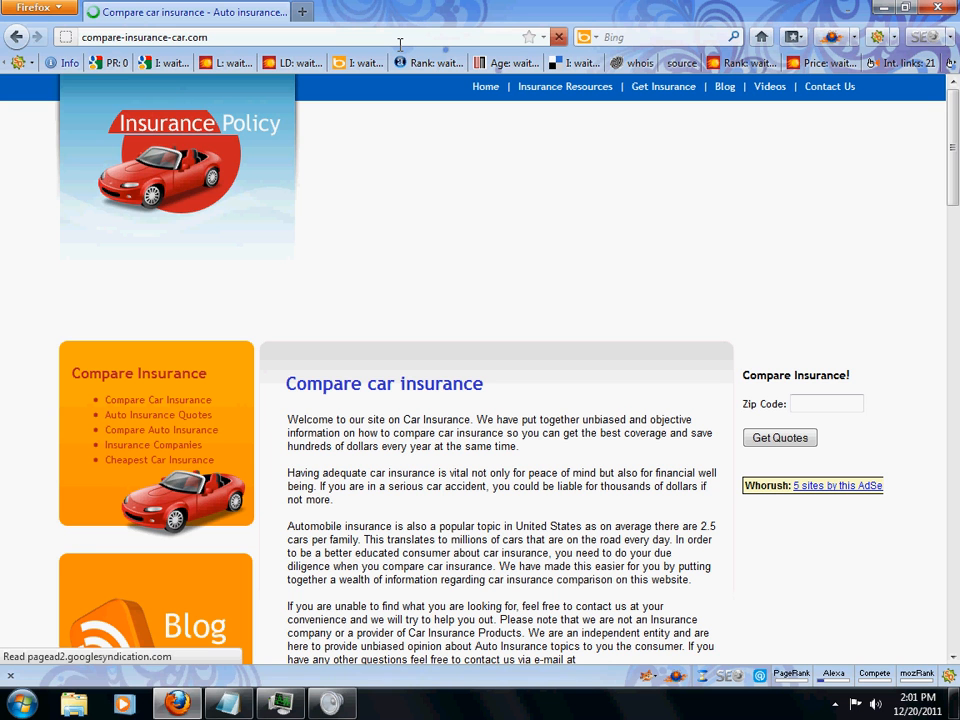
mouse_move(359, 47)
text(mycar)
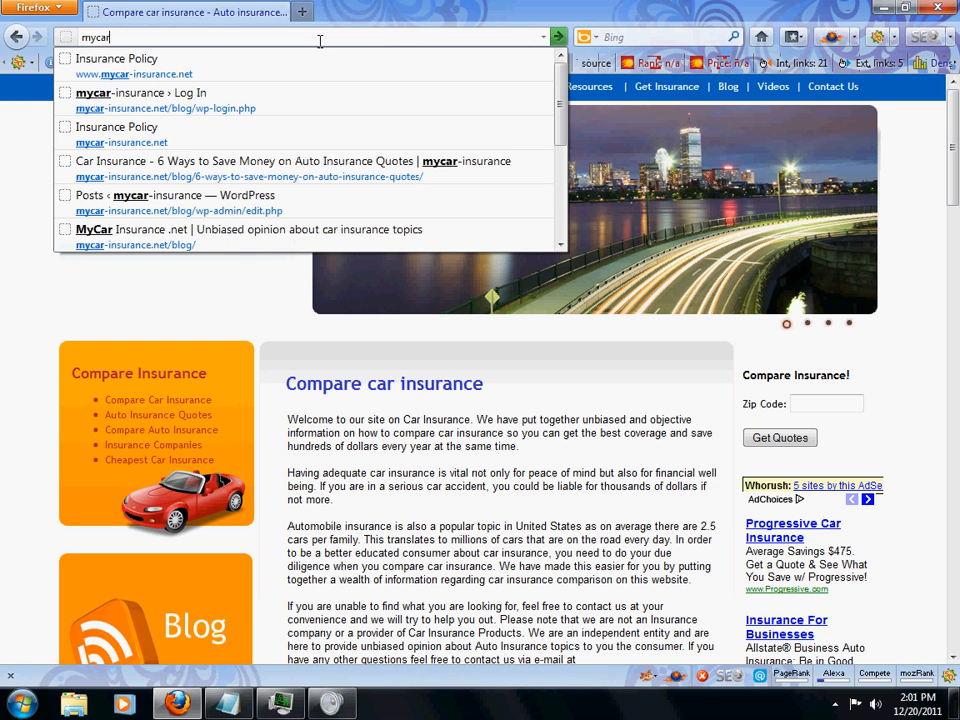
click(135, 73)
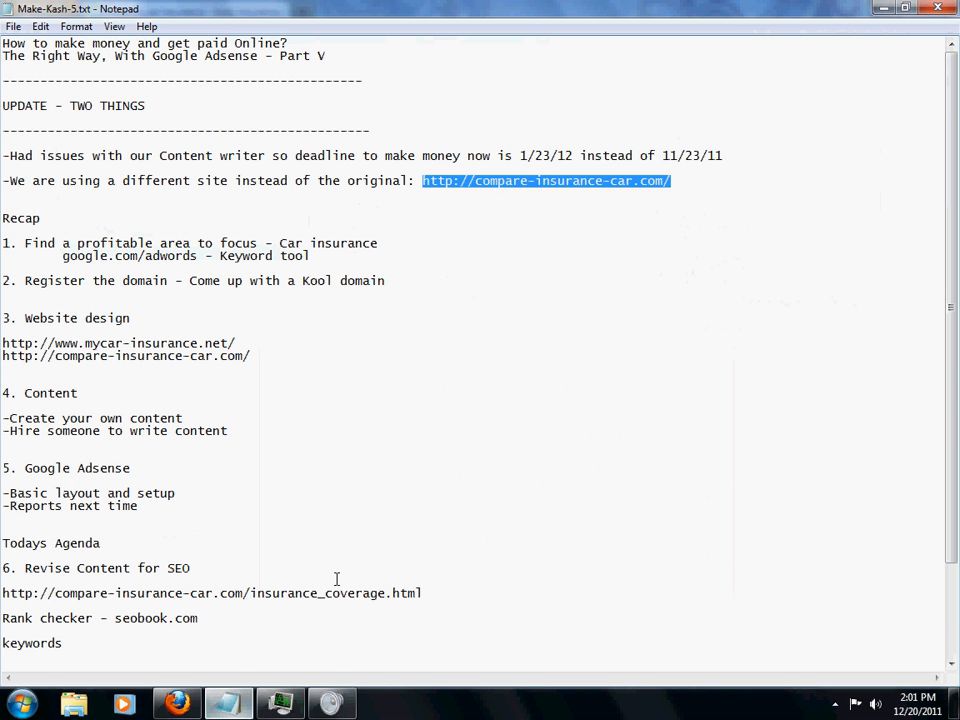
Scroll to the end of the notes for the Quirk SearchStatus and Adwords promotion lines
scroll(down, 3)
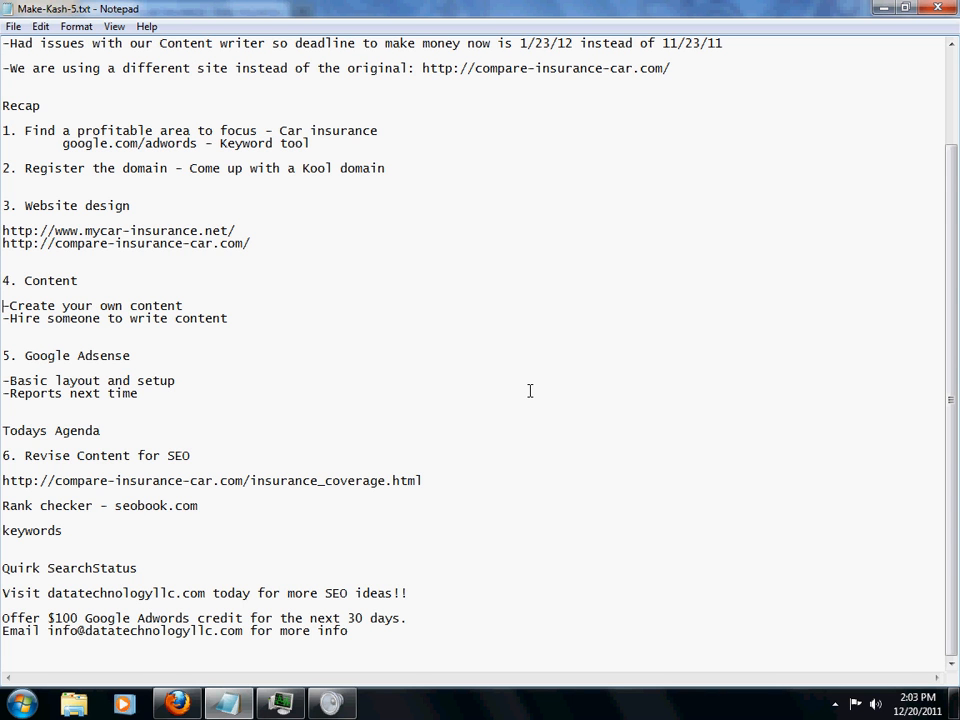
triple_click(90, 305)
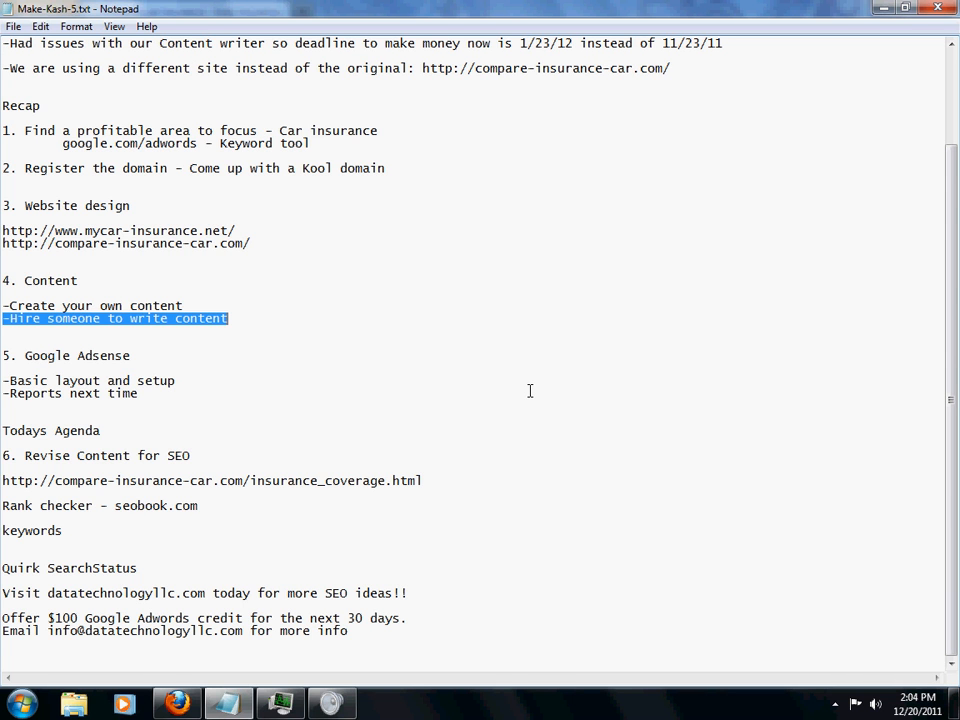
click(400, 318)
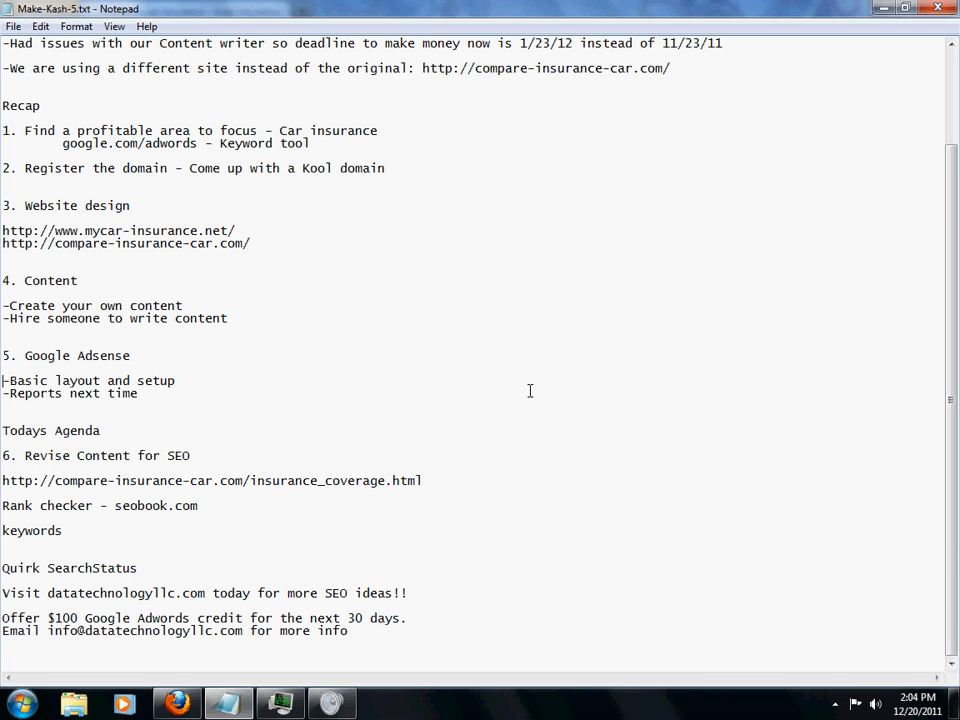
drag(2, 380, 138, 393)
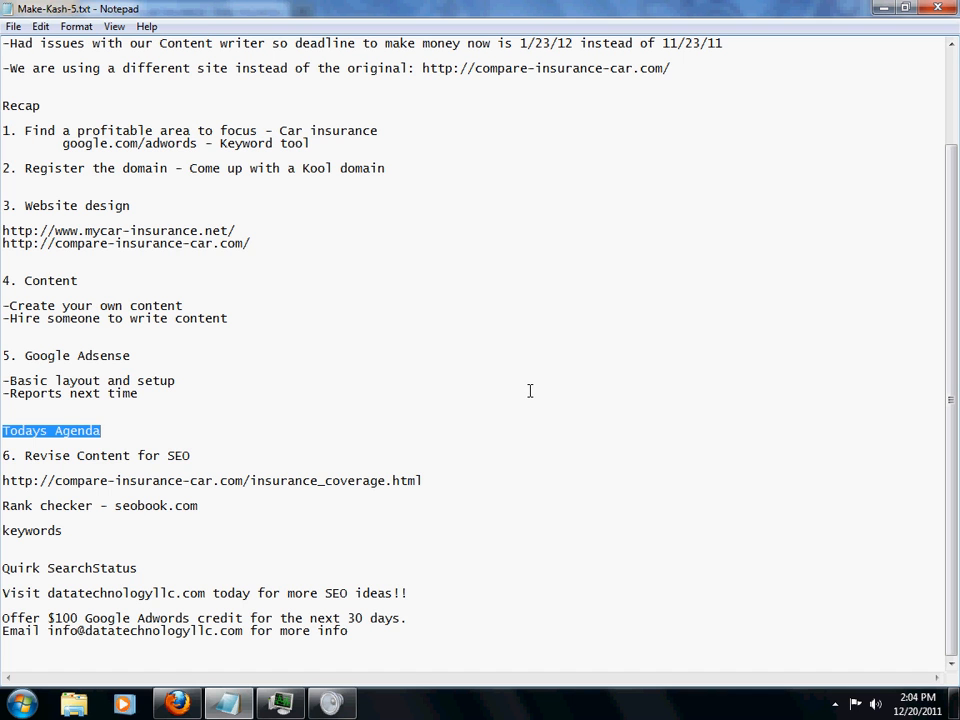
click(5, 443)
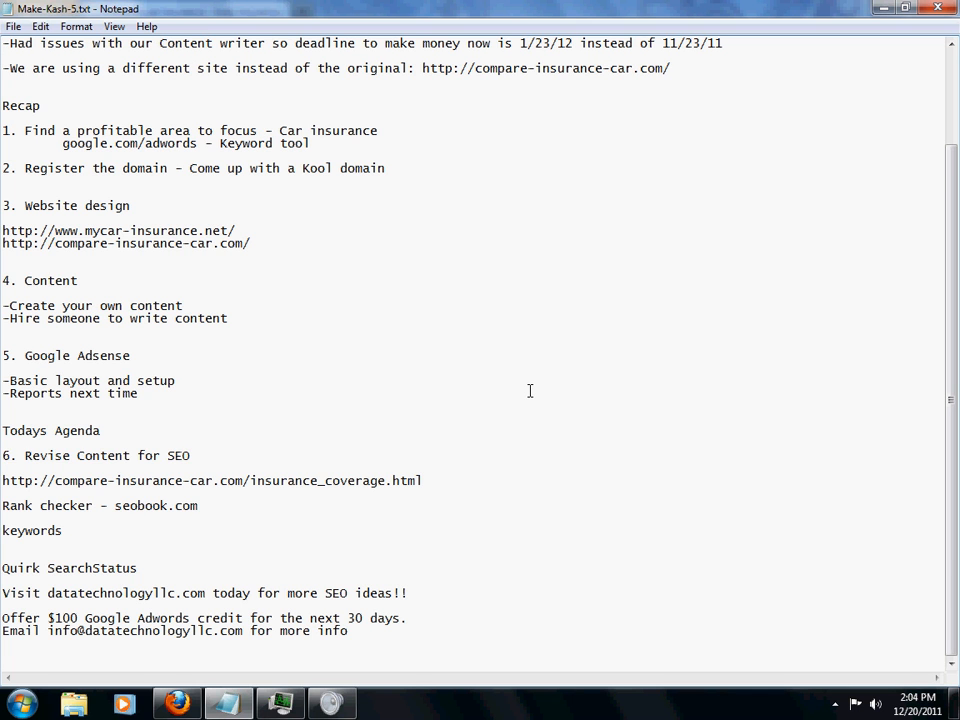
triple_click(96, 455)
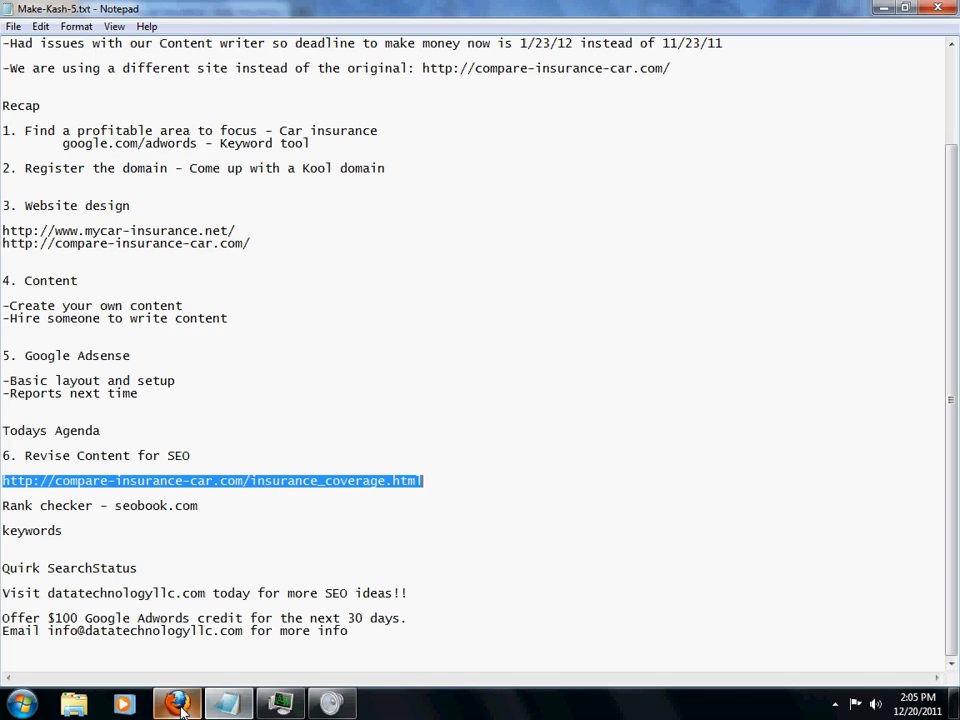
Read the insurance_coverage page down to its footer links, then bring Notepad back
click(177, 704)
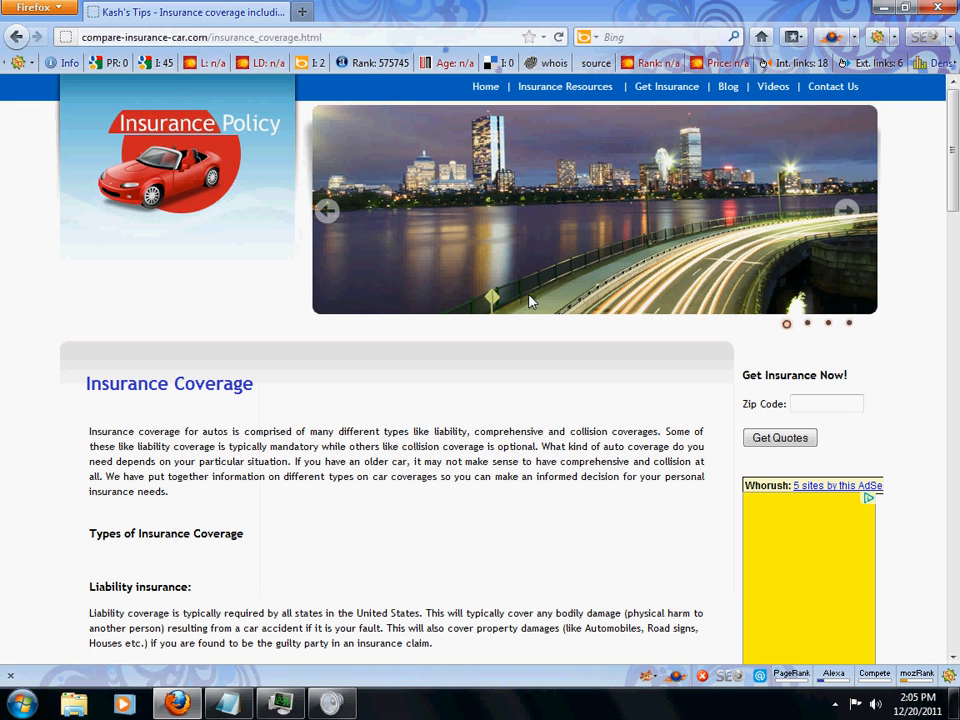
mouse_move(565, 86)
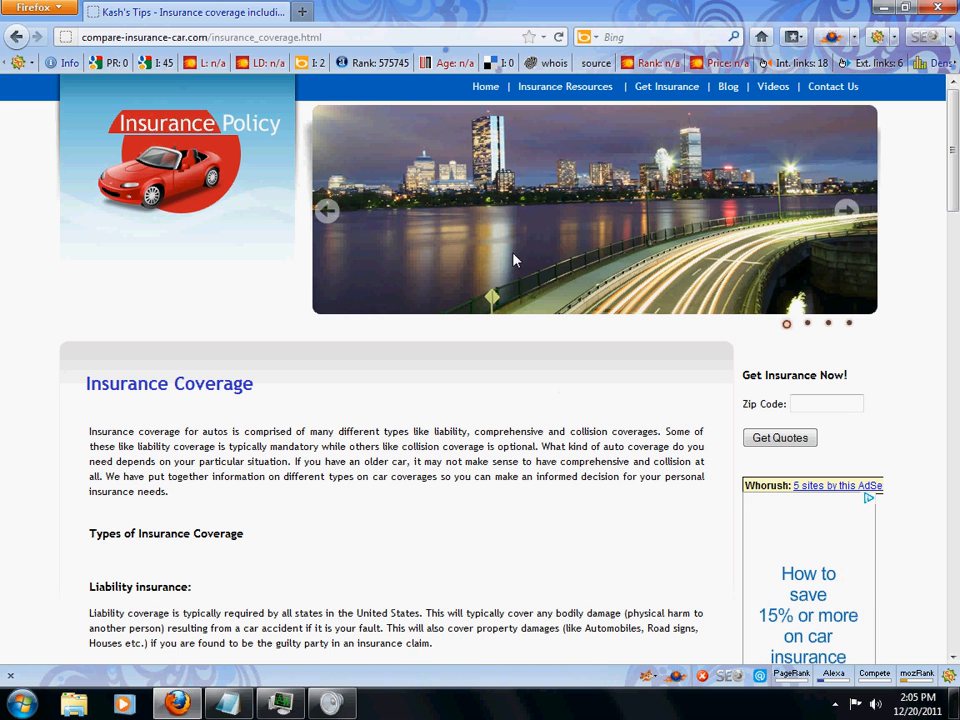
mouse_move(590, 264)
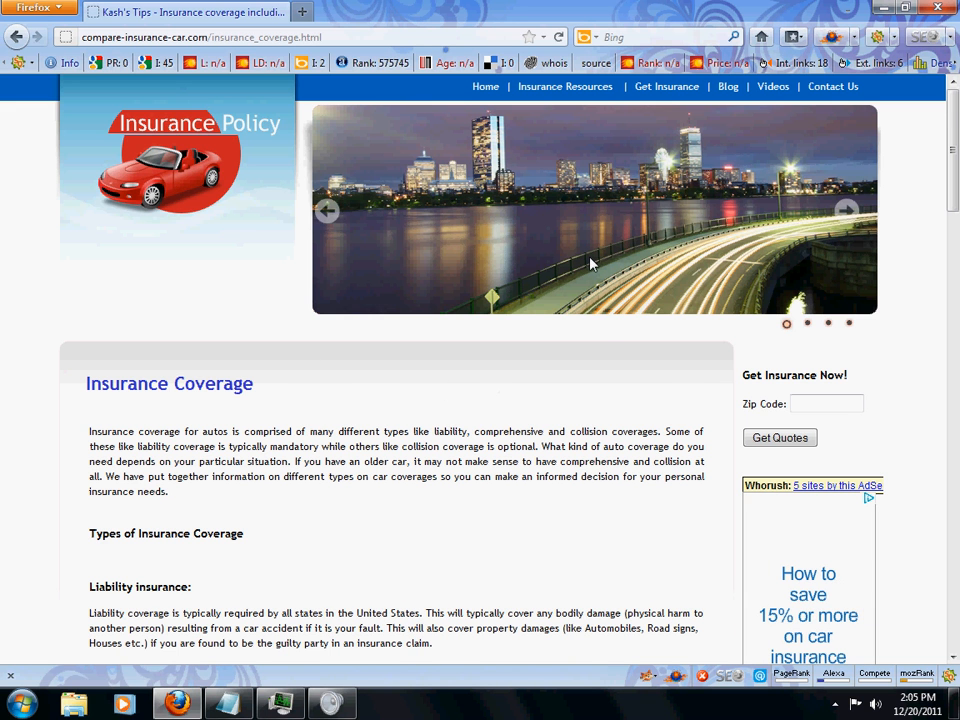
scroll(down, 3)
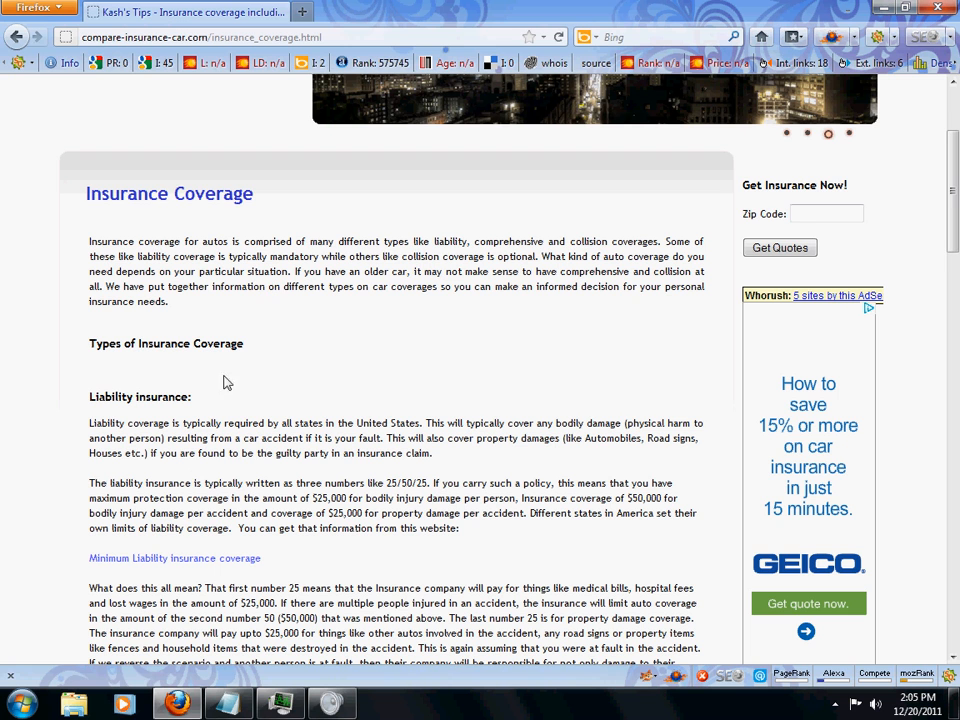
scroll(down, 3)
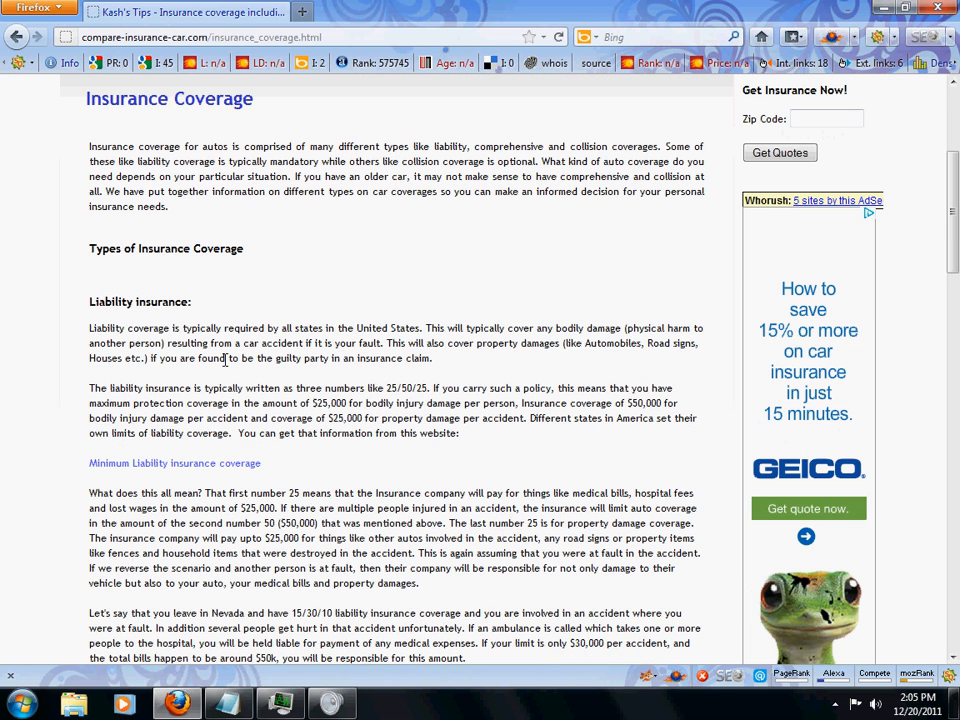
scroll(down, 3)
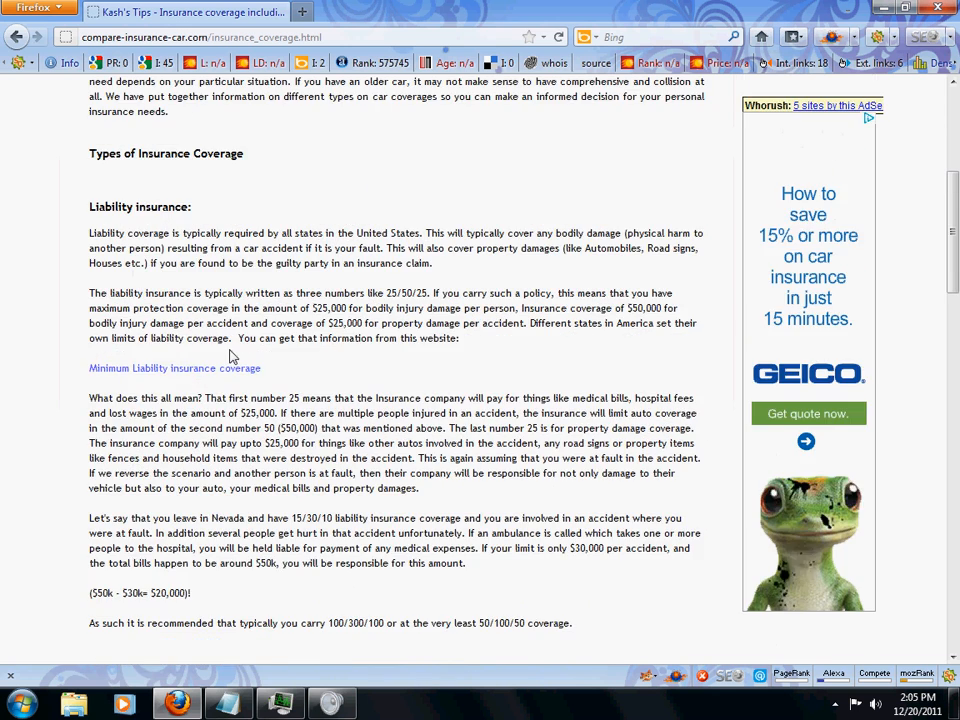
scroll(up, 3)
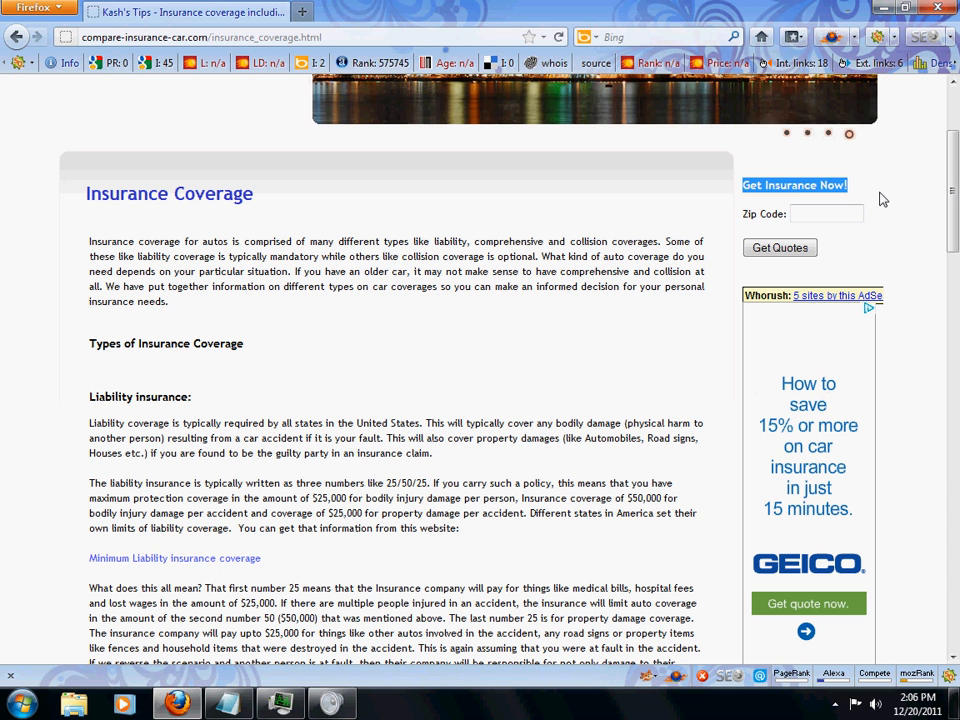
mouse_move(870, 338)
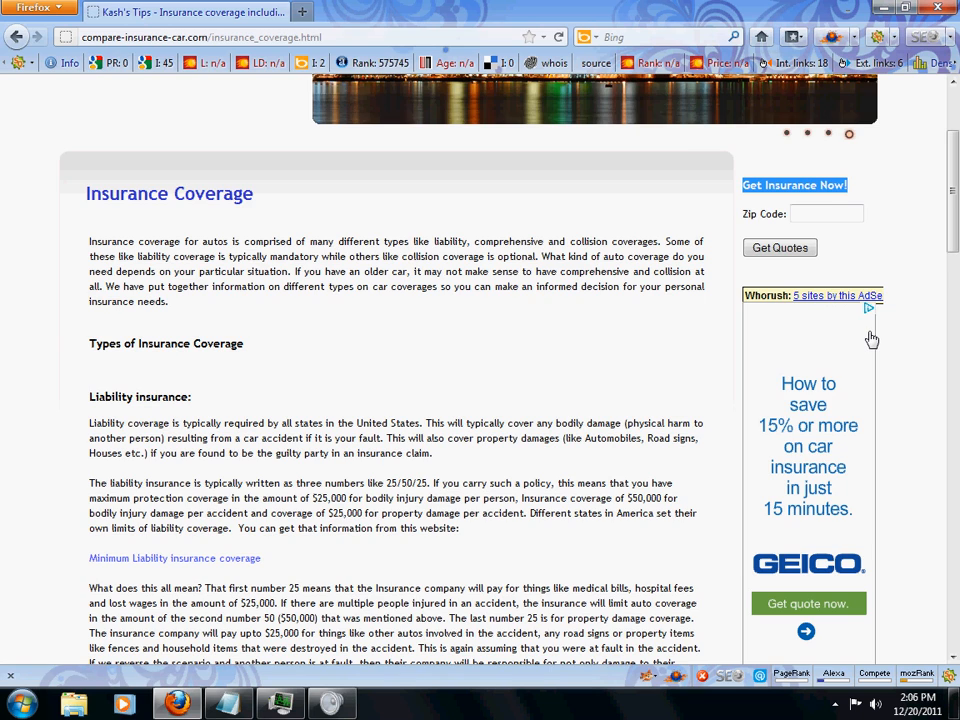
scroll(down, 3)
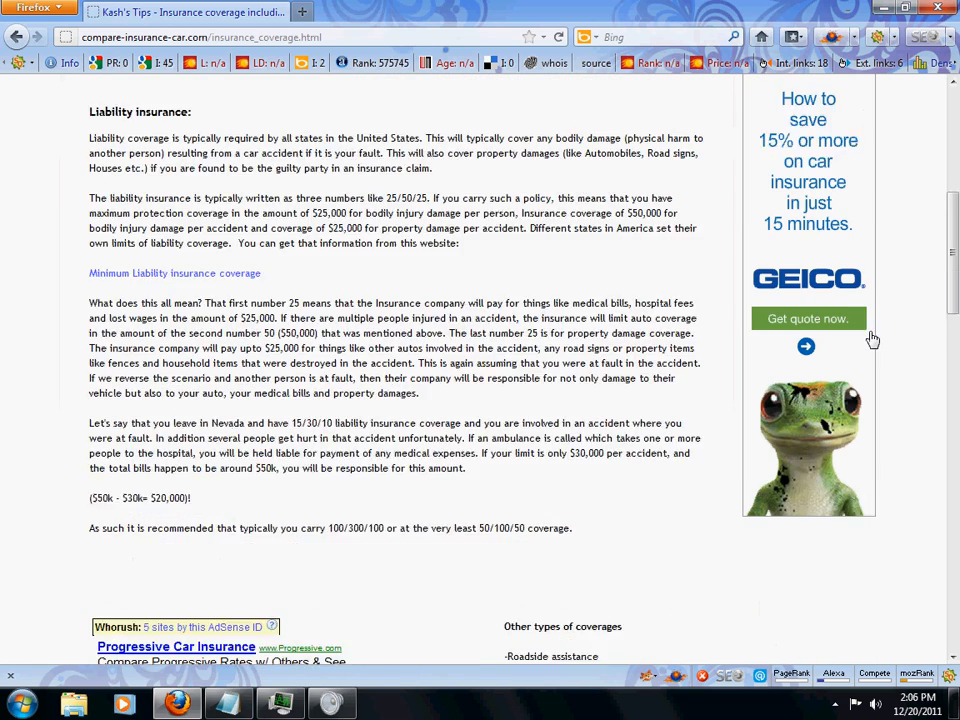
scroll(down, 3)
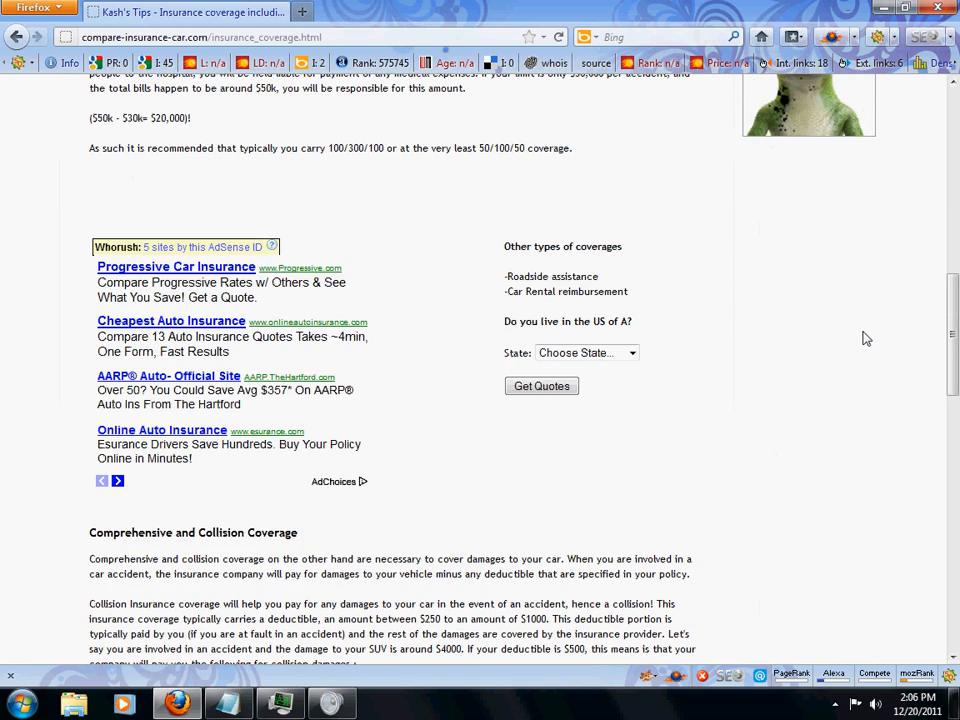
mouse_move(360, 463)
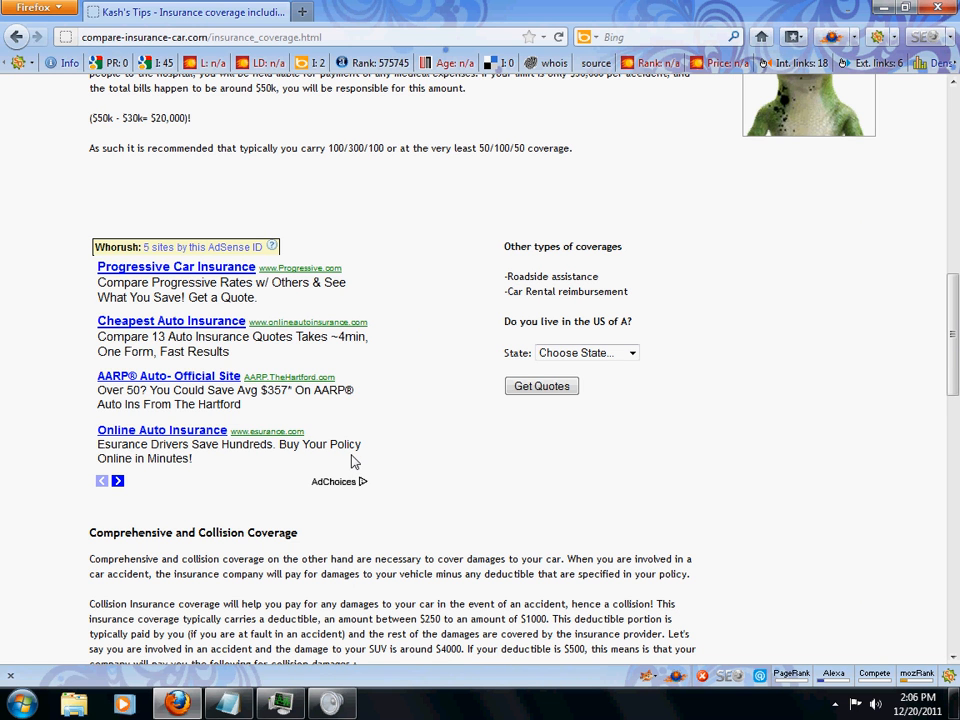
mouse_move(538, 423)
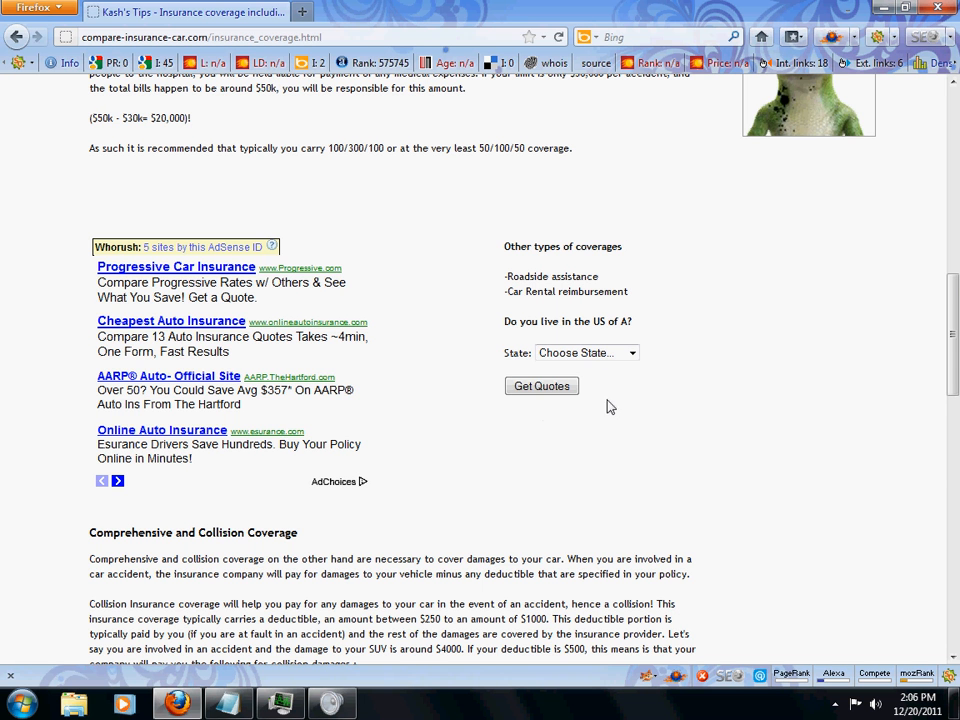
scroll(down, 3)
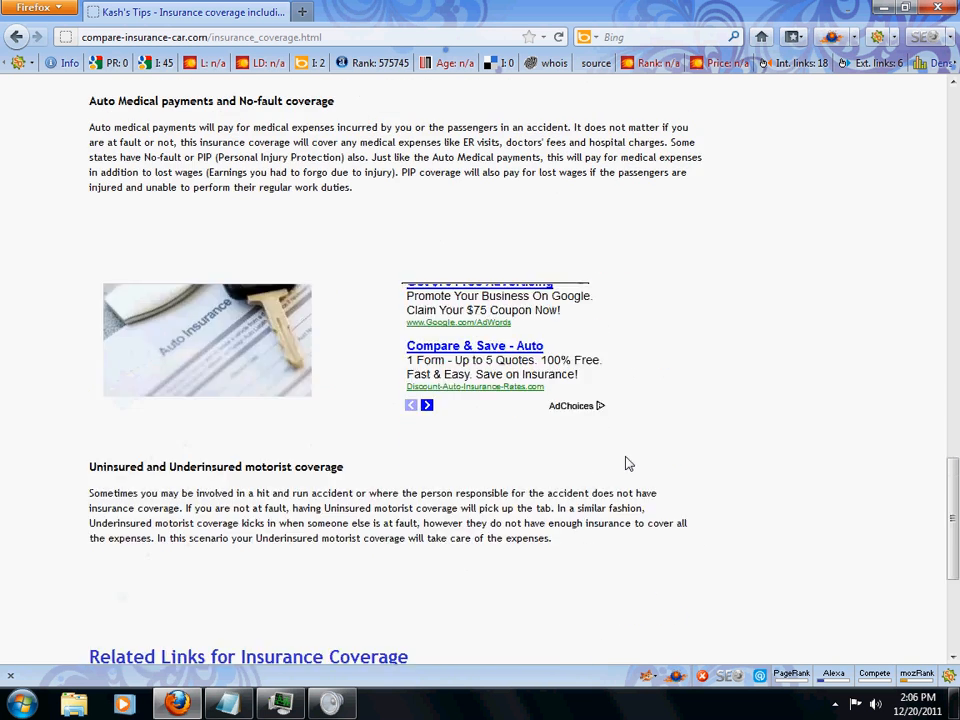
scroll(down, 3)
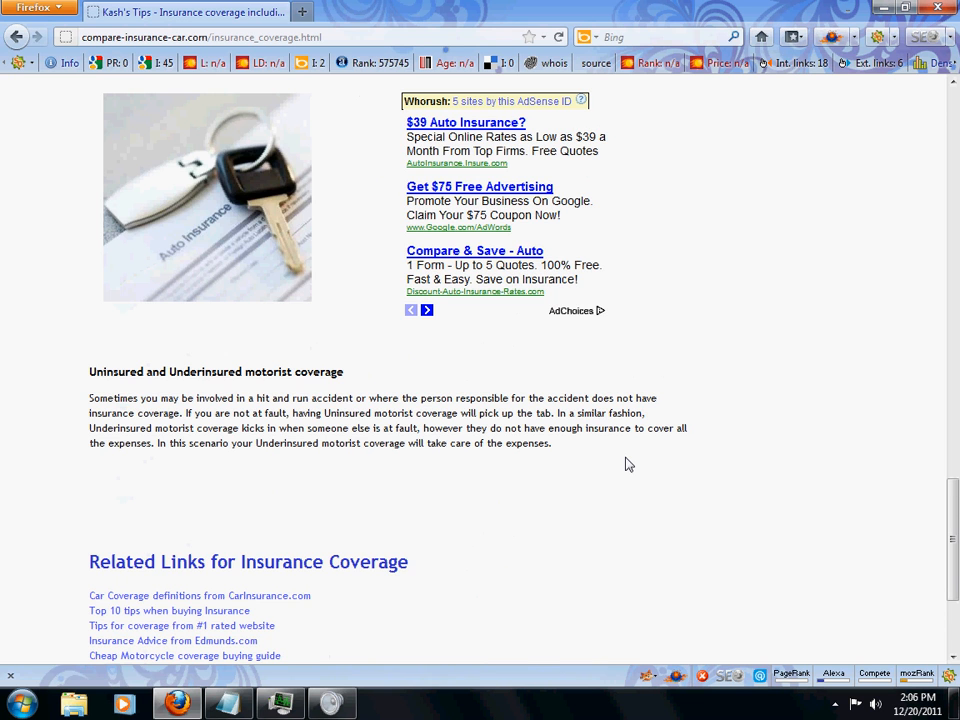
scroll(down, 3)
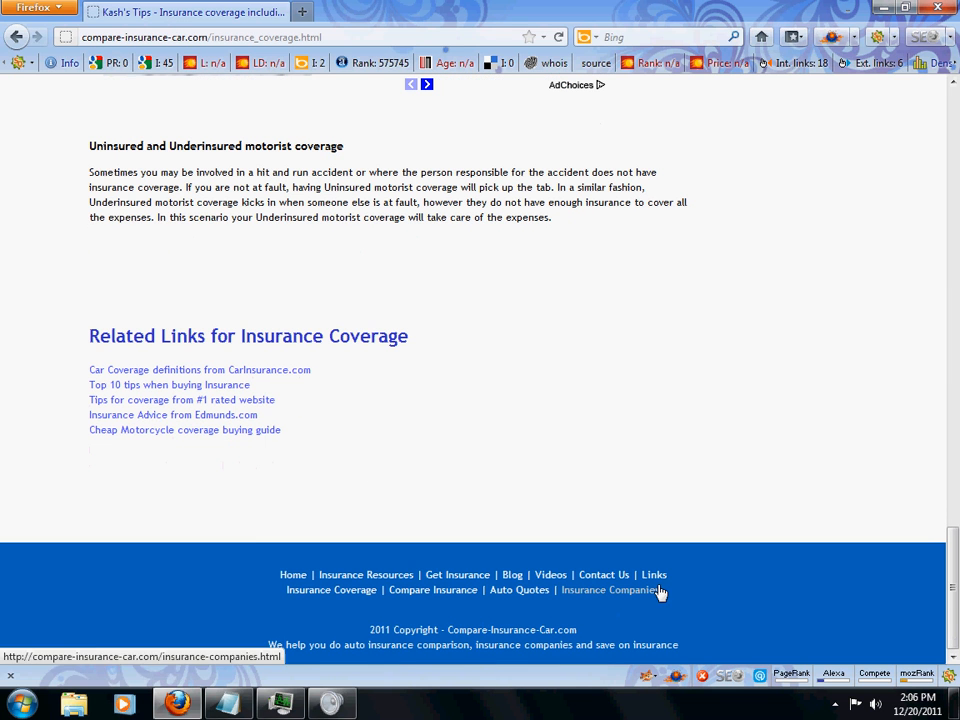
mouse_move(765, 593)
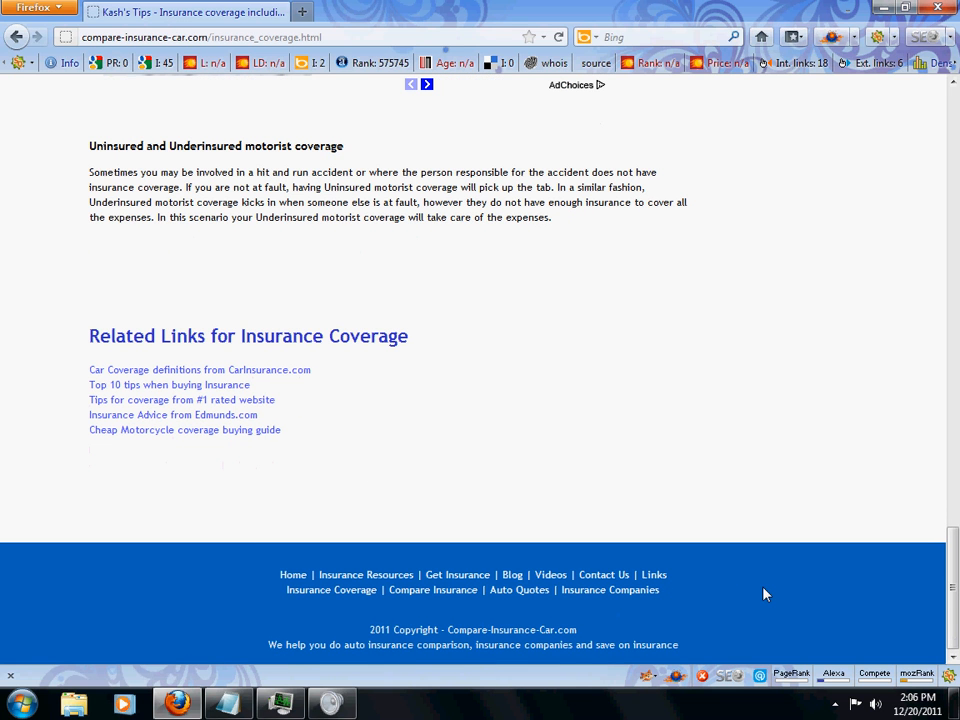
mouse_move(415, 703)
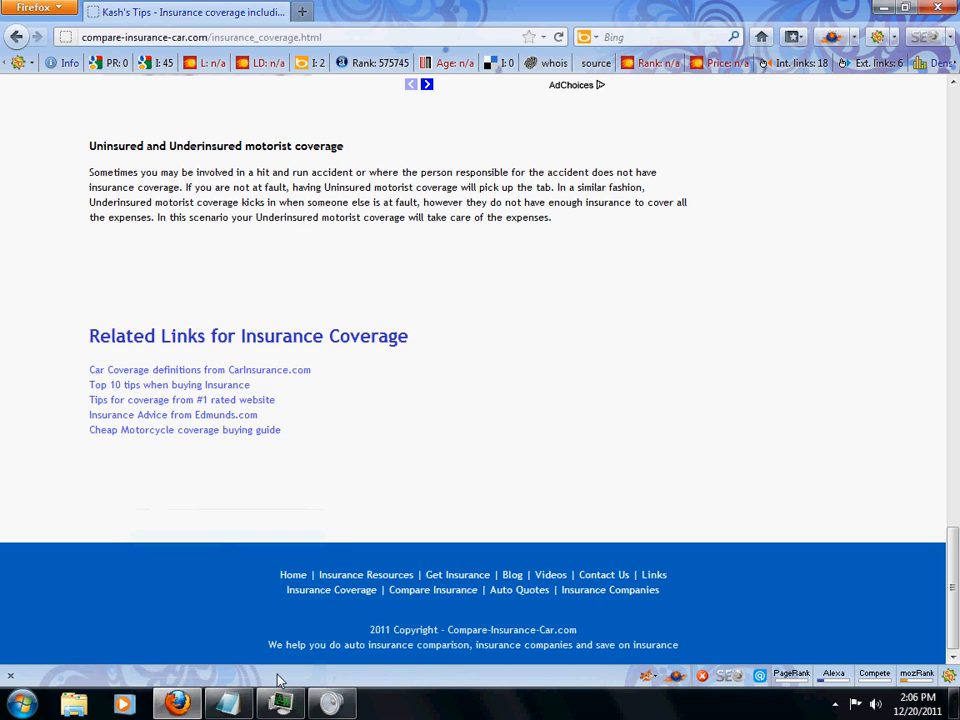
click(228, 704)
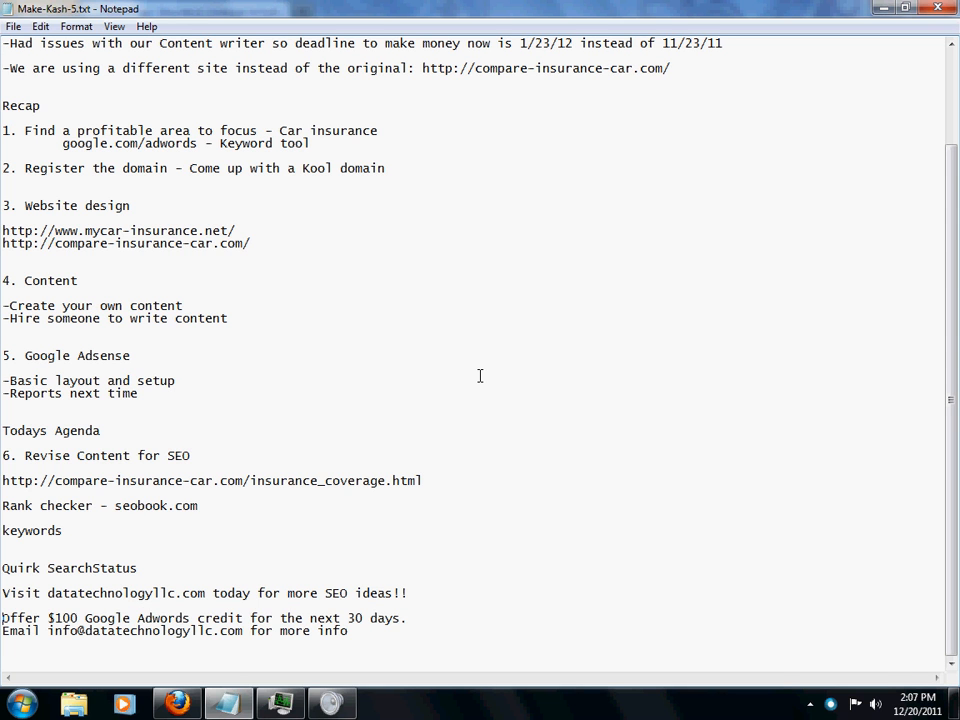
drag(2, 617, 348, 643)
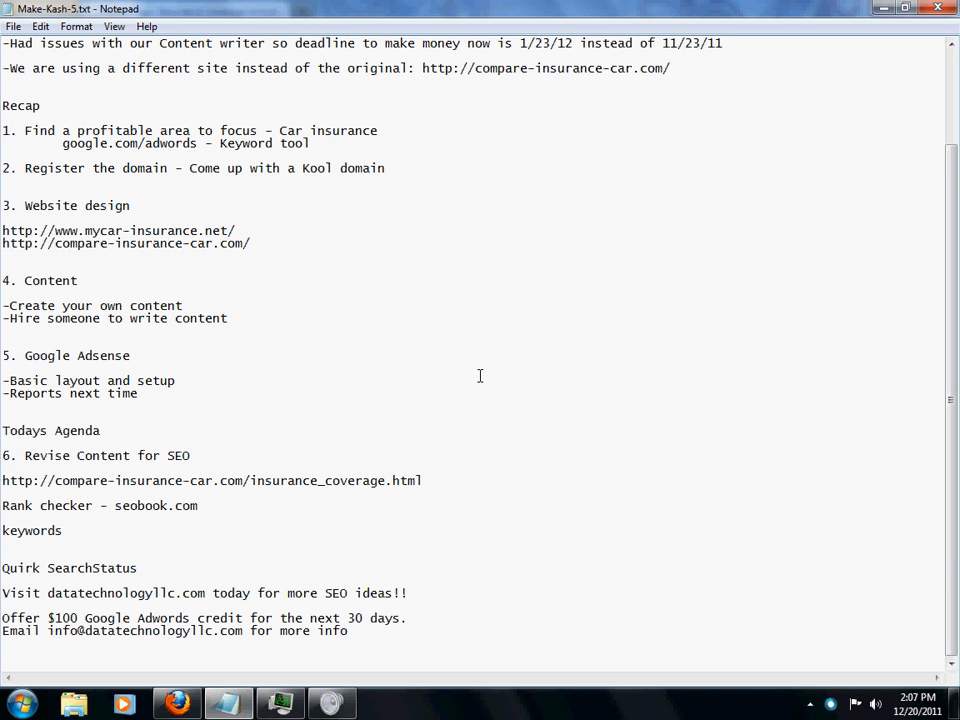
Append 'per page' to the keywords note and add an 'On-Page optimization' heading
click(68, 530)
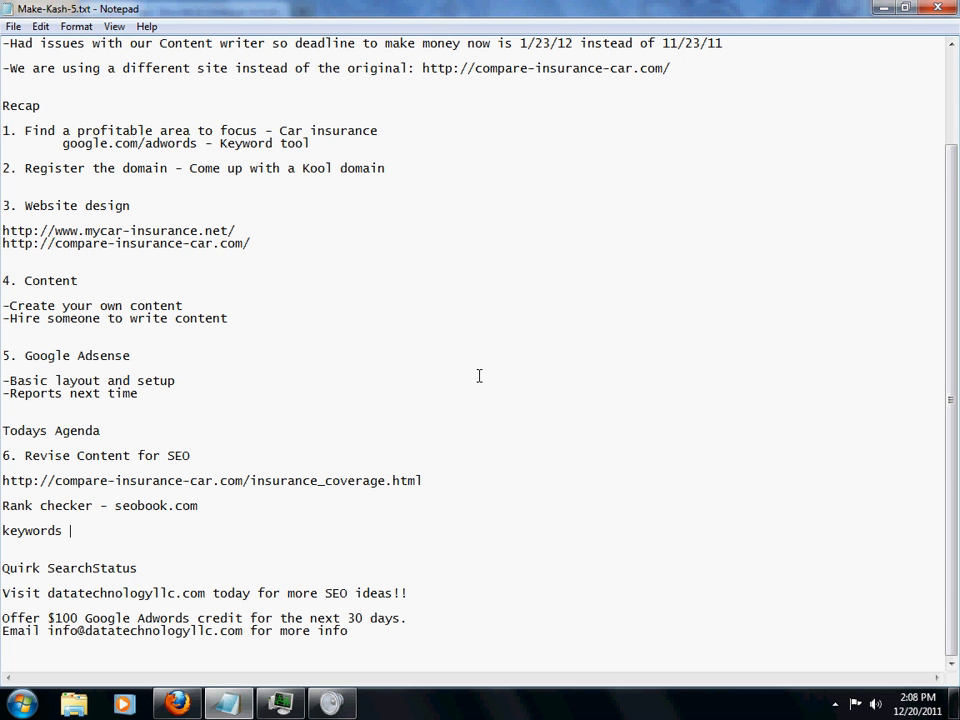
text(per page)
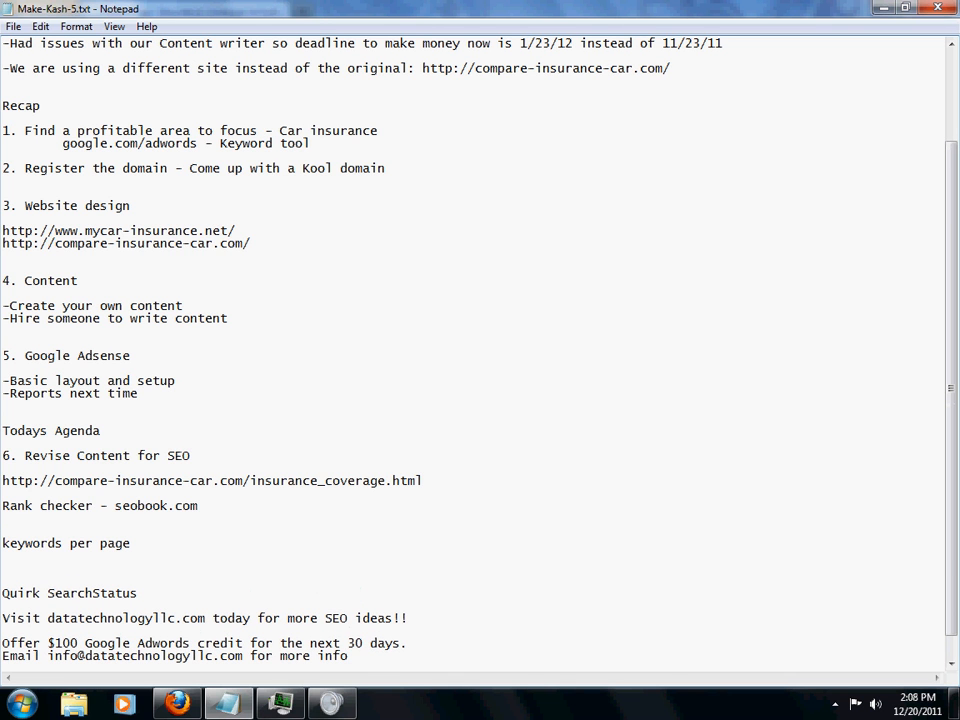
text(On-Page optimi)
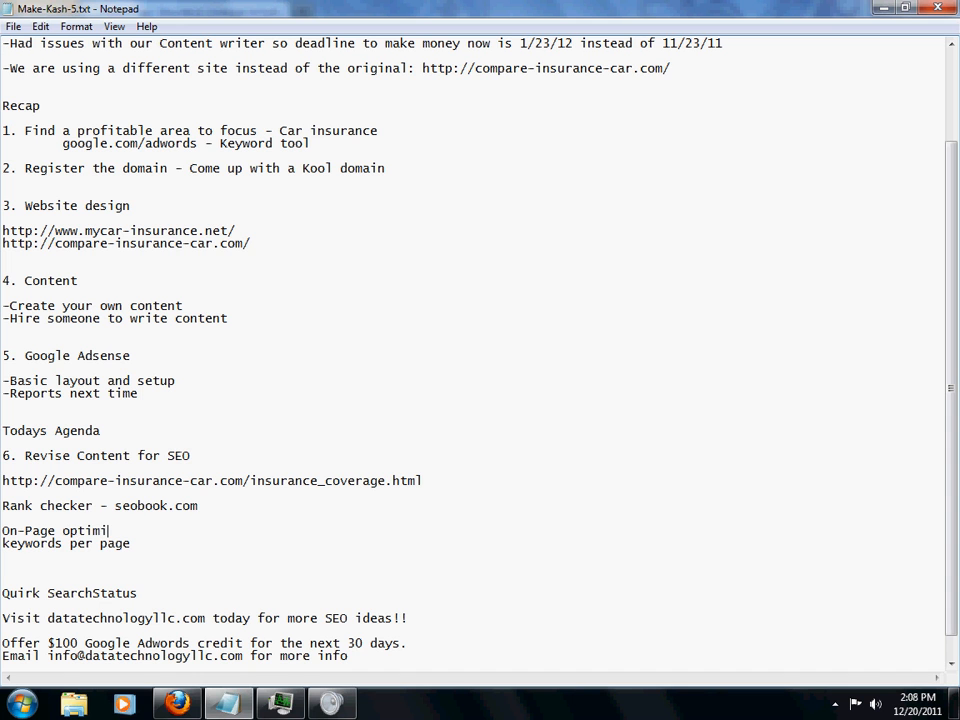
text(zation)
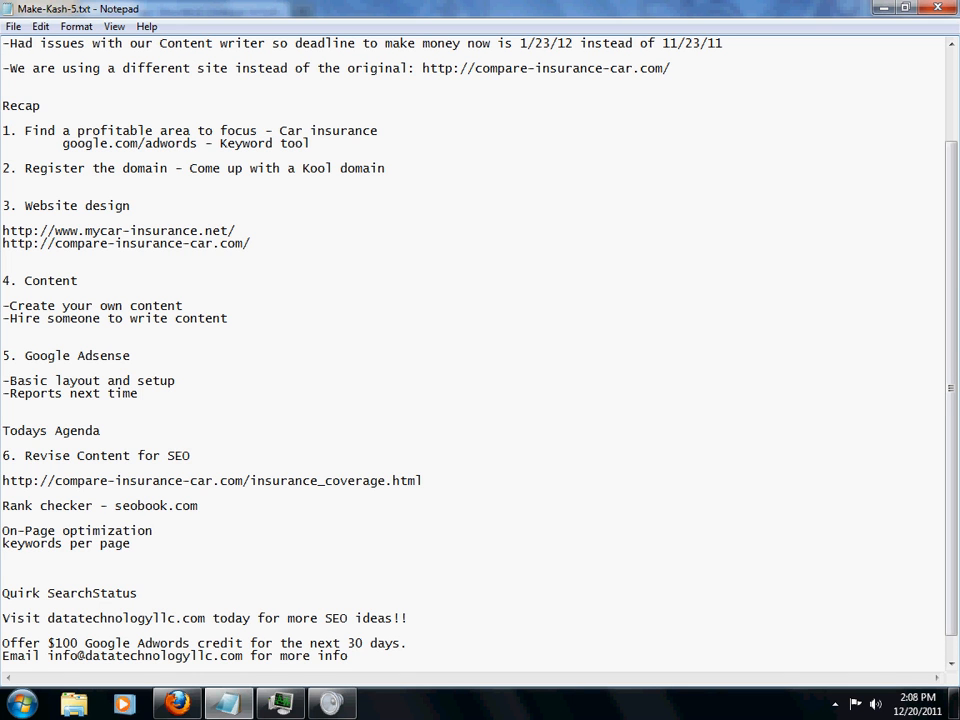
scroll(down, 3)
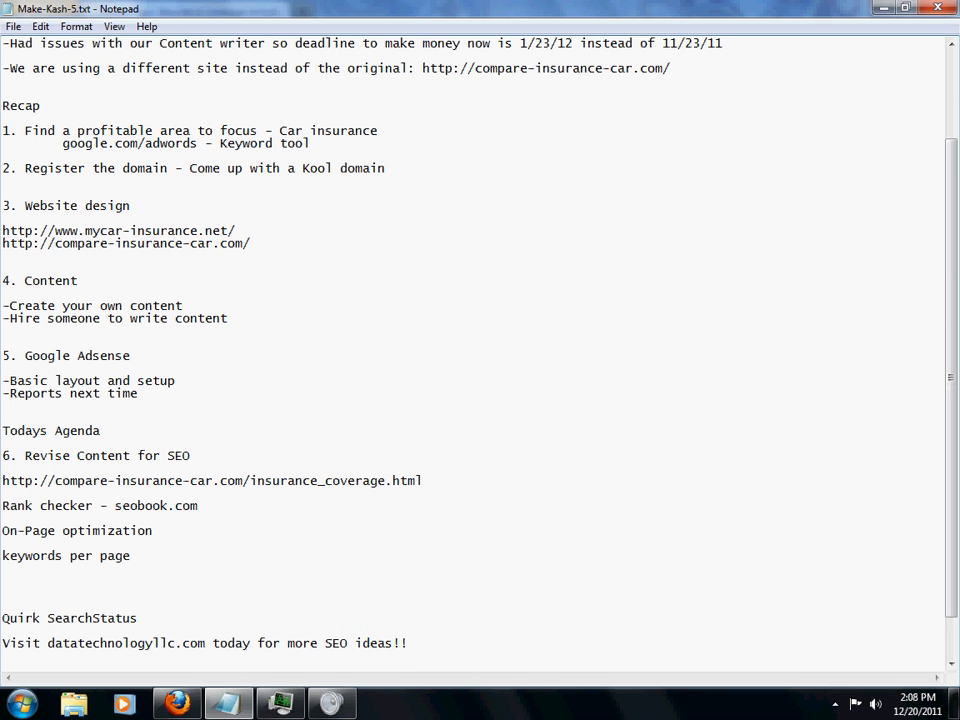
List Meta tags, Body tags, Images, File and directory structure, Sitemap, Keyword density, SEO Tools
text(Meta tags)
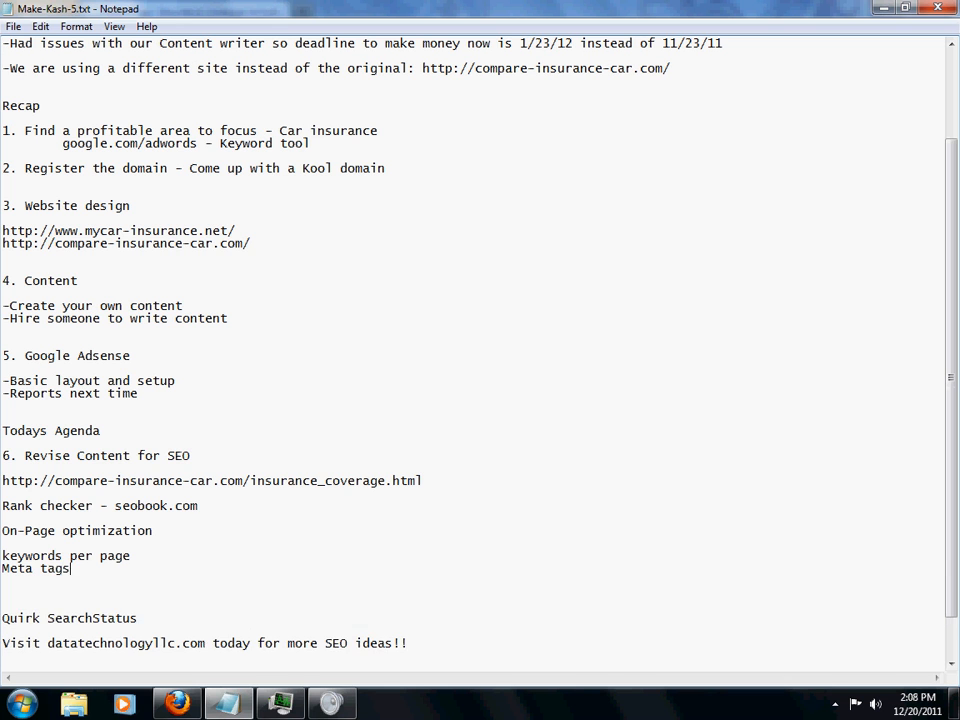
text(Body)
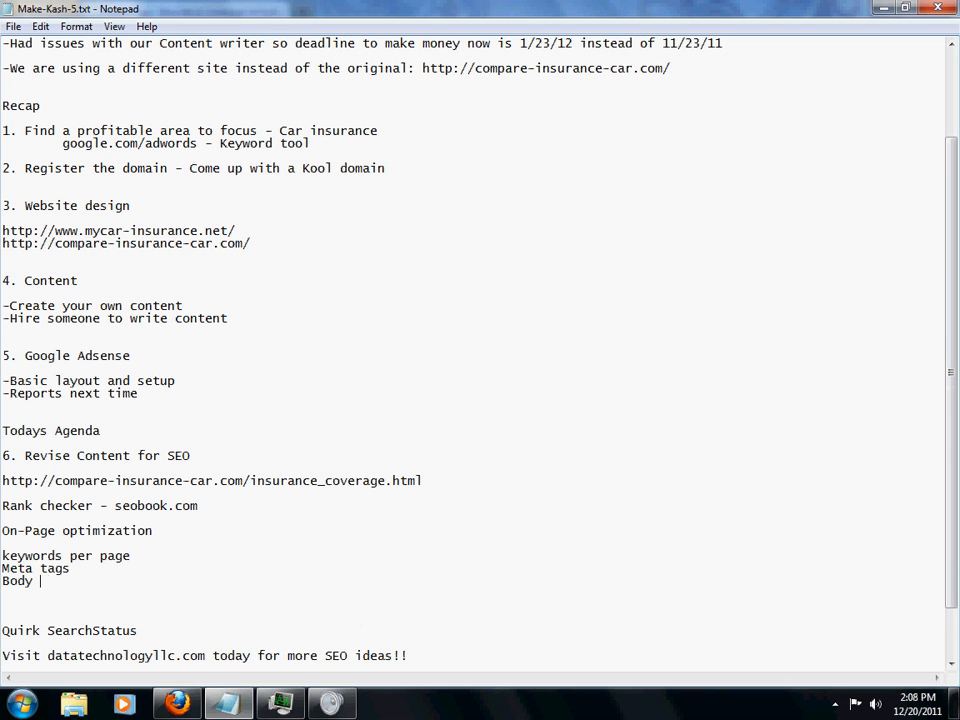
text(tags)
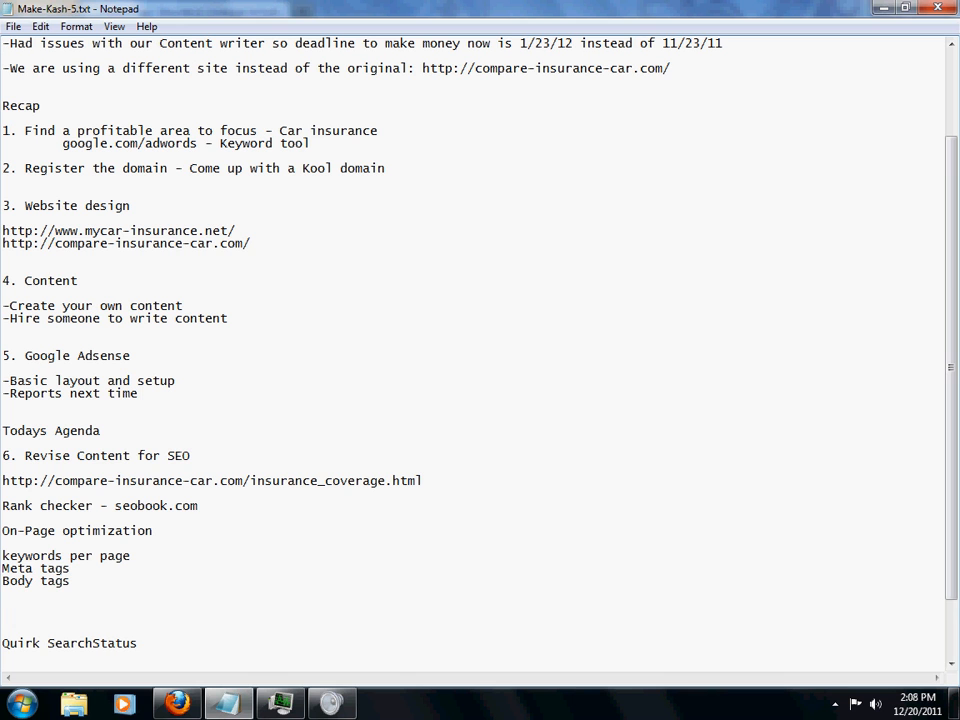
text(Images)
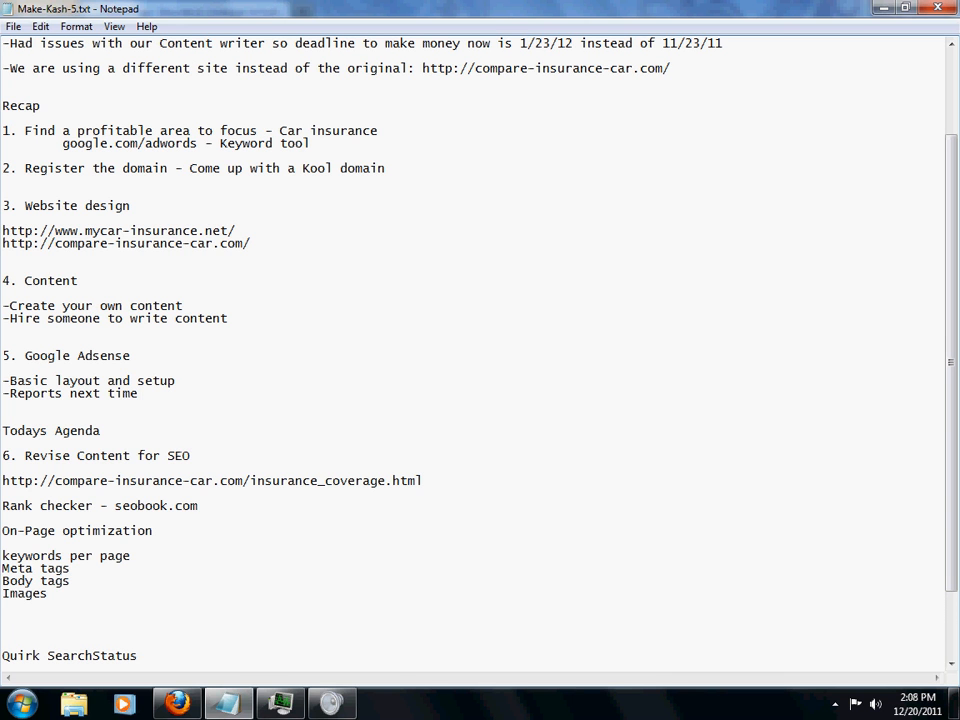
text(File and directory st)
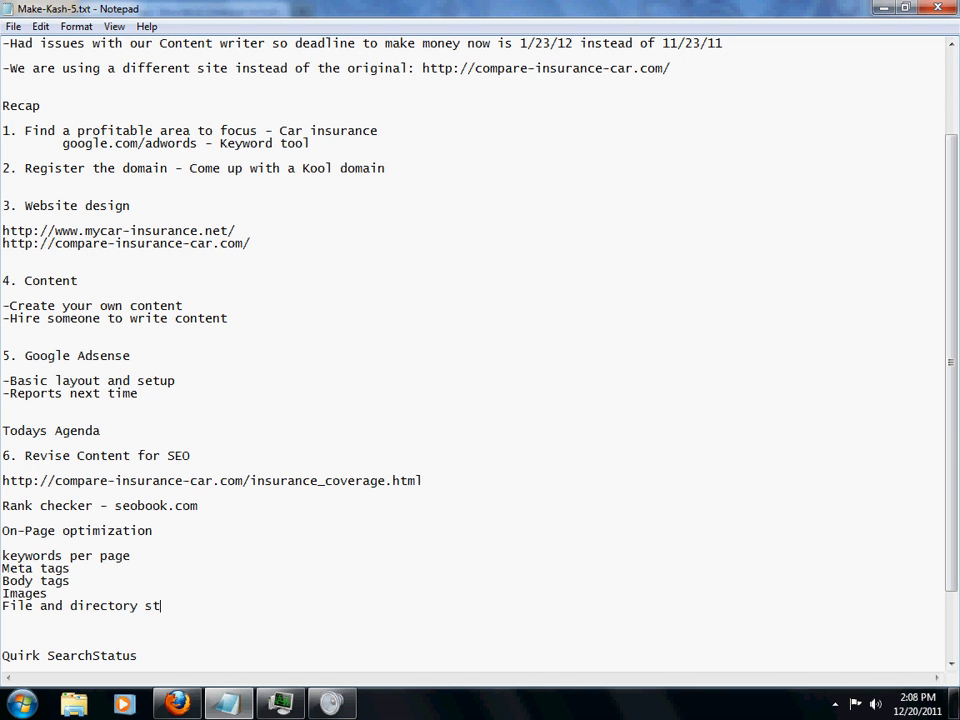
text(ruct)
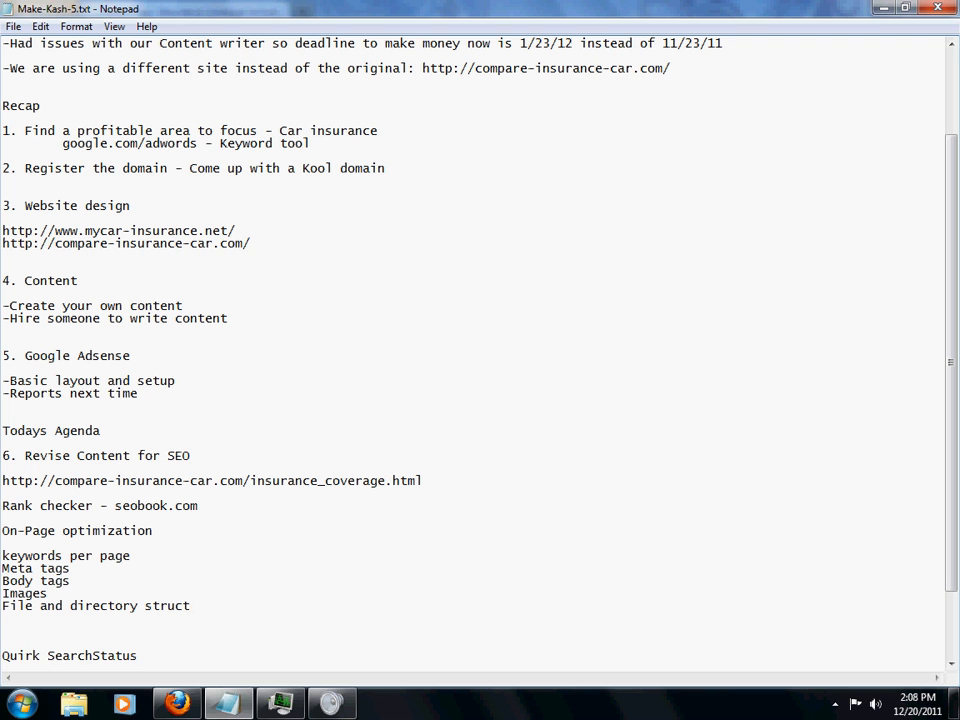
text(ure)
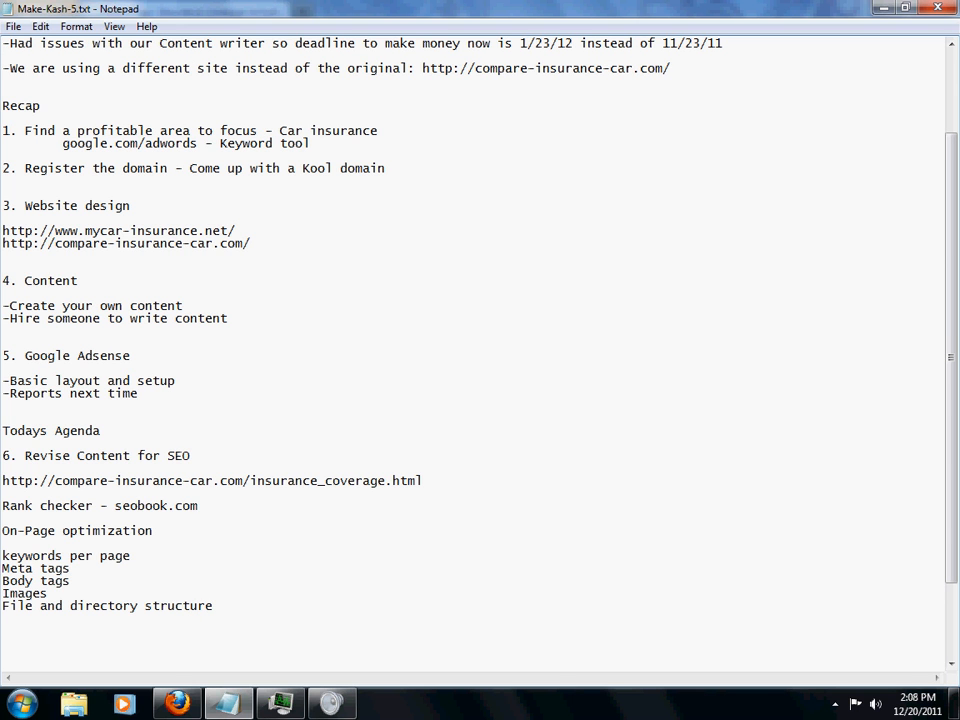
text(Sitemap)
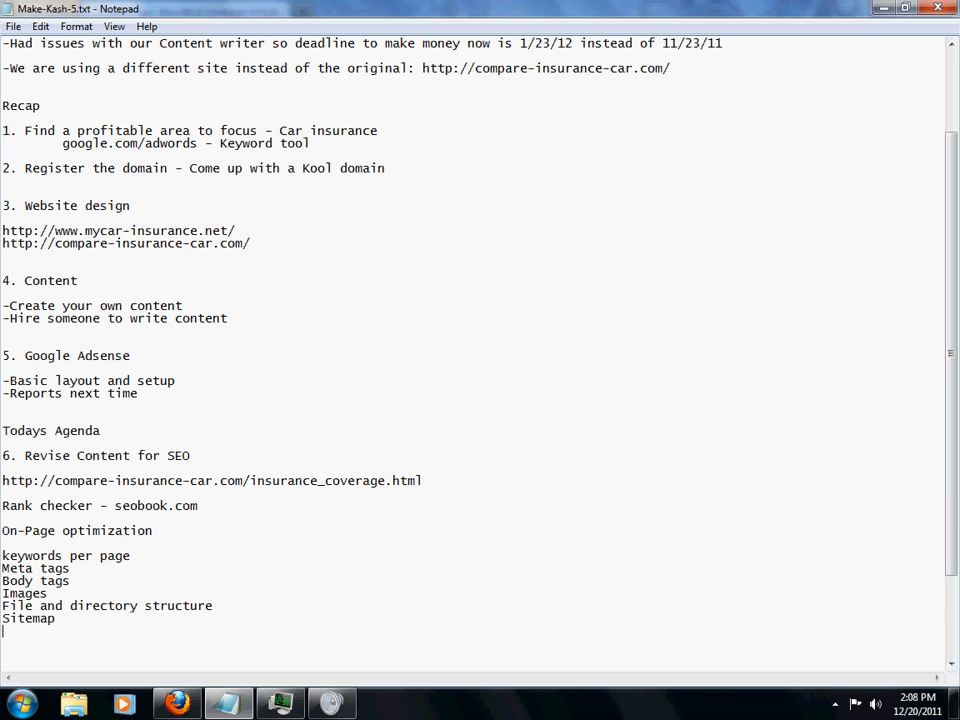
text(Keywo)
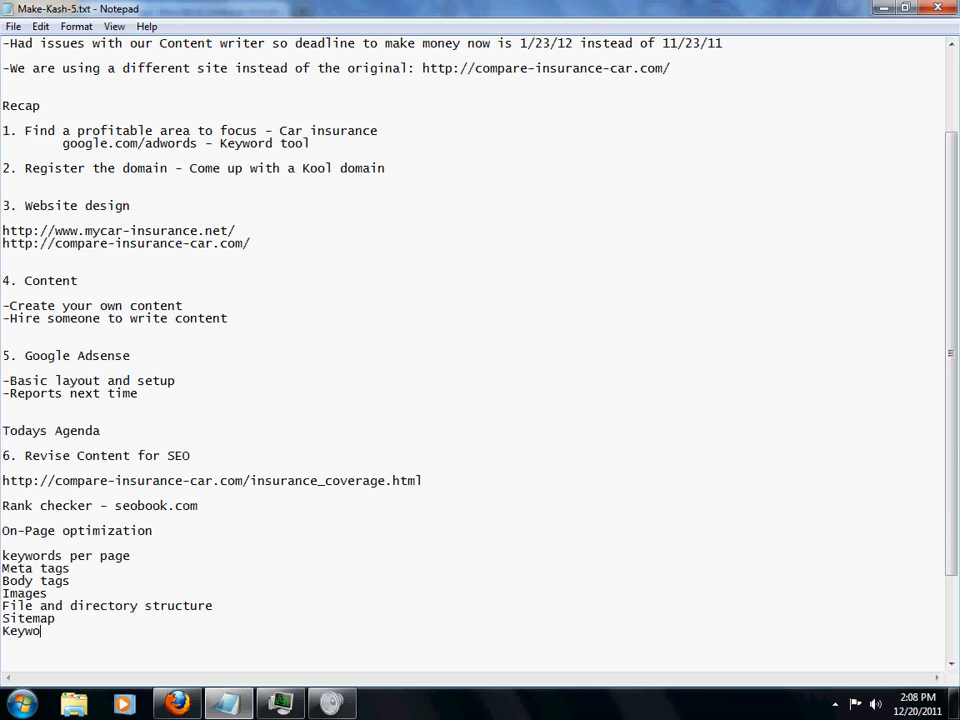
text(rd den)
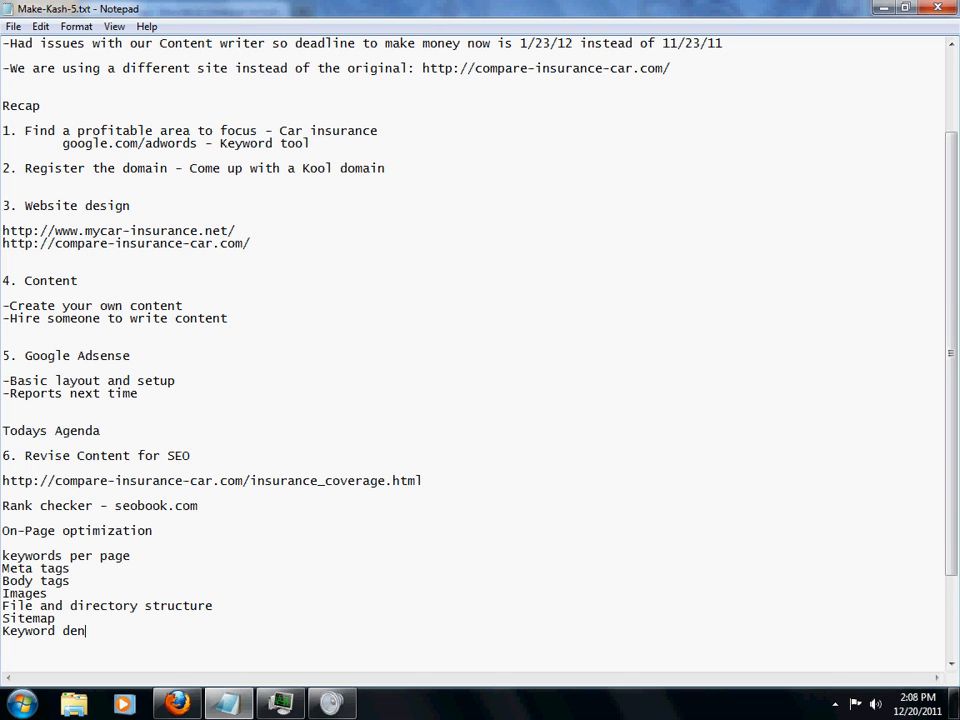
text(sity)
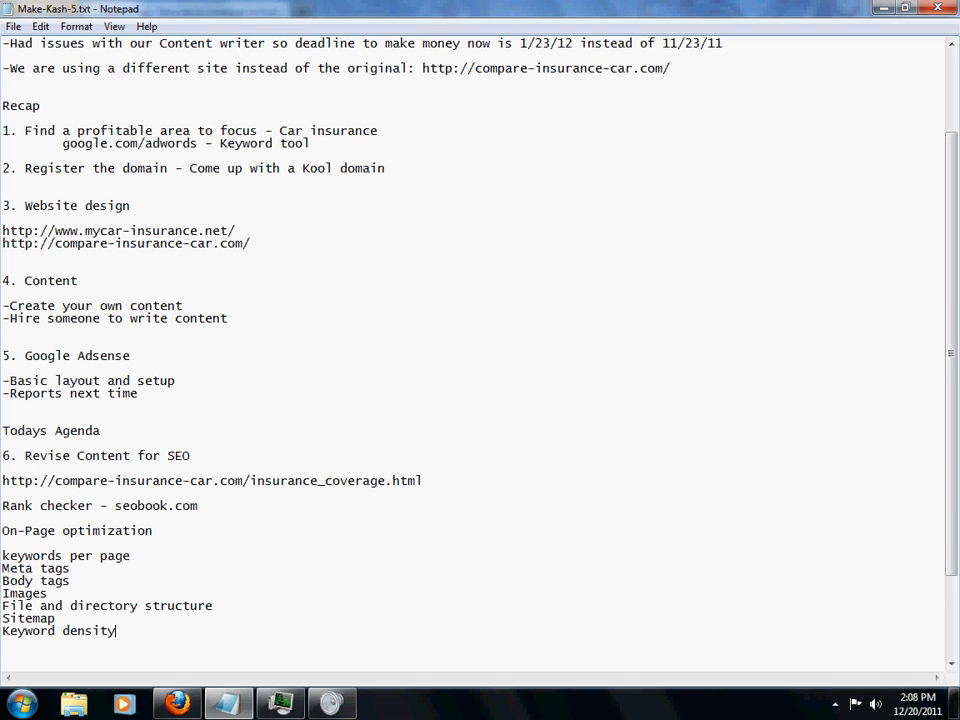
text(SEO)
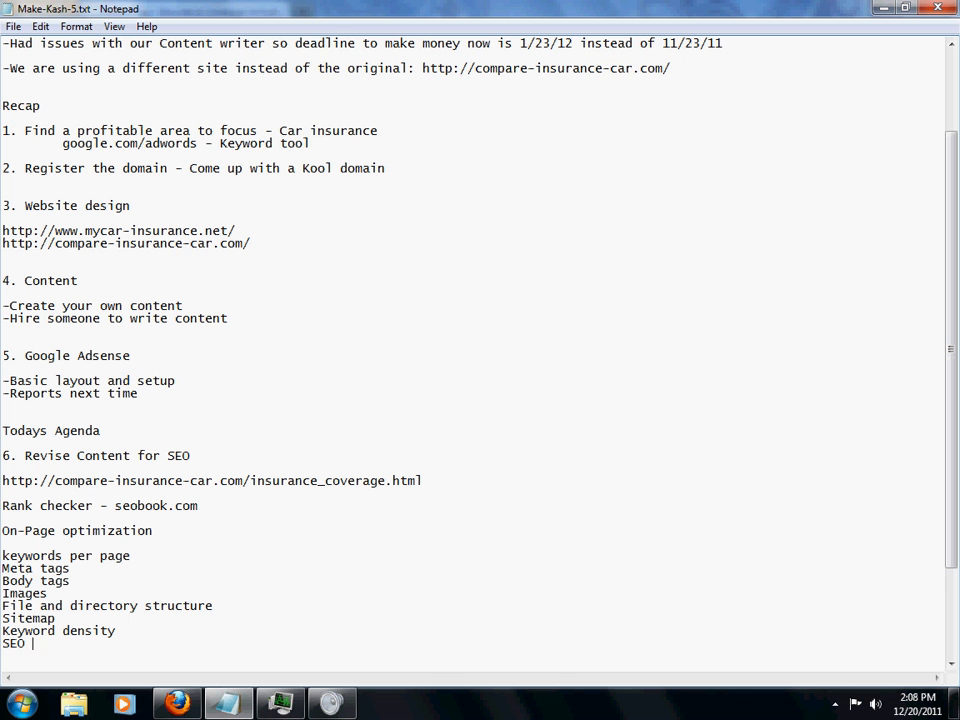
text(Tools)
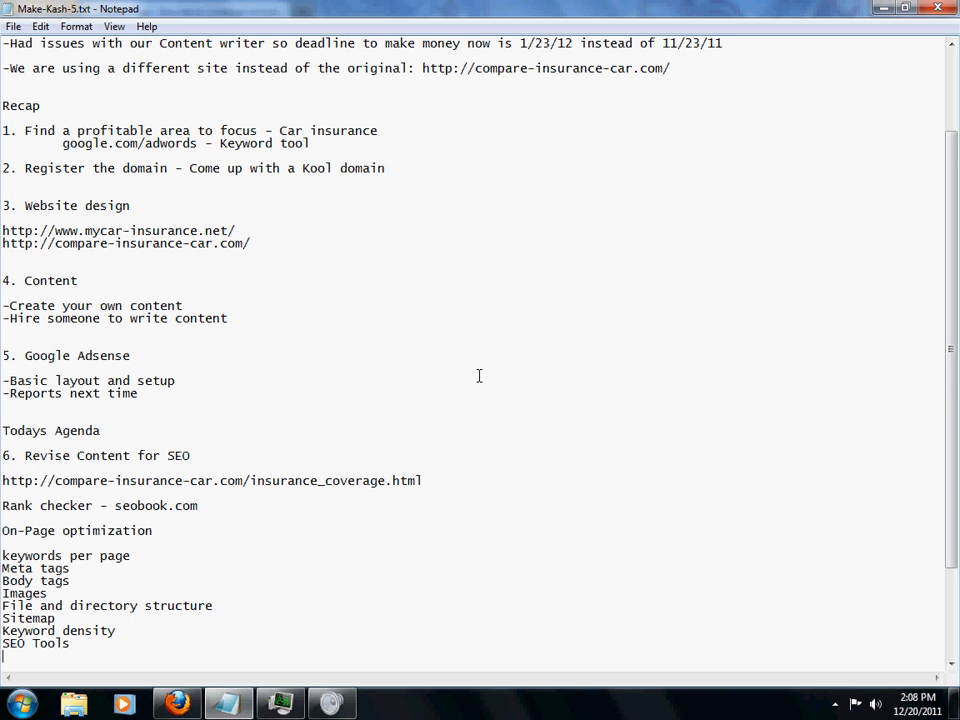
scroll(down, 3)
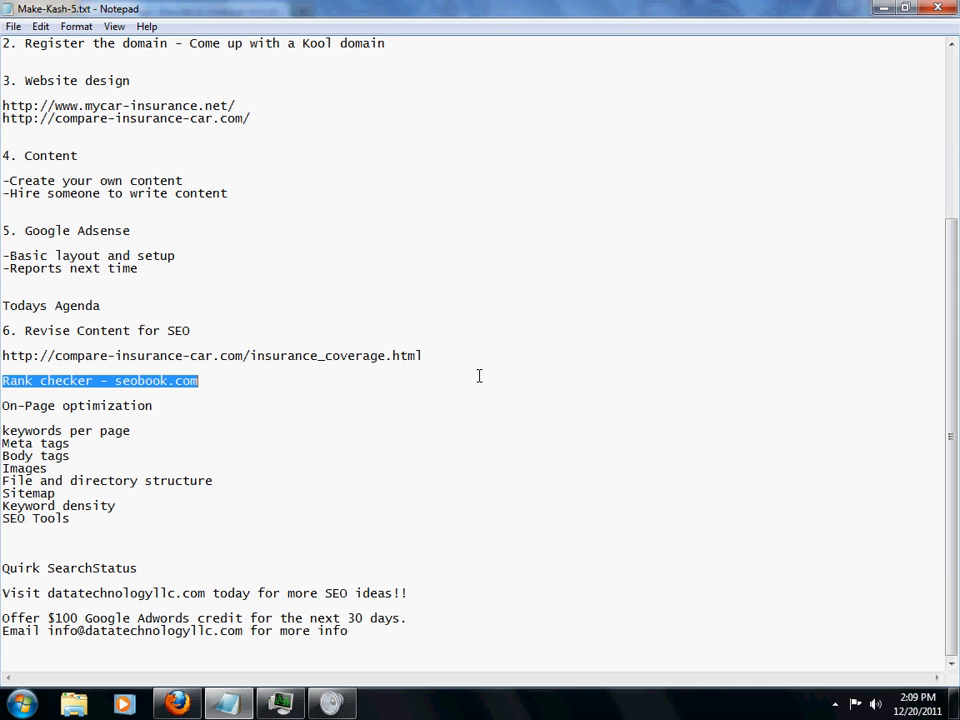
mouse_move(210, 690)
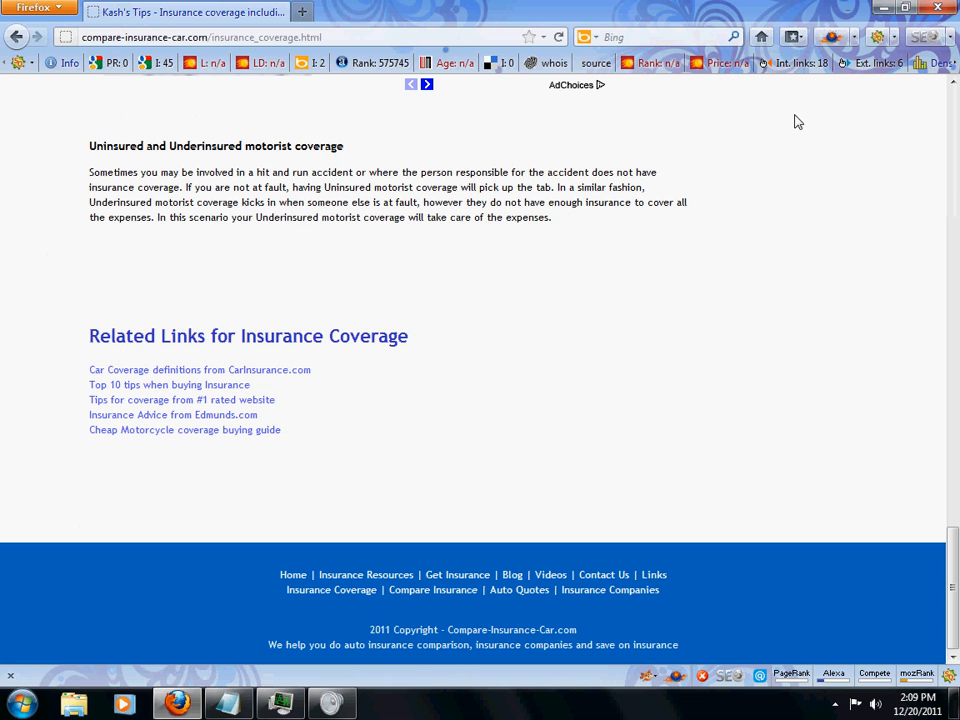
mouse_move(743, 134)
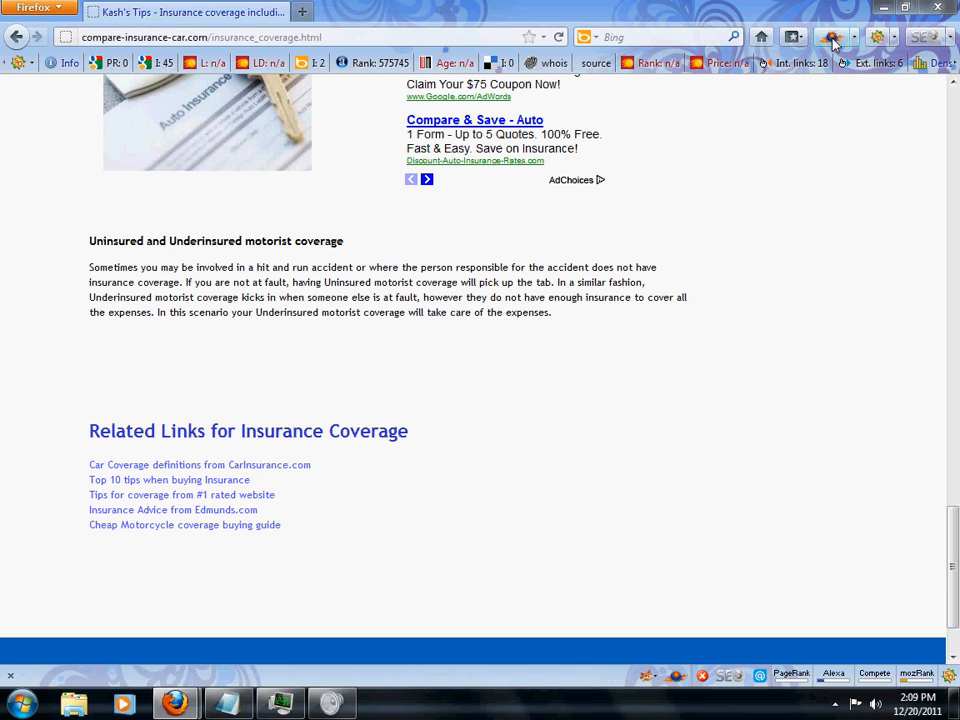
mouse_move(836, 46)
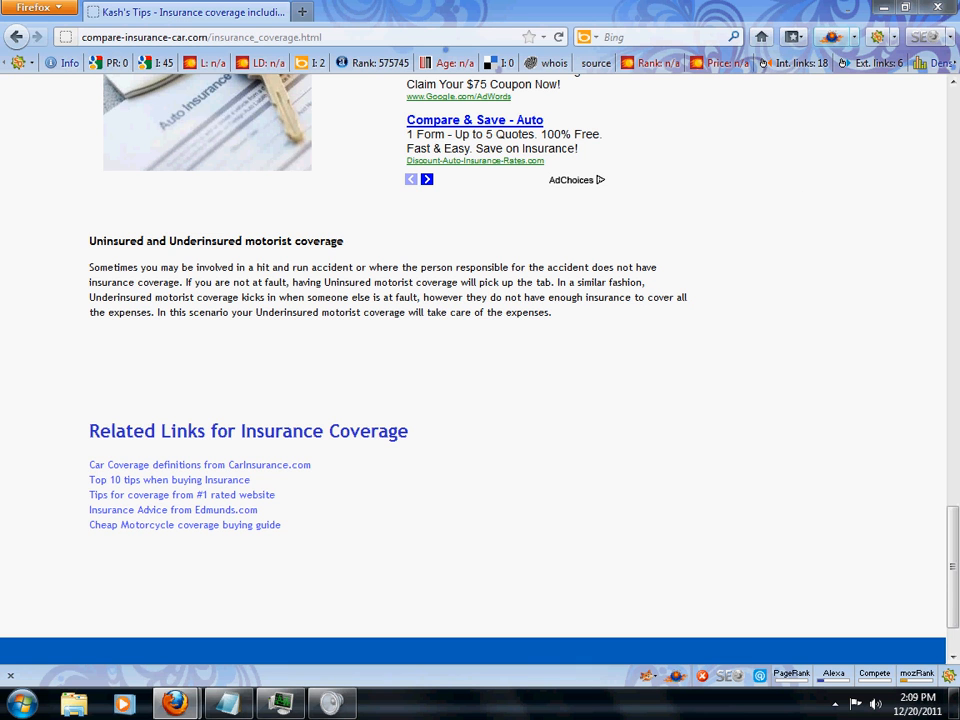
Launch the Rank Checker add-on while on the insurance coverage page
click(176, 703)
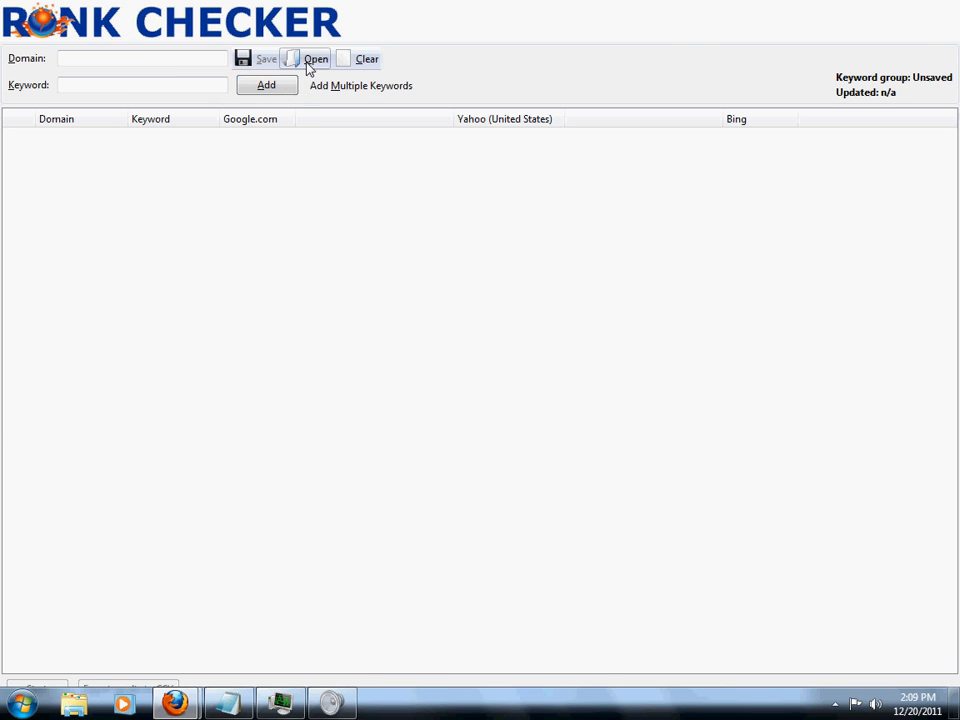
Show Rank Checker's saved keyword groups and select the 'test' group
click(316, 58)
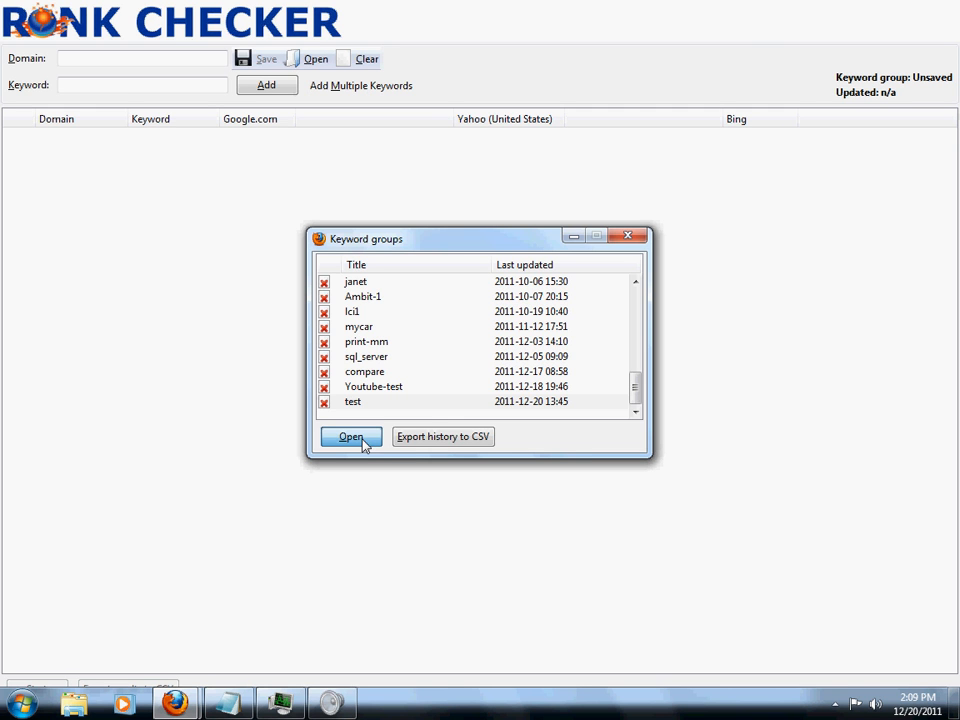
click(351, 436)
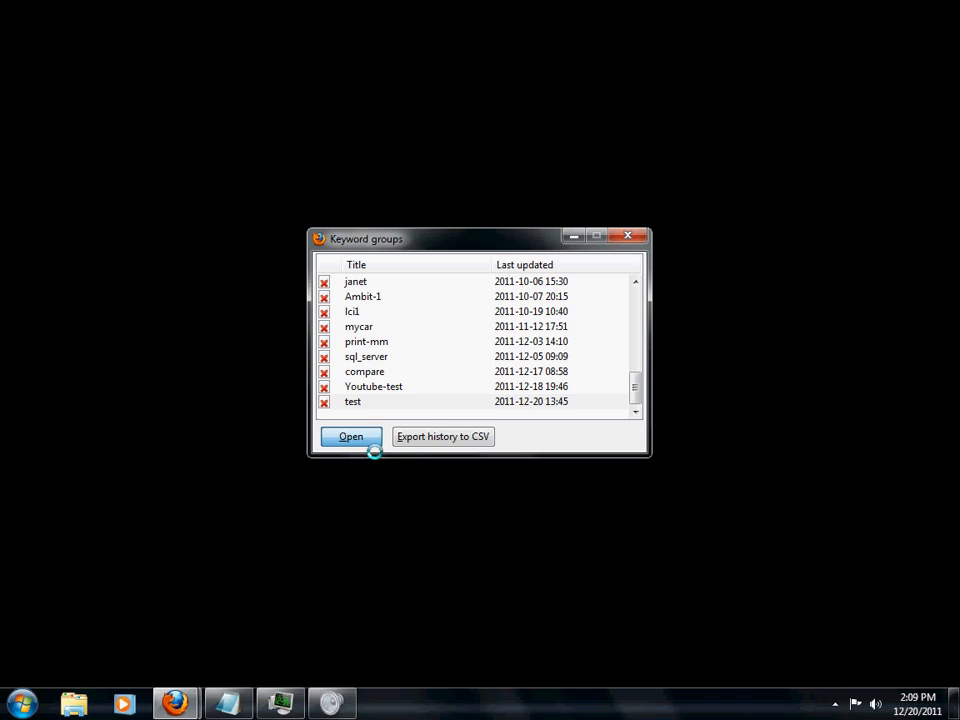
click(351, 436)
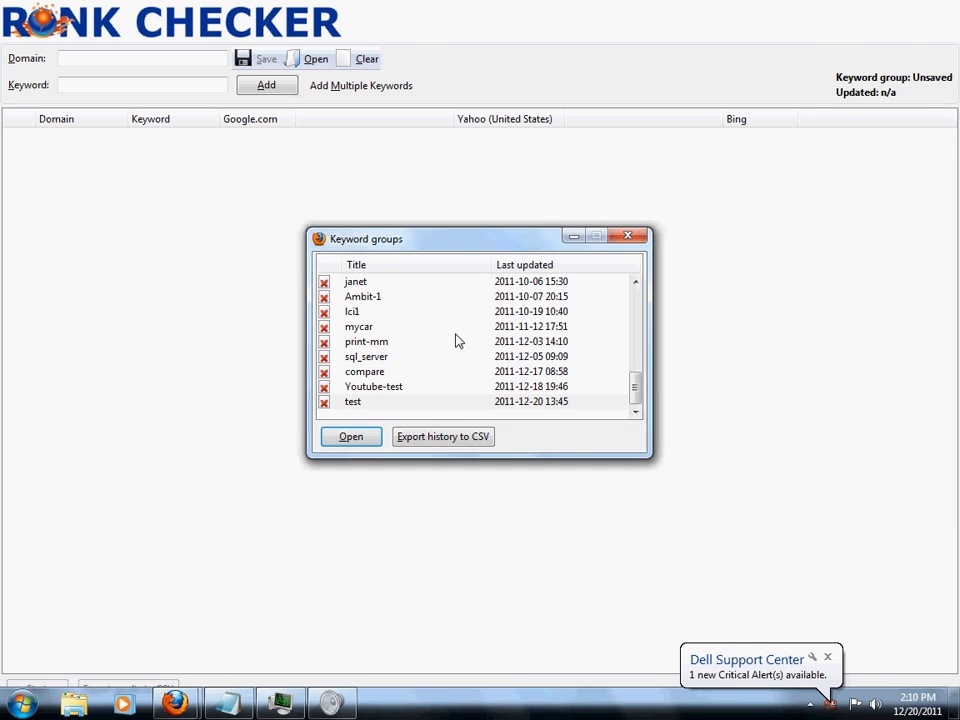
click(351, 436)
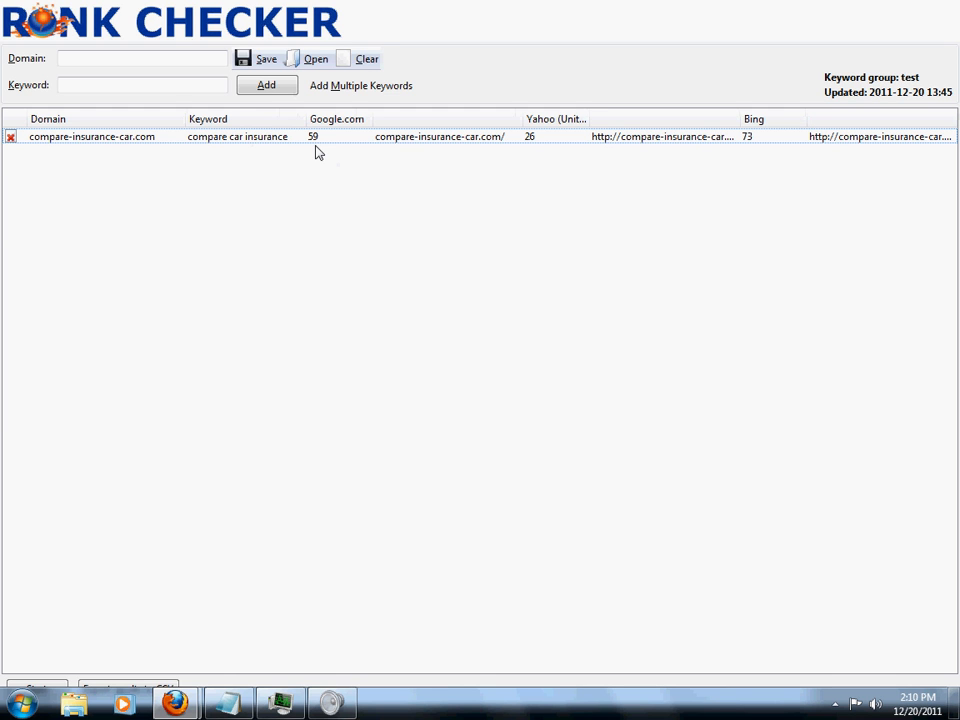
mouse_move(320, 148)
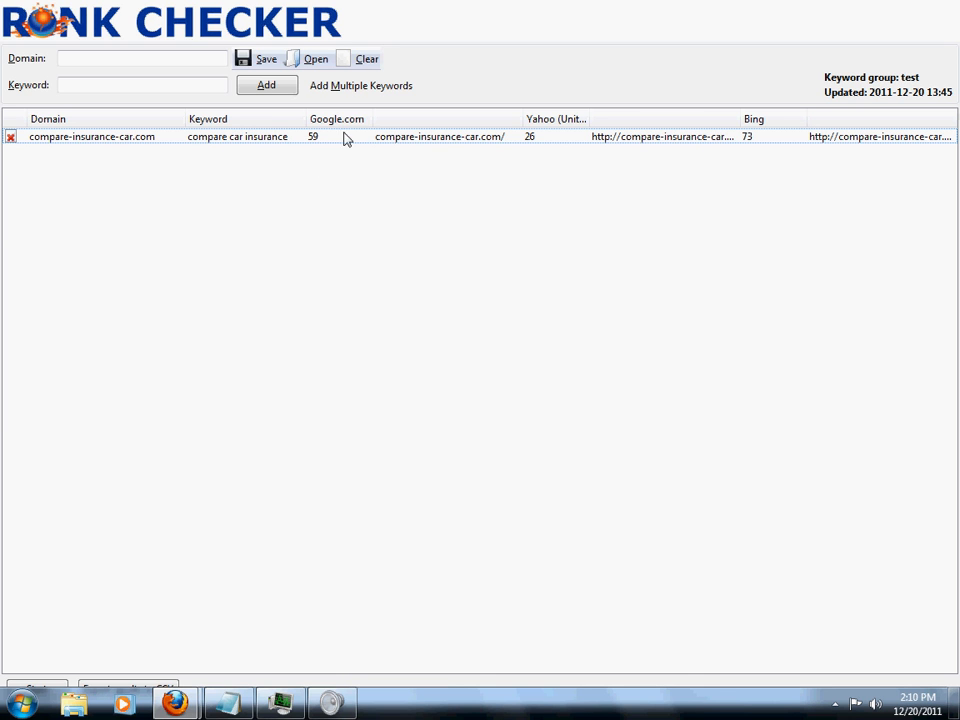
mouse_move(537, 150)
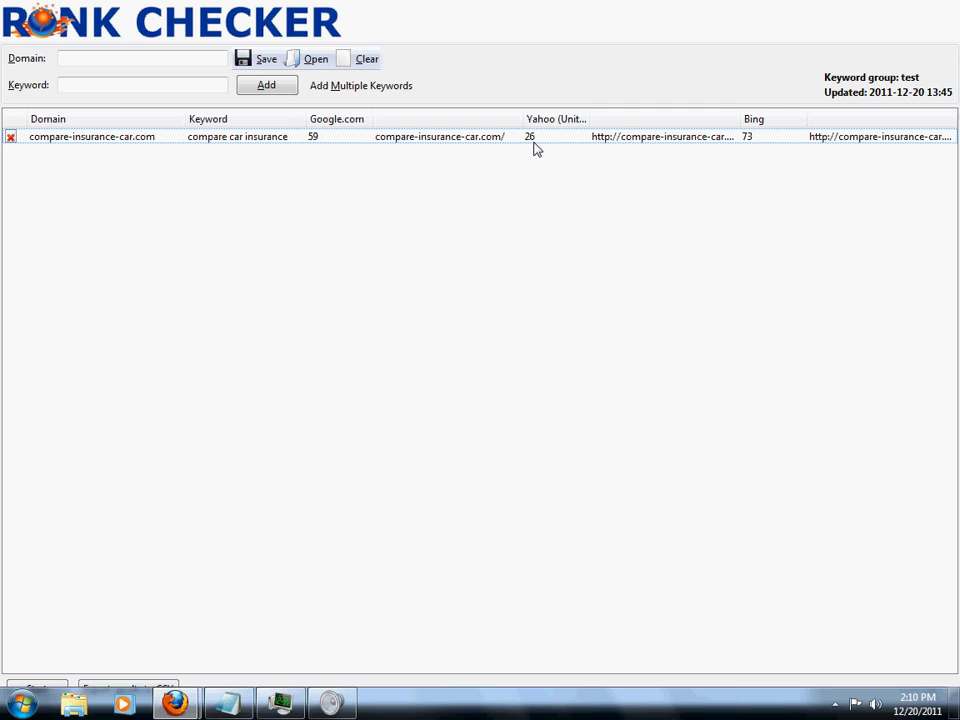
mouse_move(405, 209)
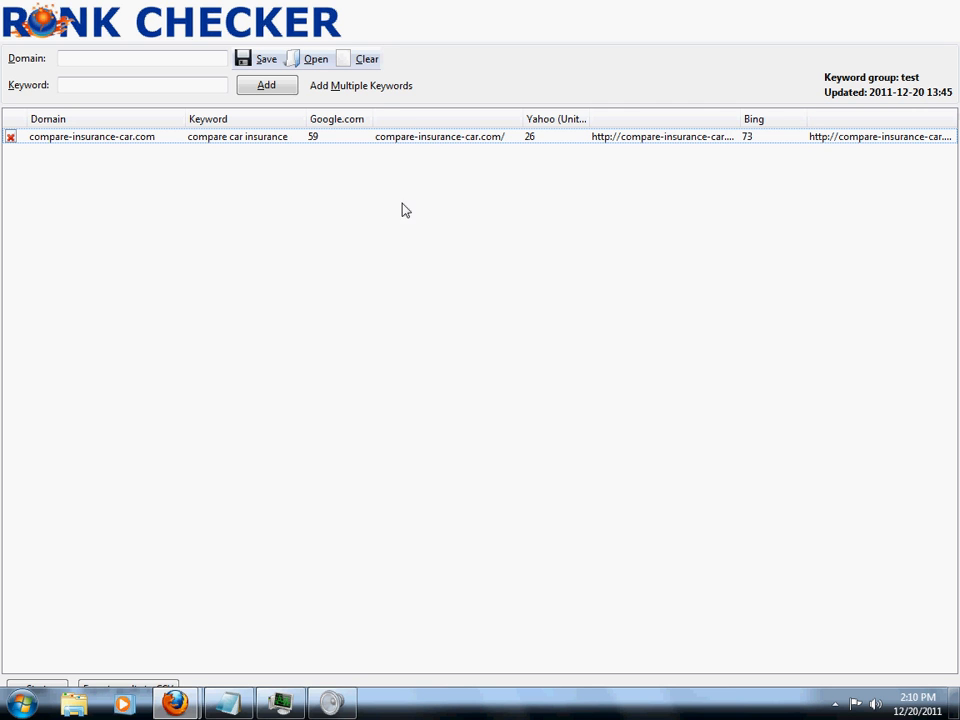
mouse_move(351, 103)
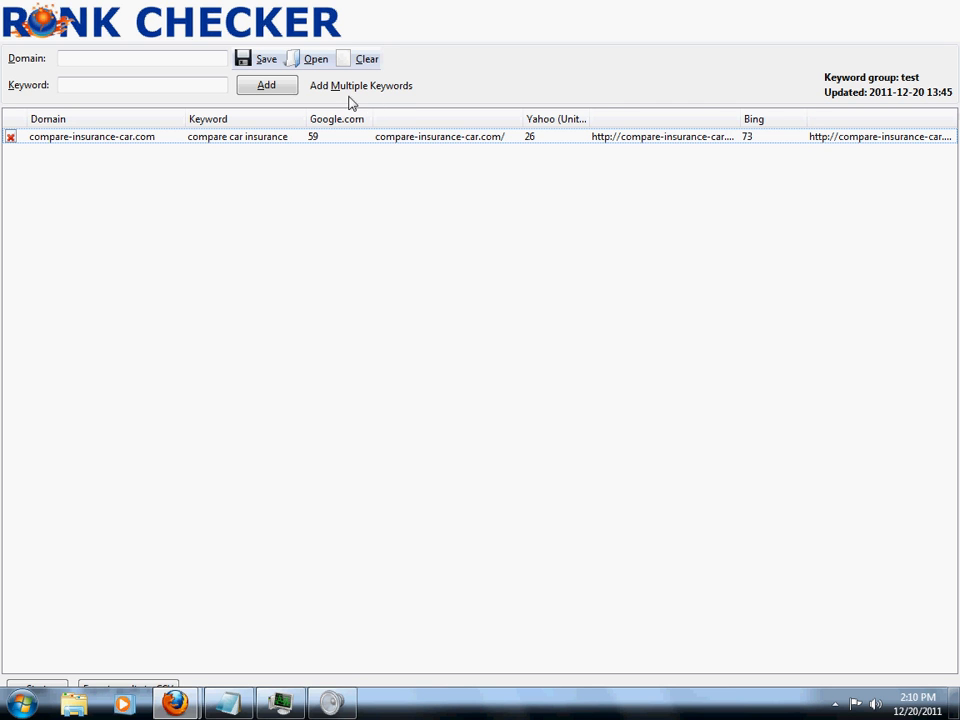
Load the 'test' group: compare car insurance at 59 Google, 26 Yahoo, 73 Bing
click(361, 85)
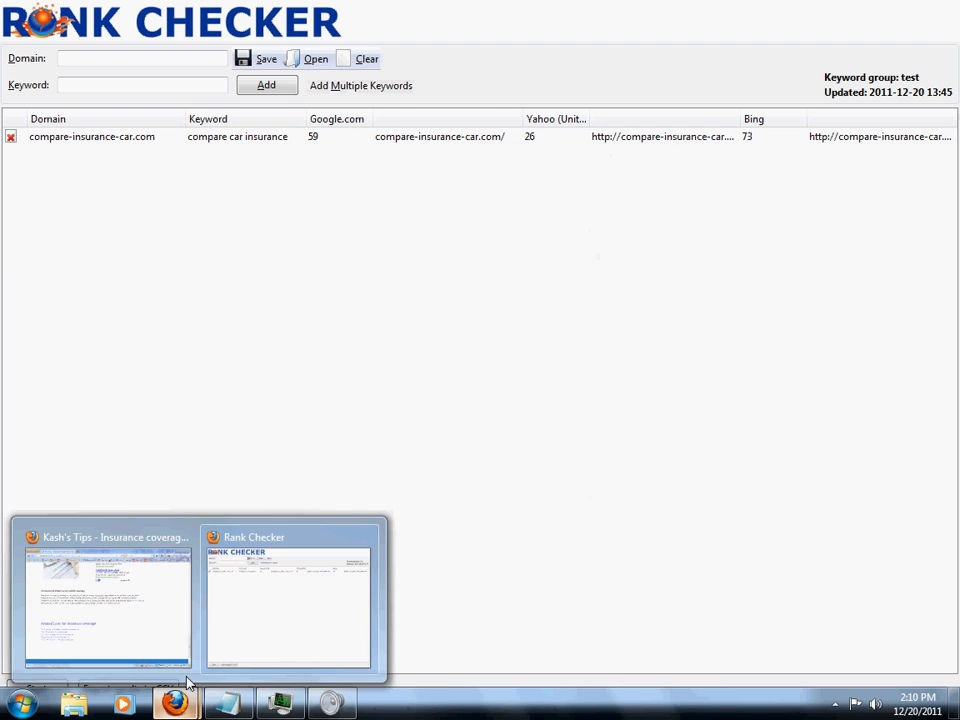
click(107, 595)
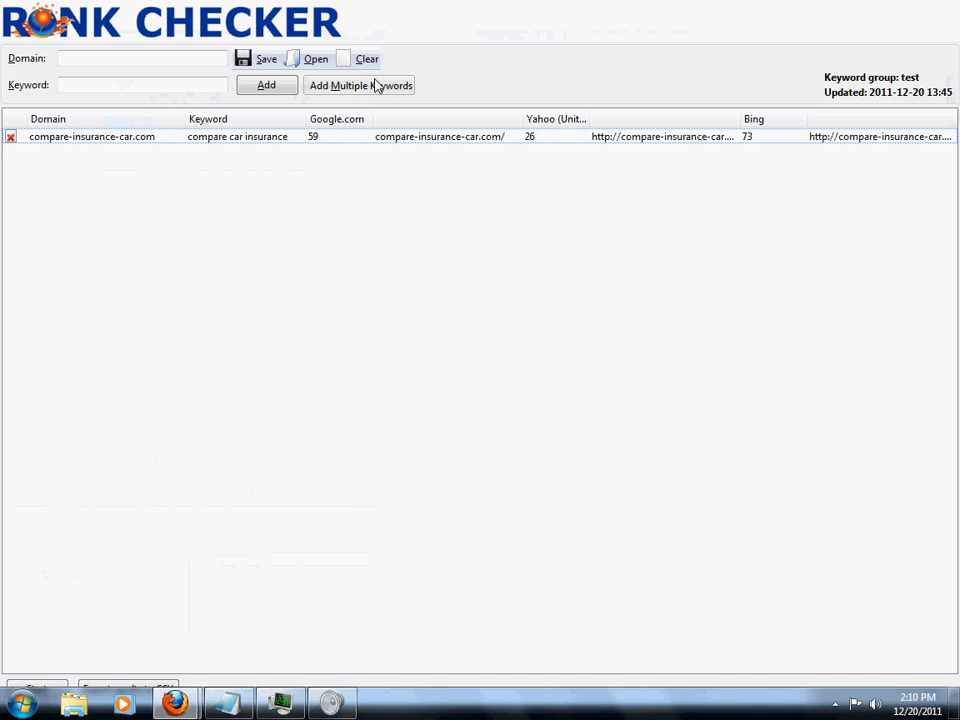
Enter compare-insurance-car.com with compare insurance companies, insurance coverage and compare auto insurance
click(359, 85)
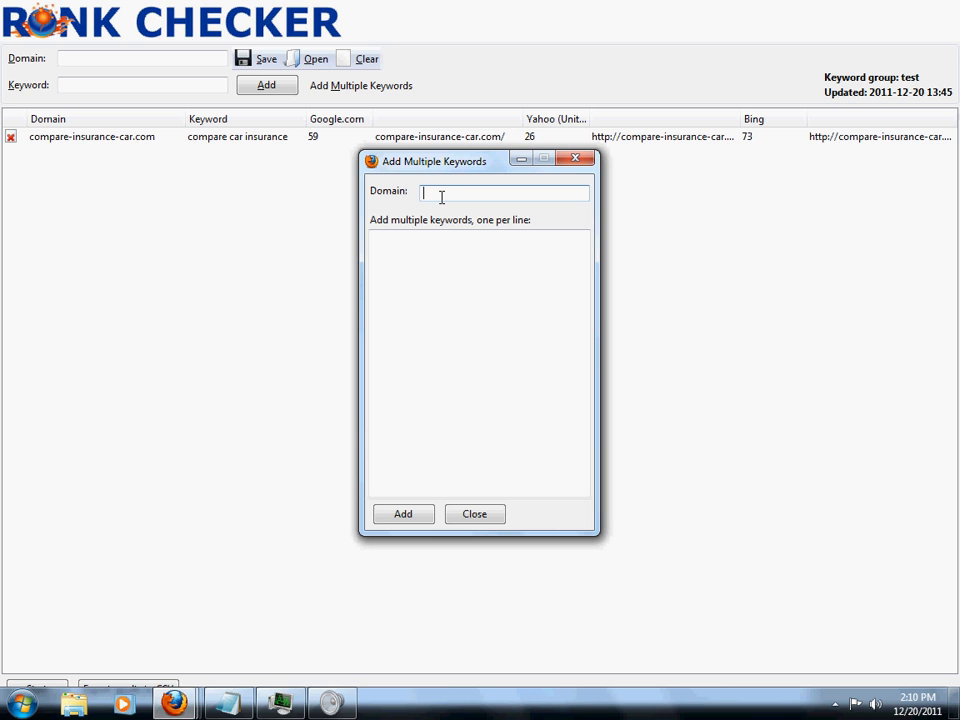
text(http://compare-insurance-car.com)
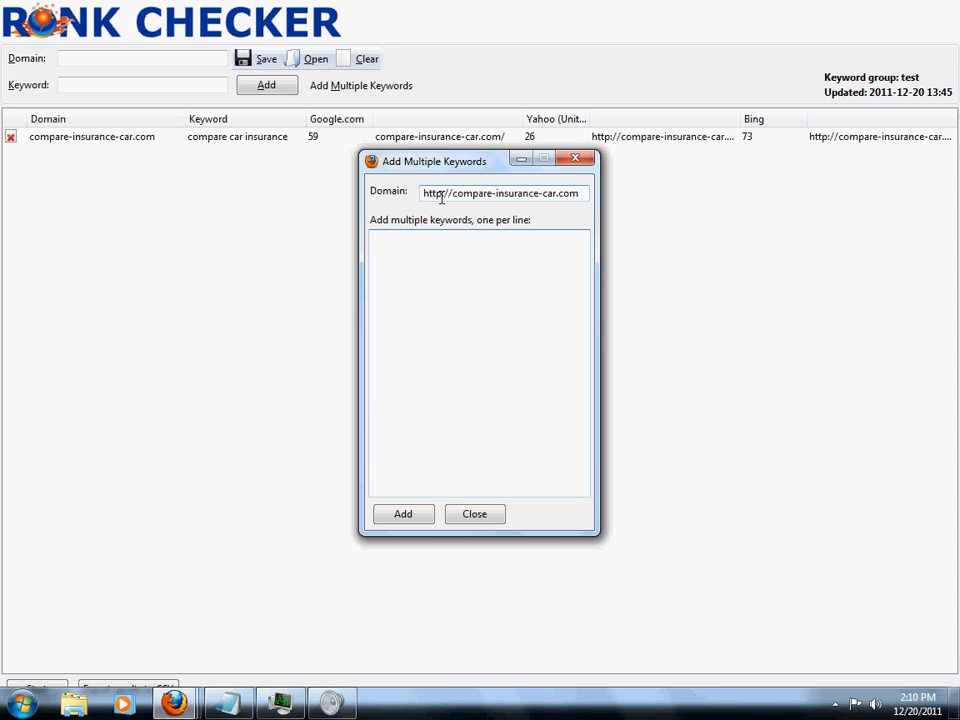
text(compare)
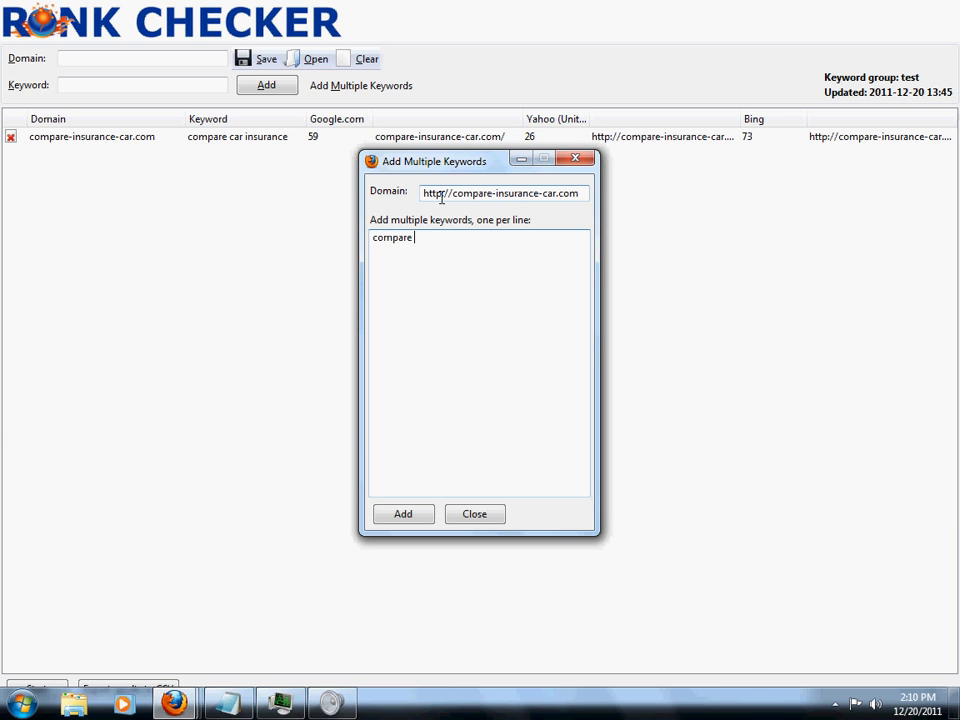
text(insurance companie)
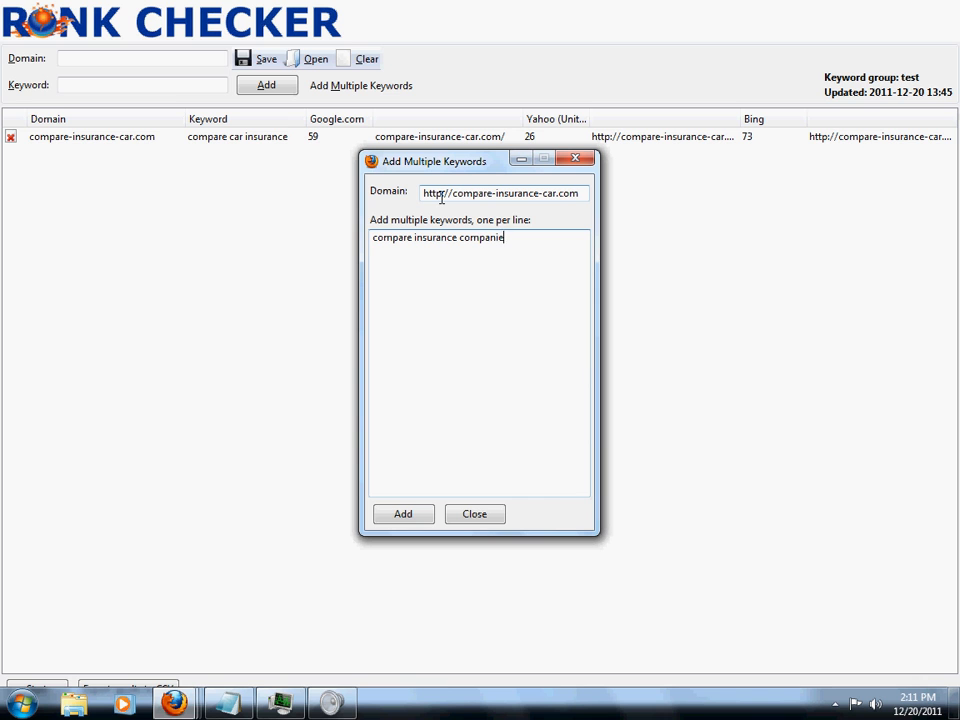
text(insurance cover)
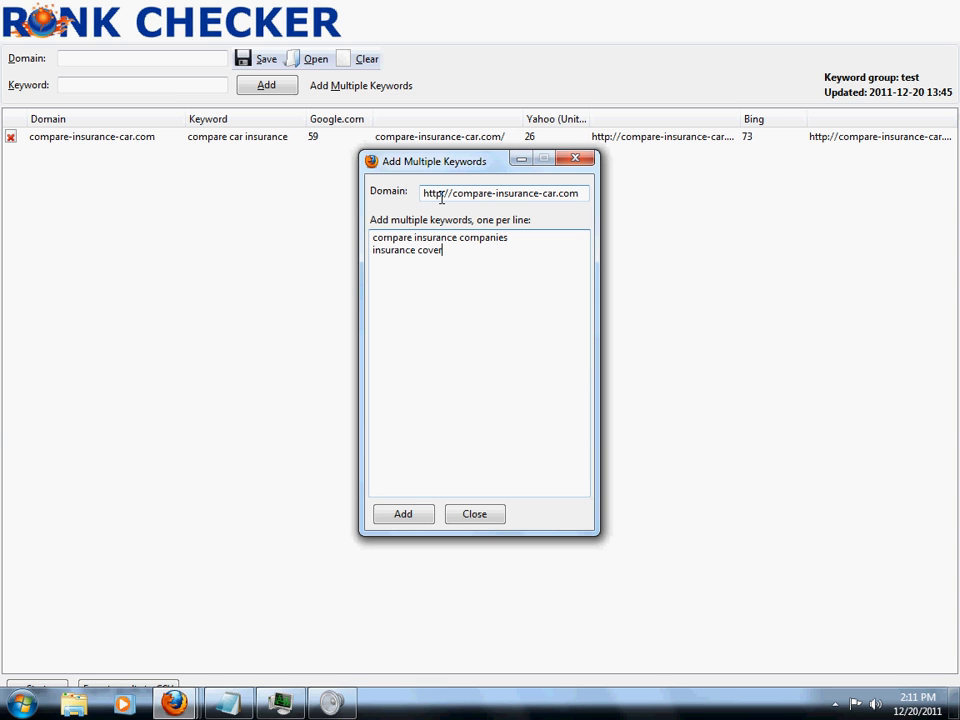
text(age)
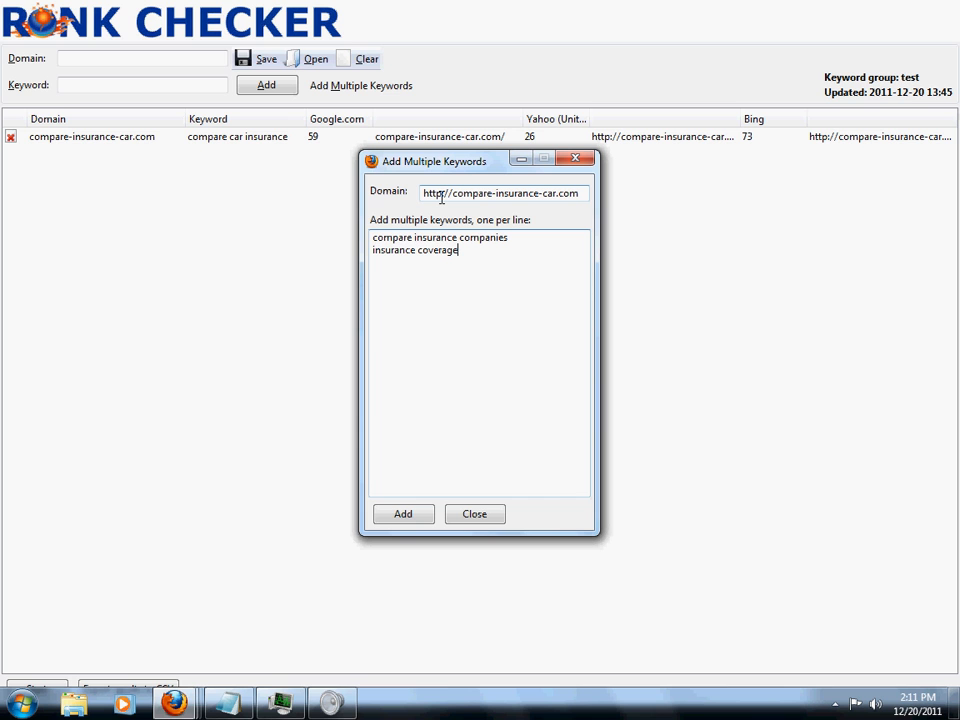
text(compare)
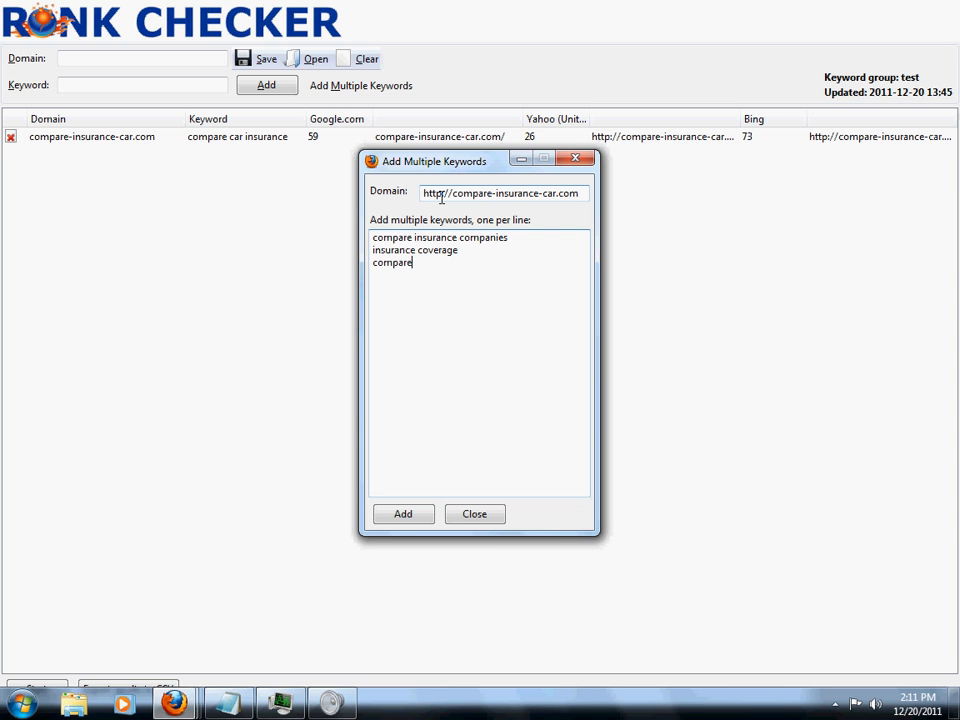
text(auto)
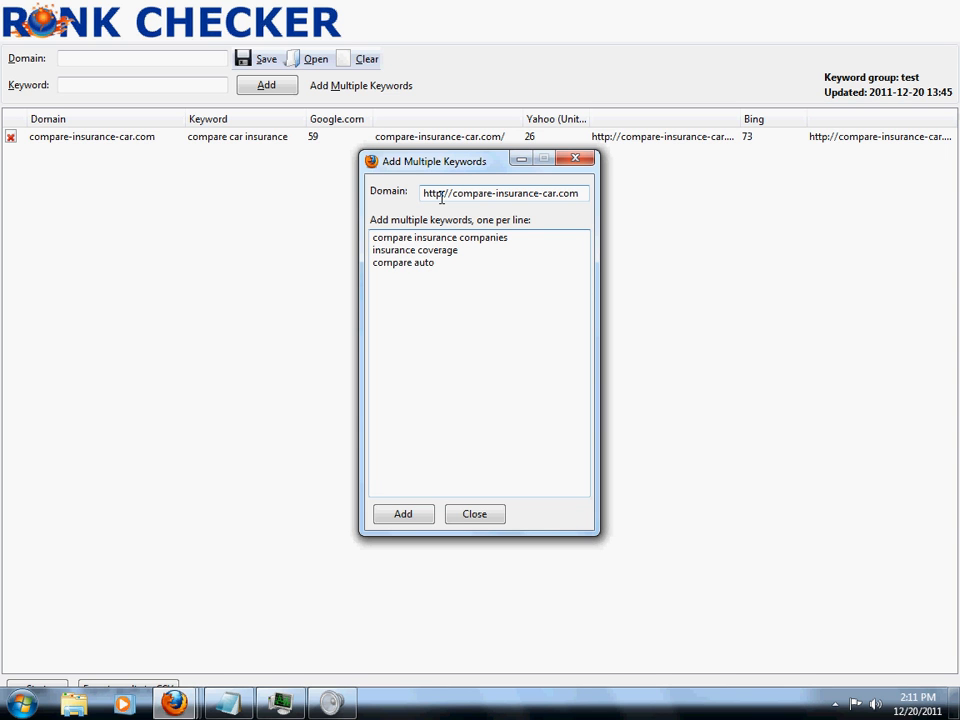
text(i)
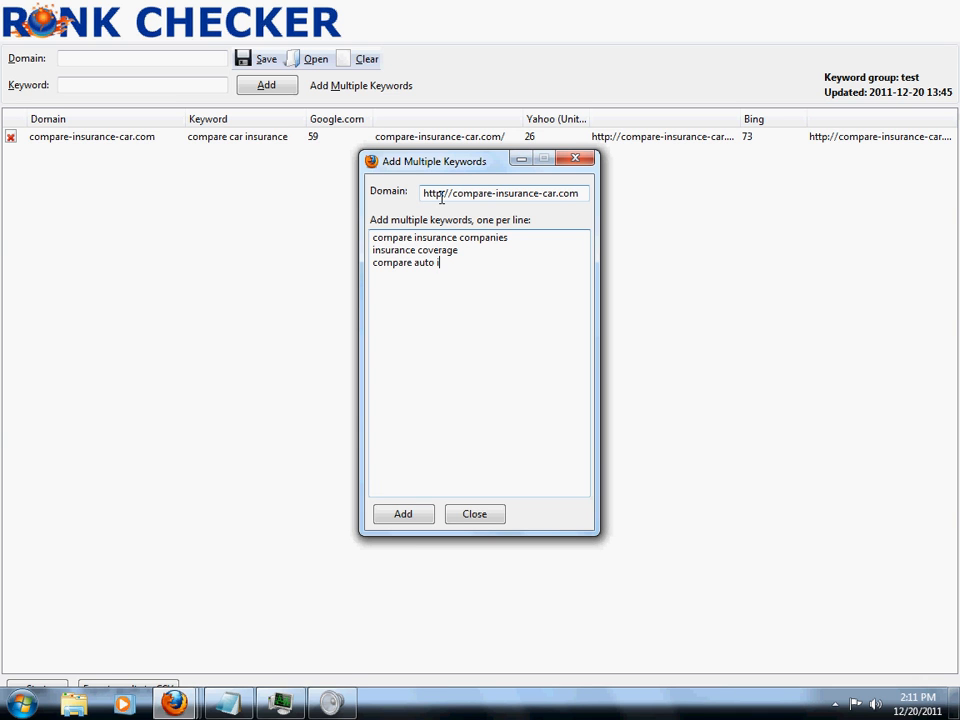
text(nsurance)
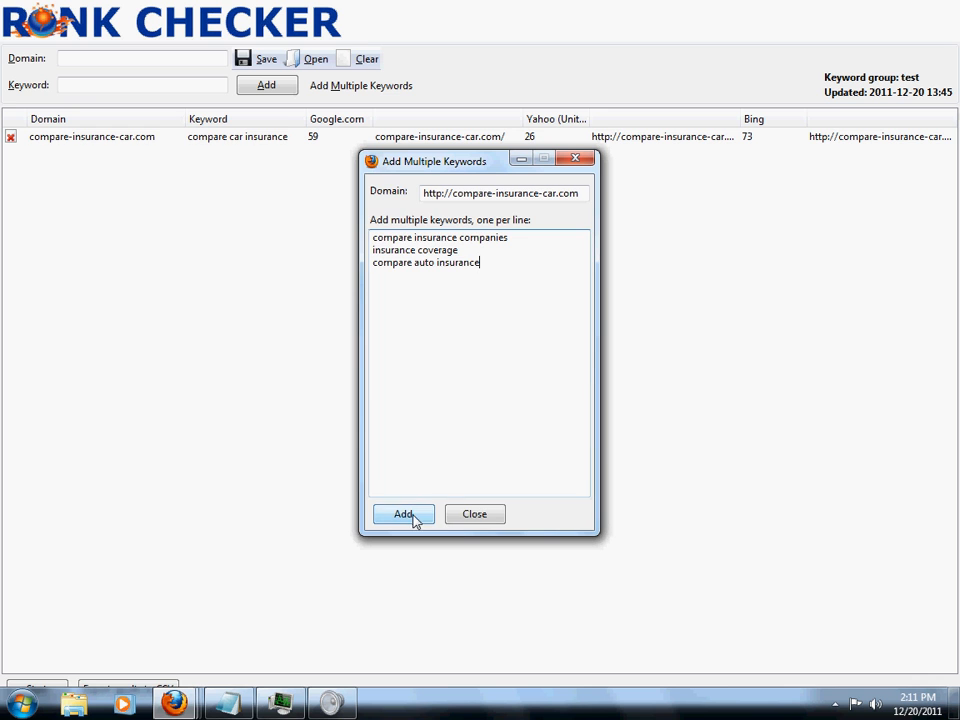
Add the three keywords and save, overwriting the 'test' group
click(403, 513)
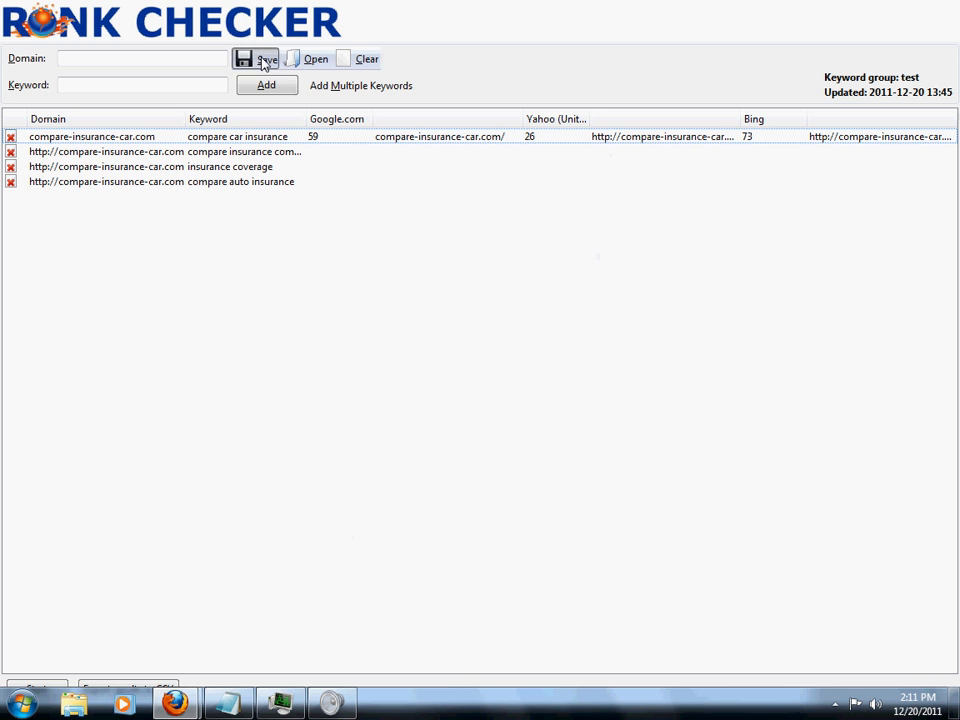
click(260, 58)
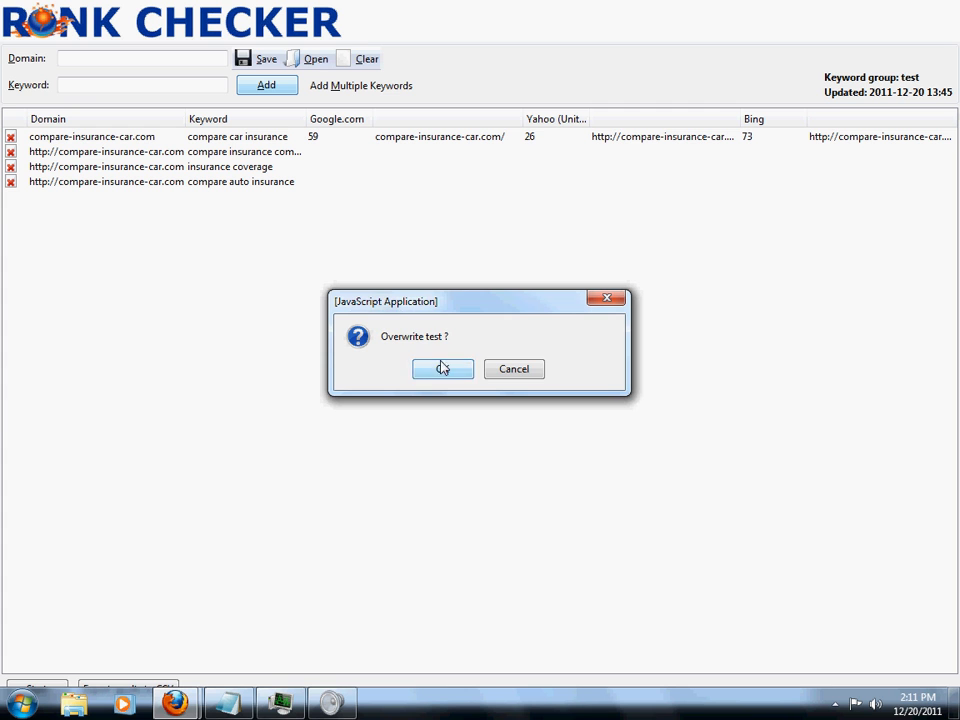
click(442, 368)
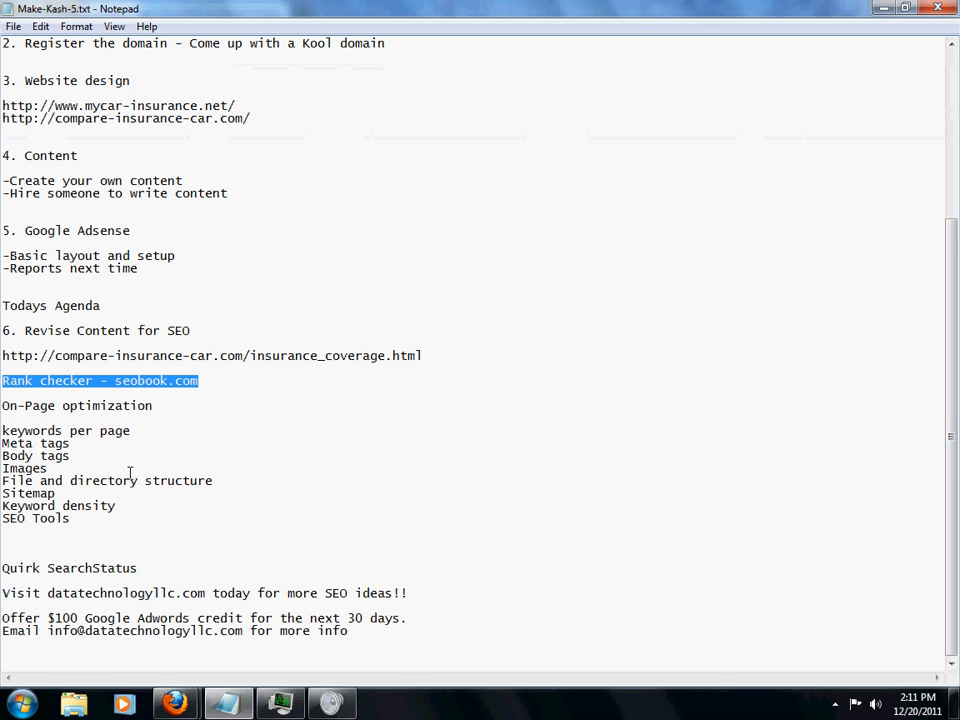
Prefix the 'keywords per page' line with '1-2'
click(131, 430)
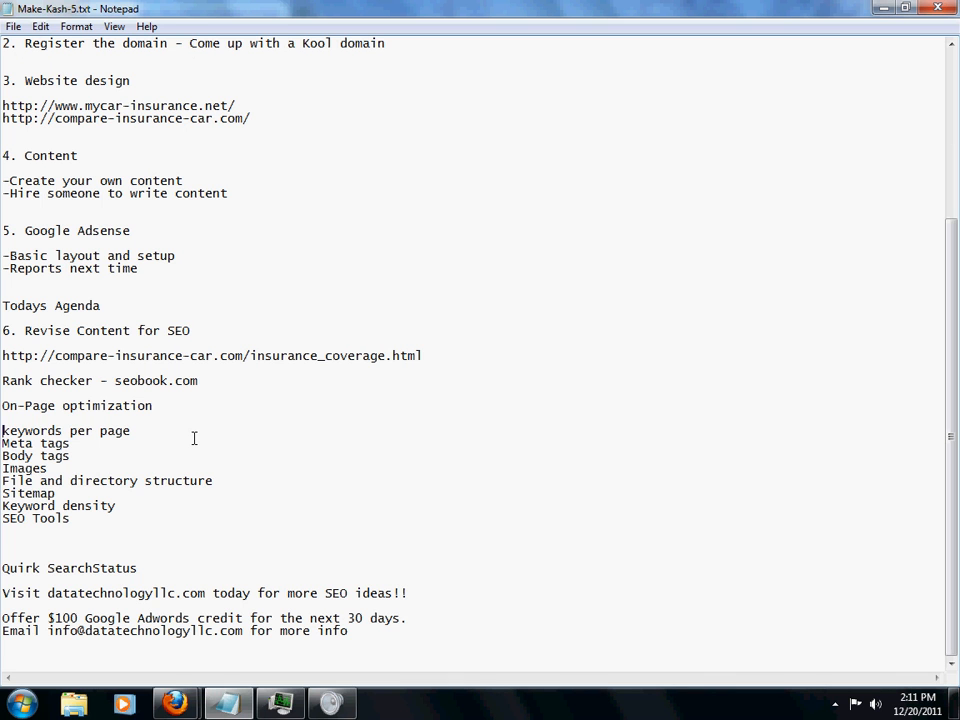
double_click(31, 430)
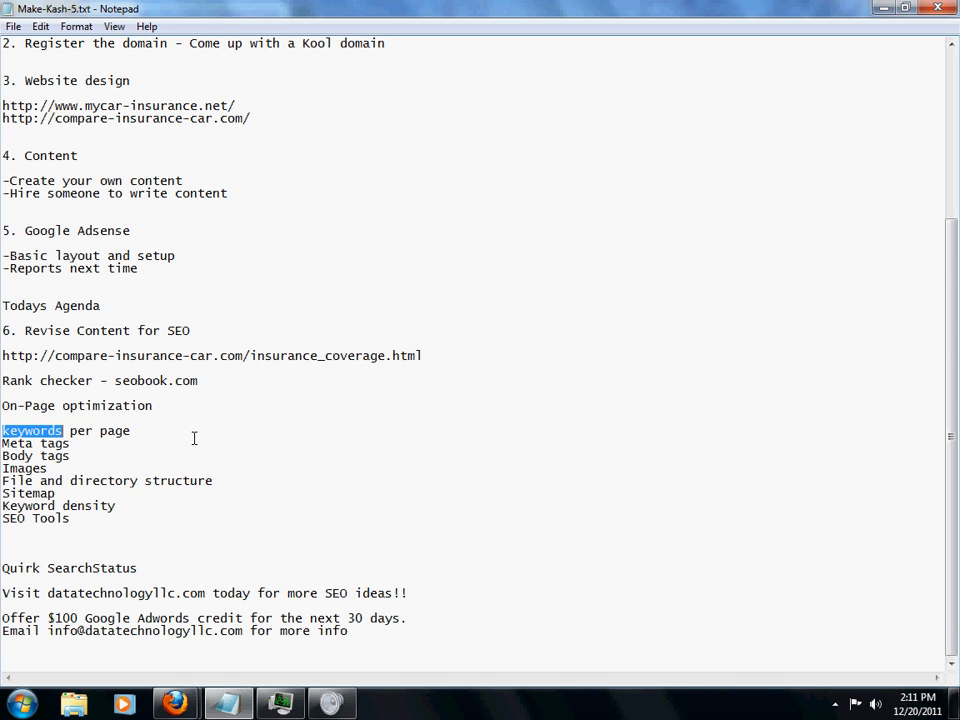
click(2, 355)
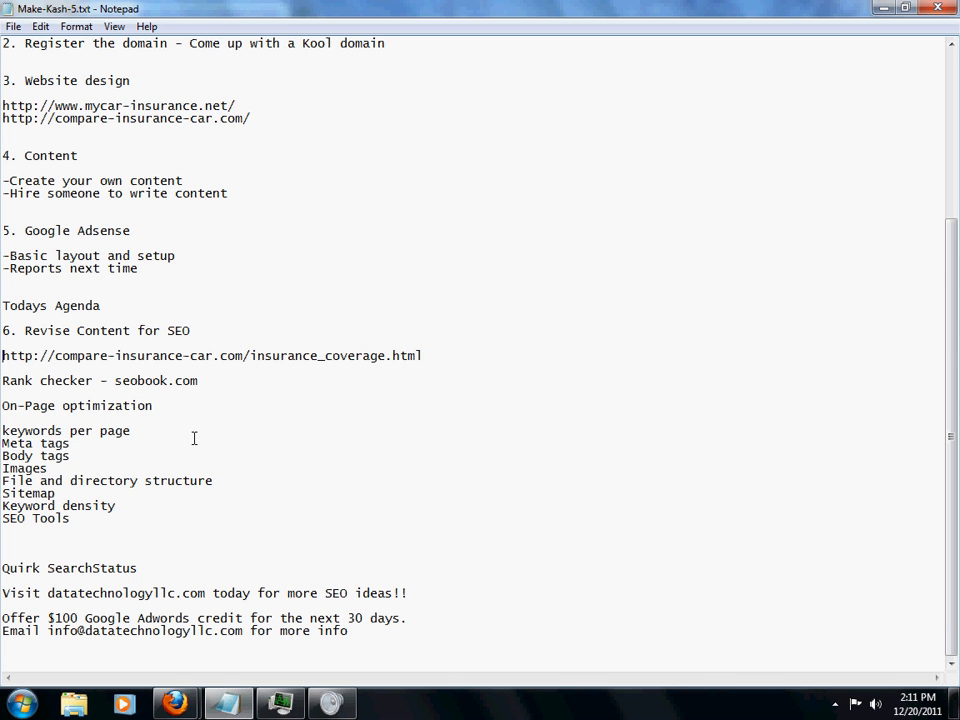
triple_click(210, 355)
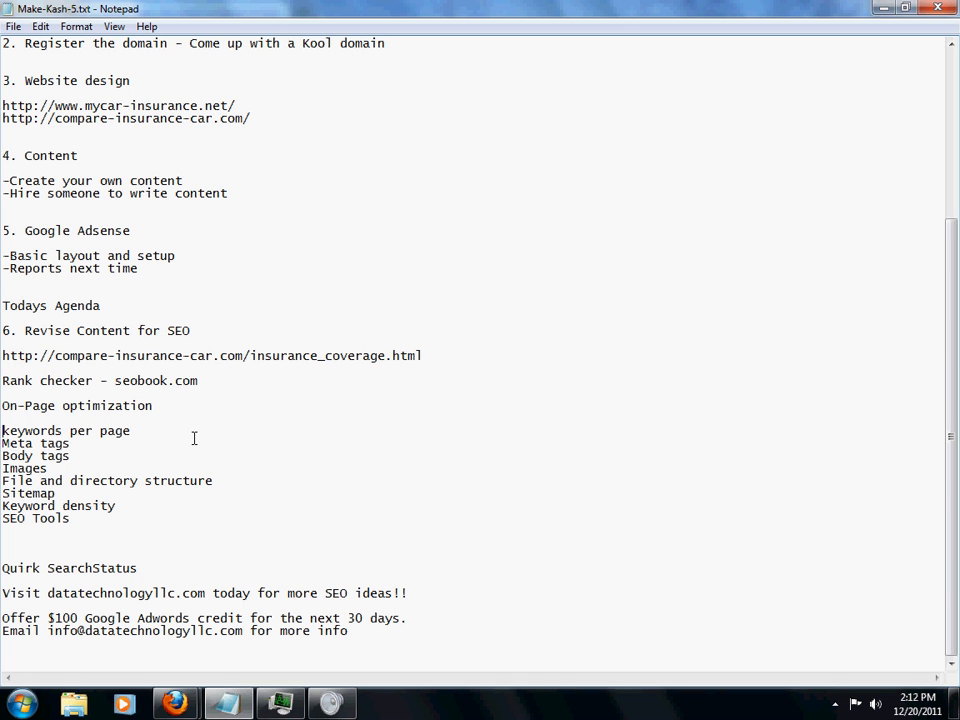
text(1-2)
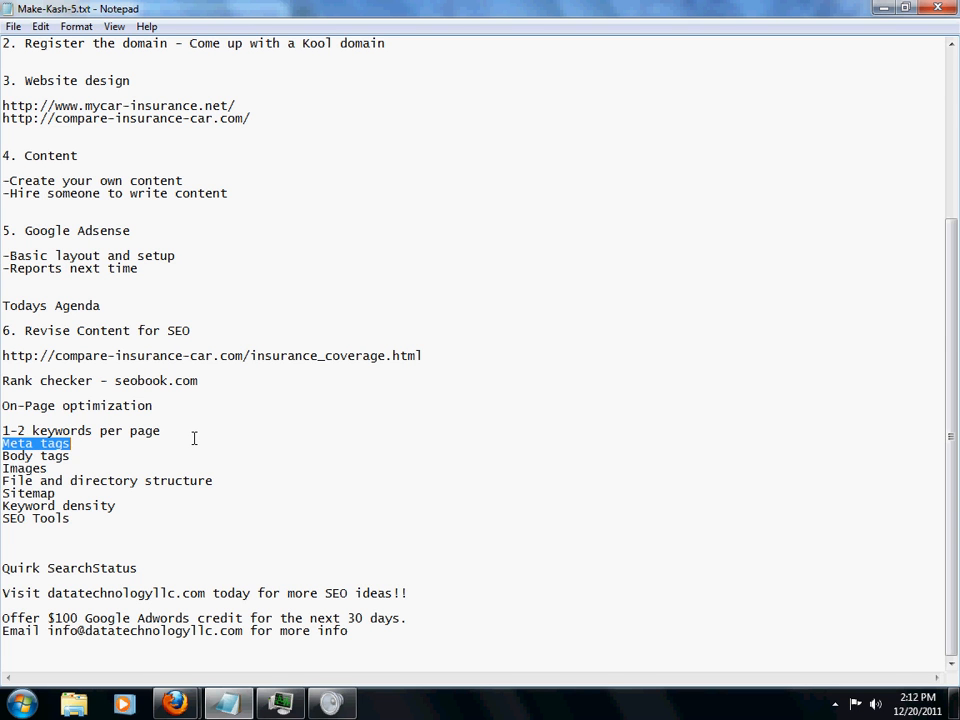
mouse_move(176, 622)
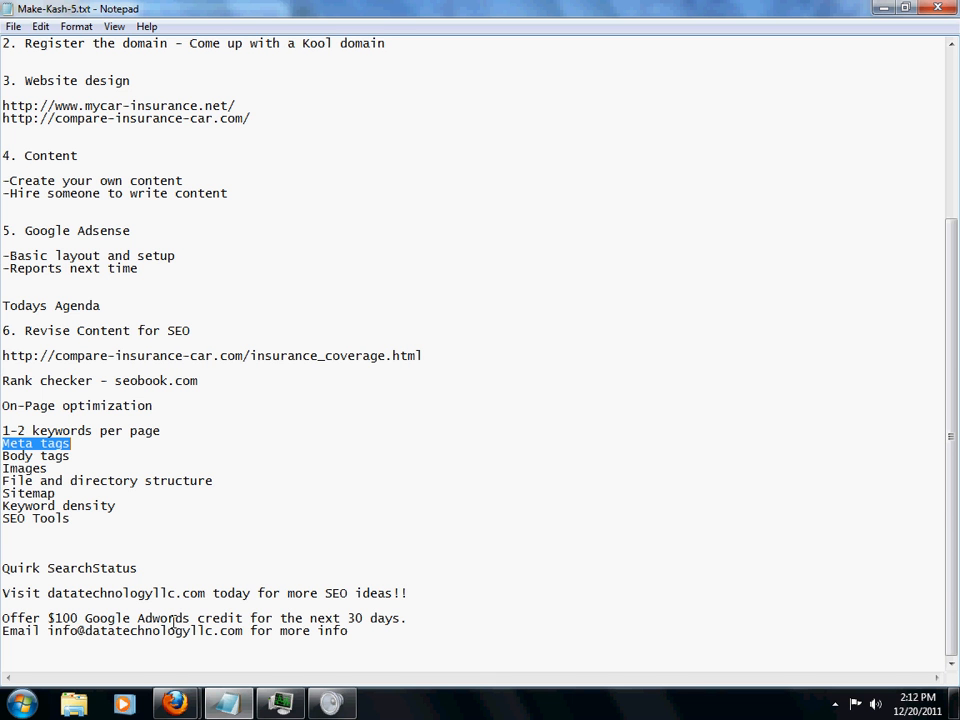
mouse_move(175, 703)
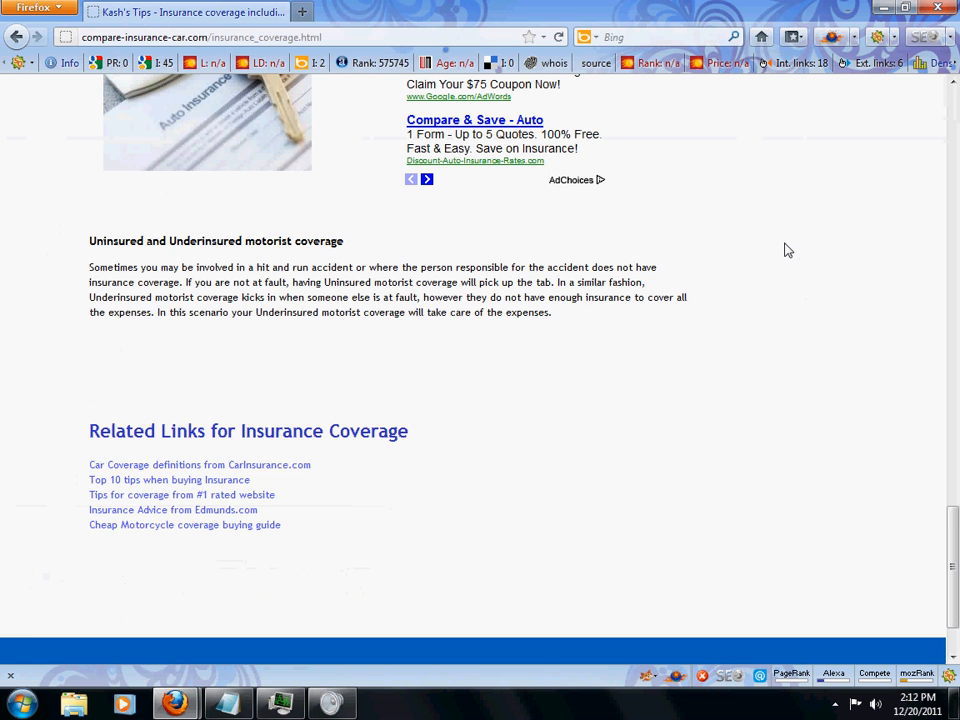
View the page source of the insurance_coverage page
right_click(787, 250)
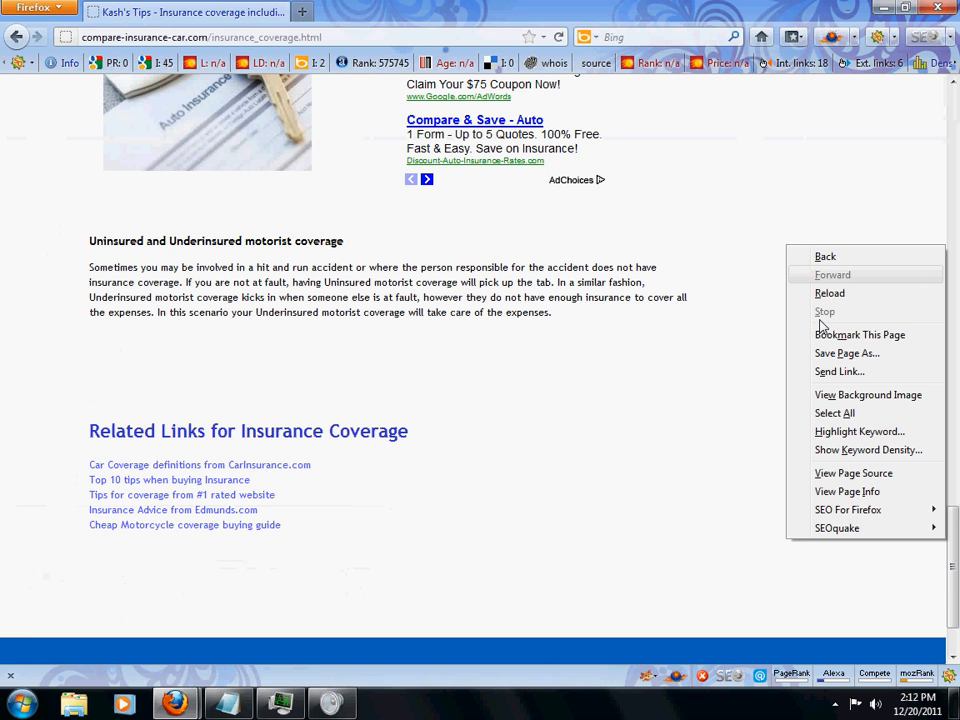
click(857, 482)
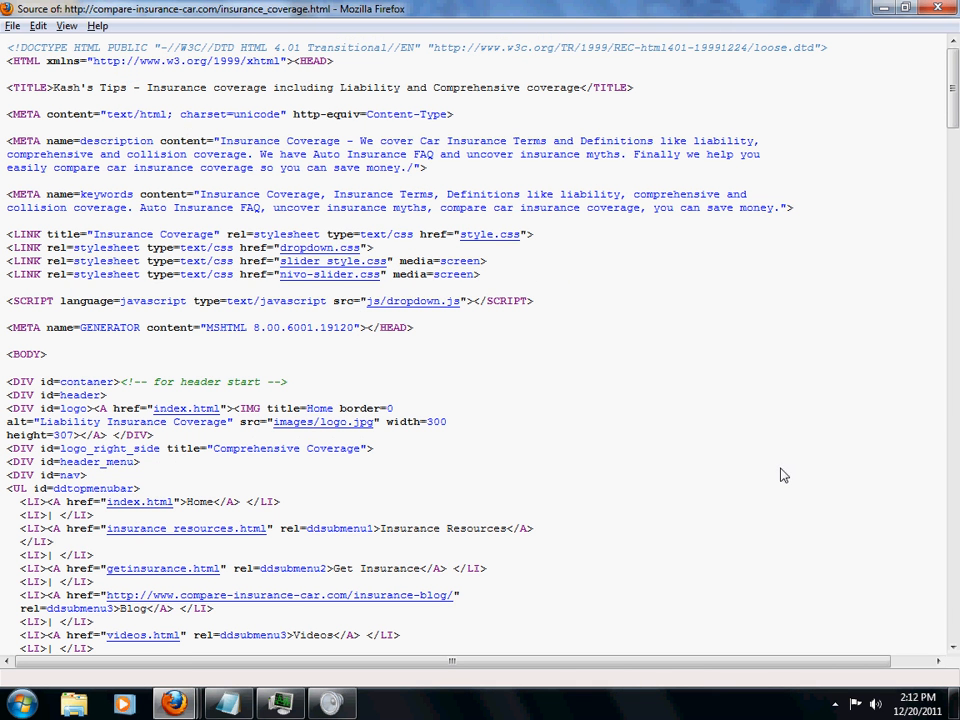
mouse_move(675, 501)
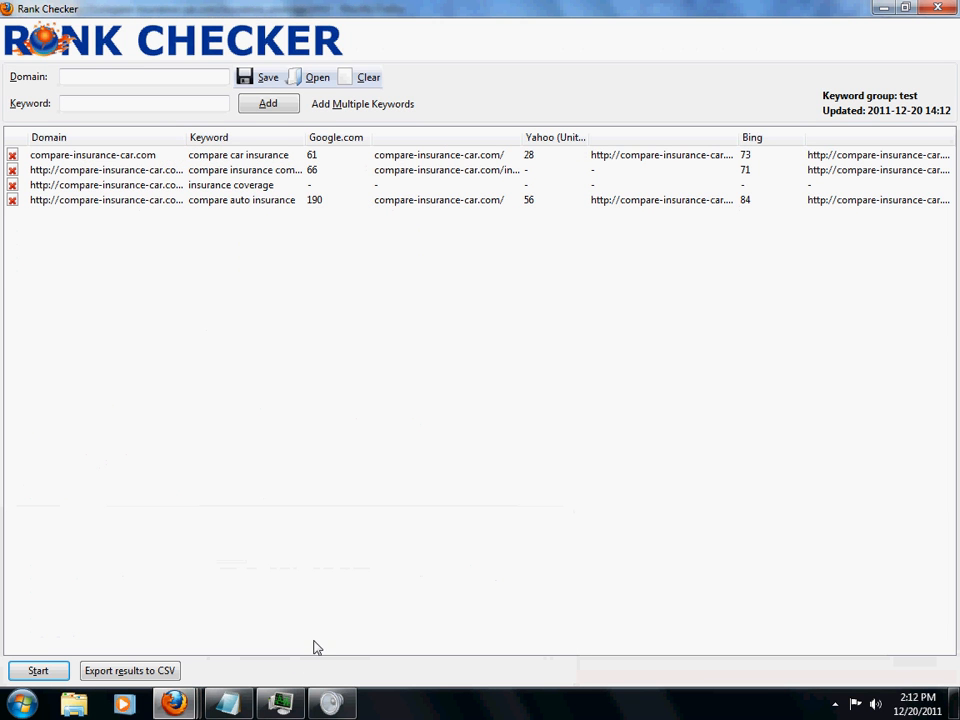
mouse_move(732, 413)
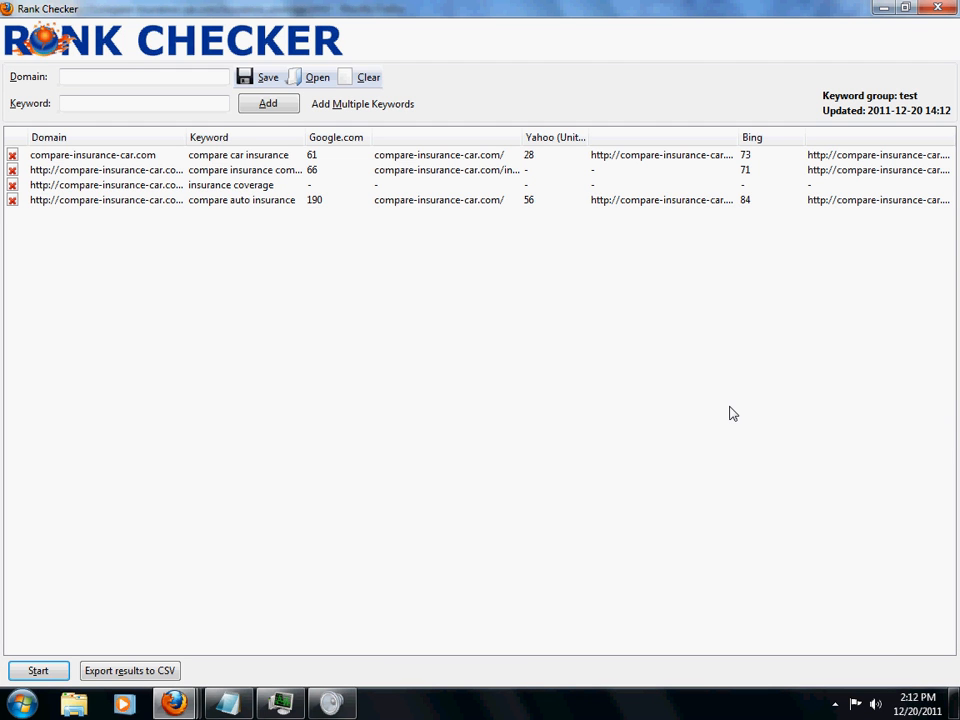
mouse_move(188, 184)
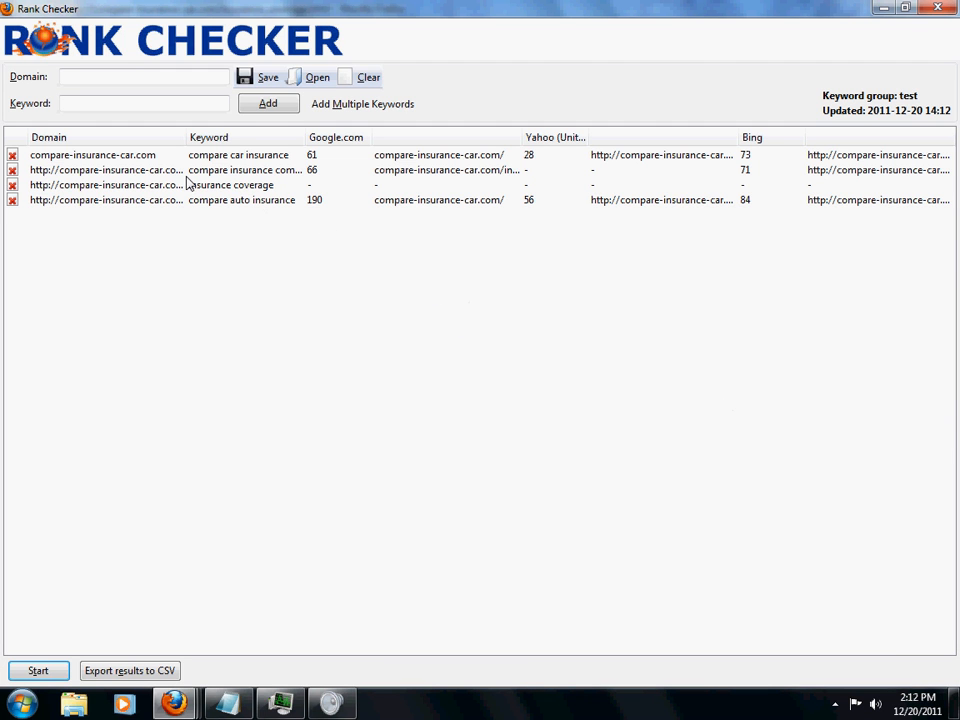
mouse_move(196, 140)
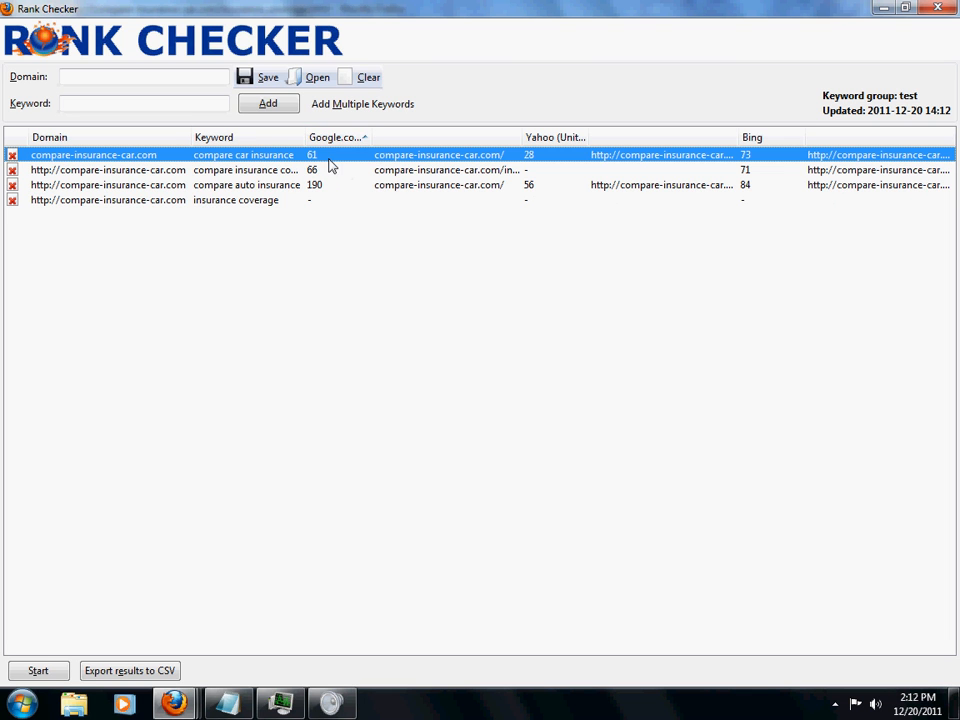
Sort Rank Checker results by Google.com position, then return to the Firefox page source
click(337, 137)
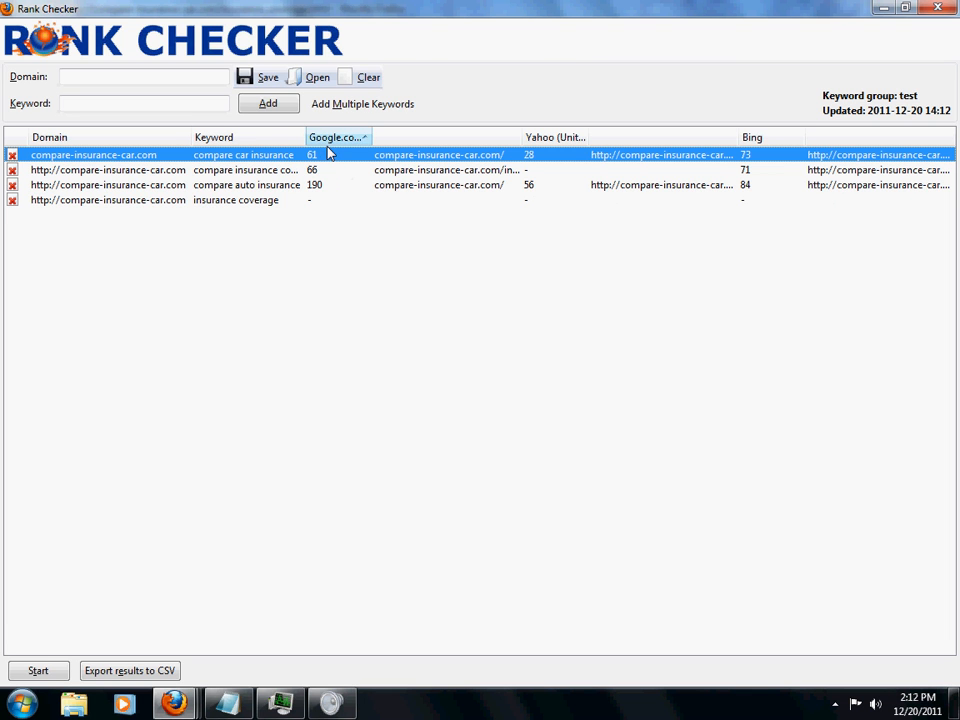
click(337, 137)
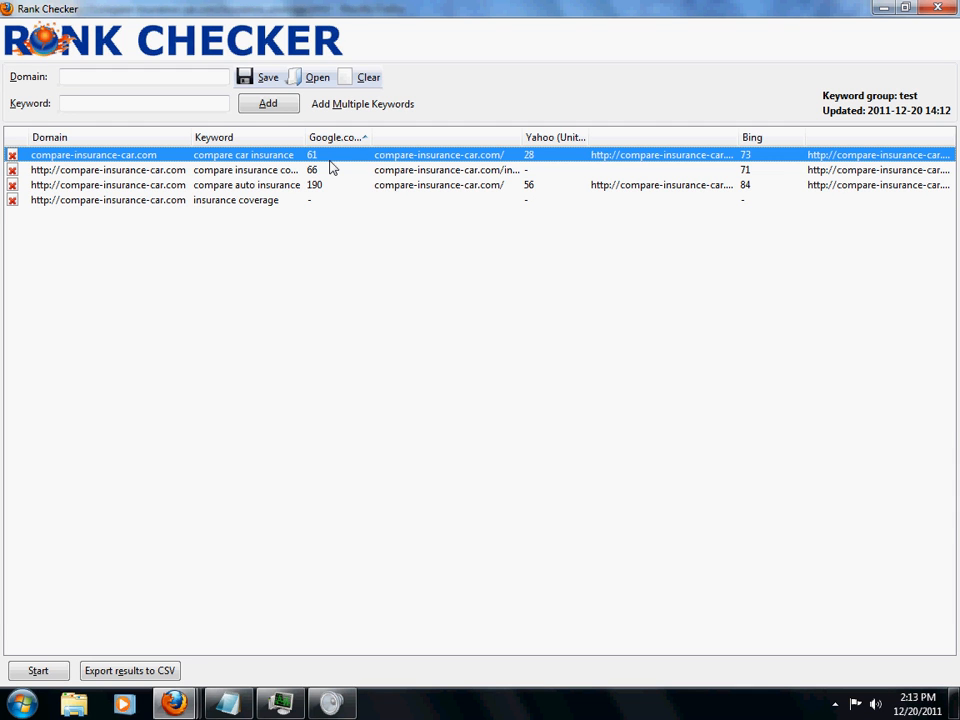
mouse_move(409, 231)
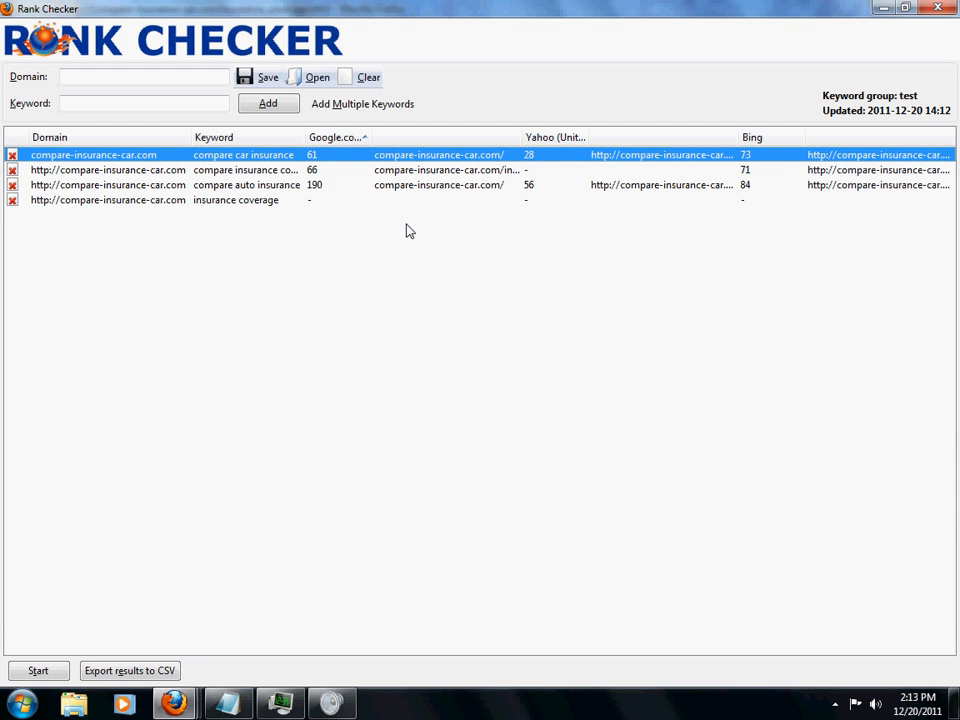
mouse_move(431, 251)
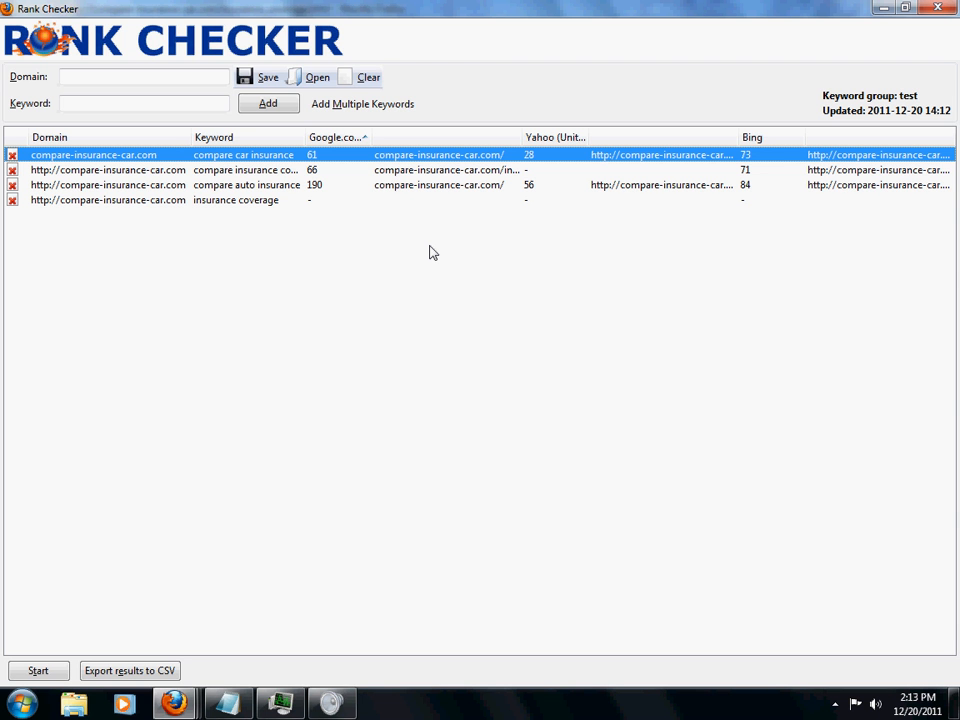
click(10, 9)
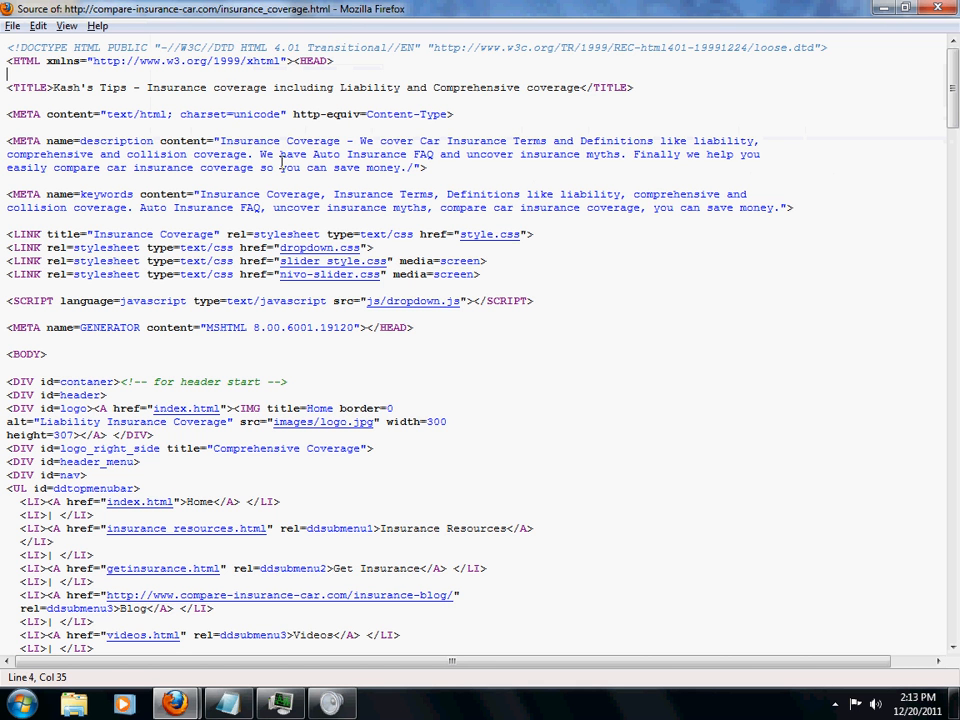
Select 'Insurance coverage' in the page source title line
click(8, 87)
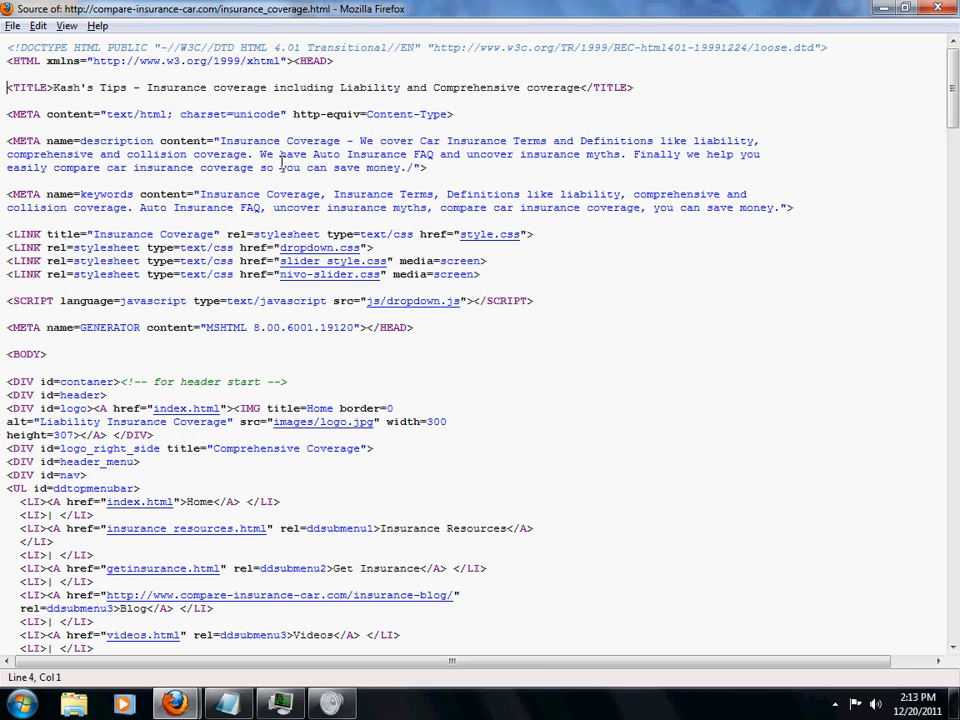
double_click(29, 87)
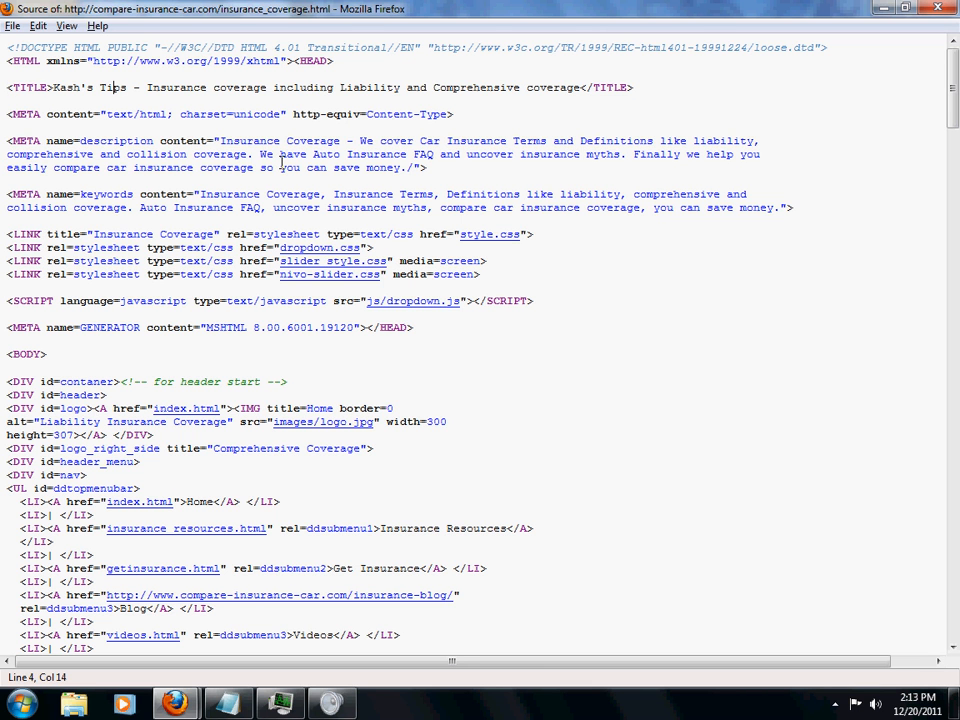
double_click(180, 87)
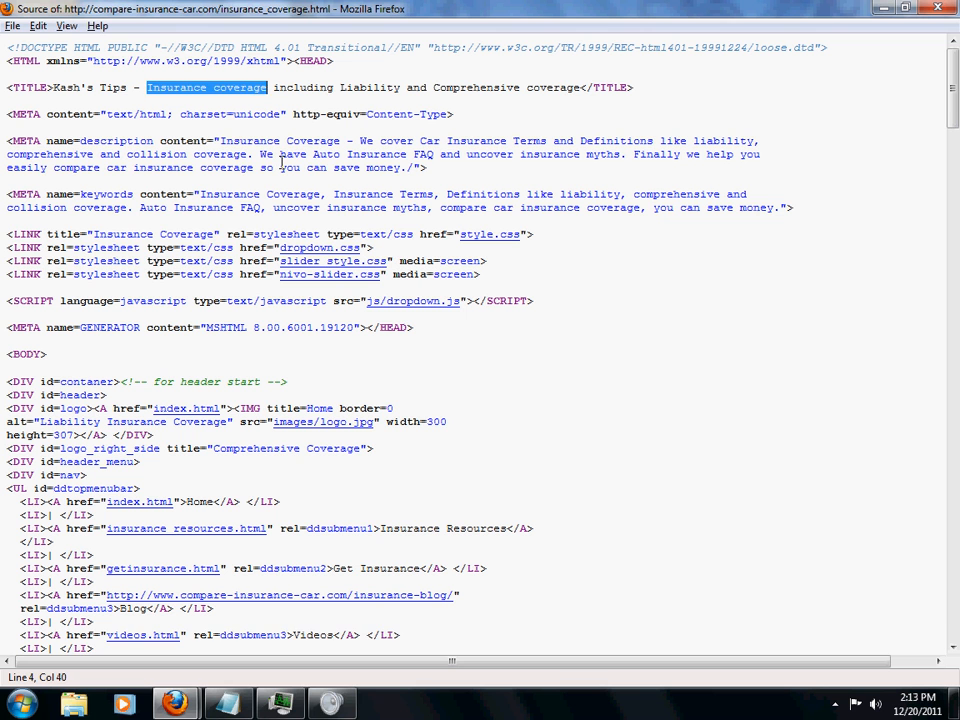
Find 'Insurance coverage' in the page source and highlight all matches
key(ctrl+f)
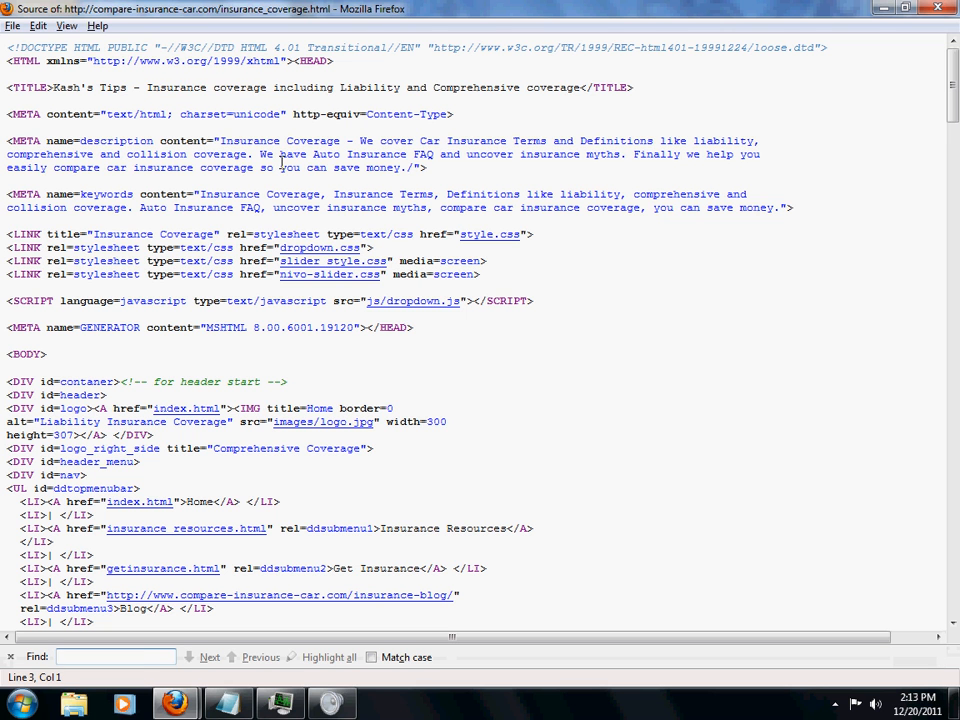
text(Insurance coverage)
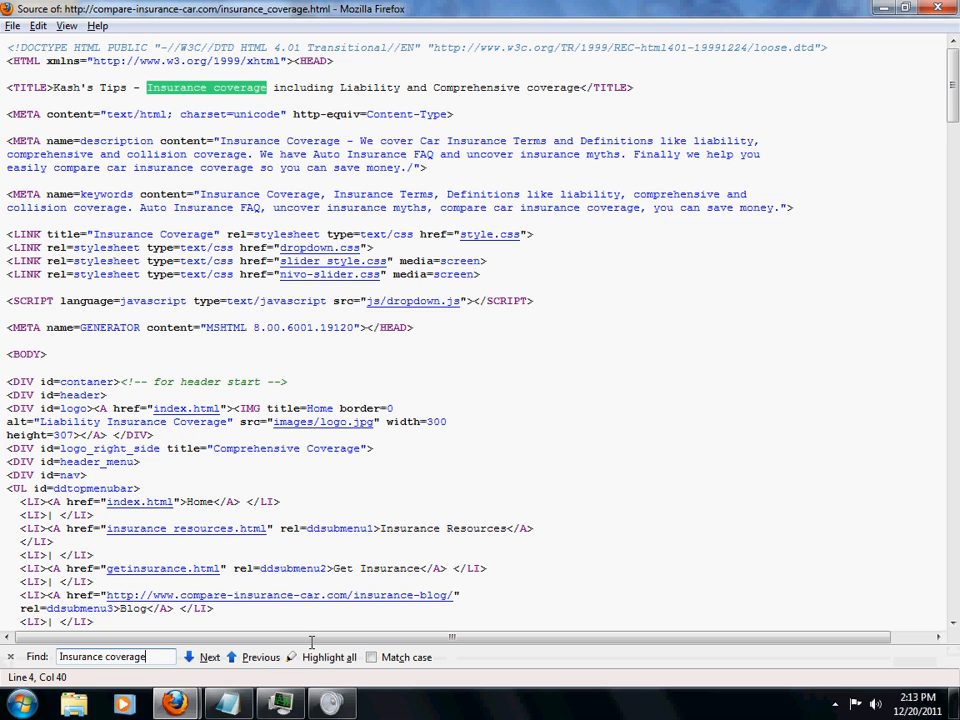
click(329, 657)
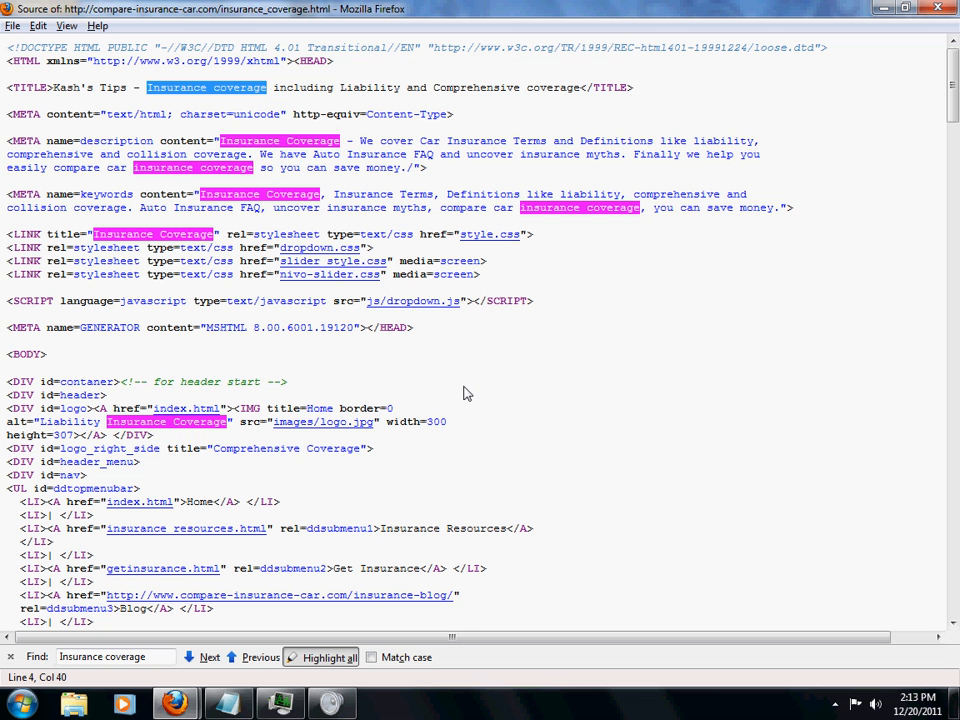
mouse_move(485, 390)
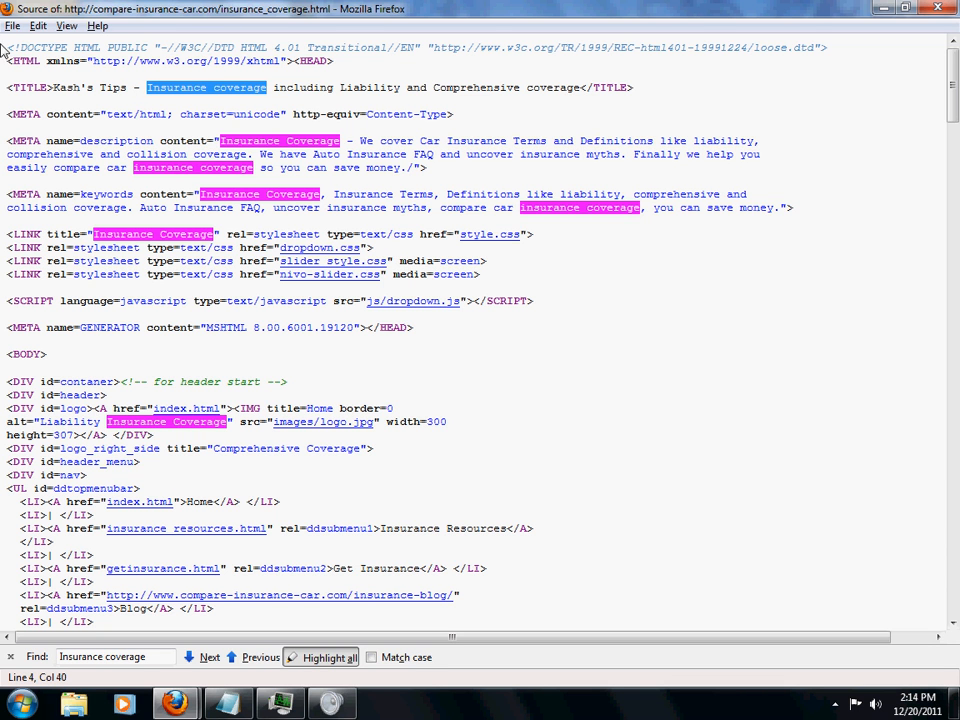
mouse_move(237, 103)
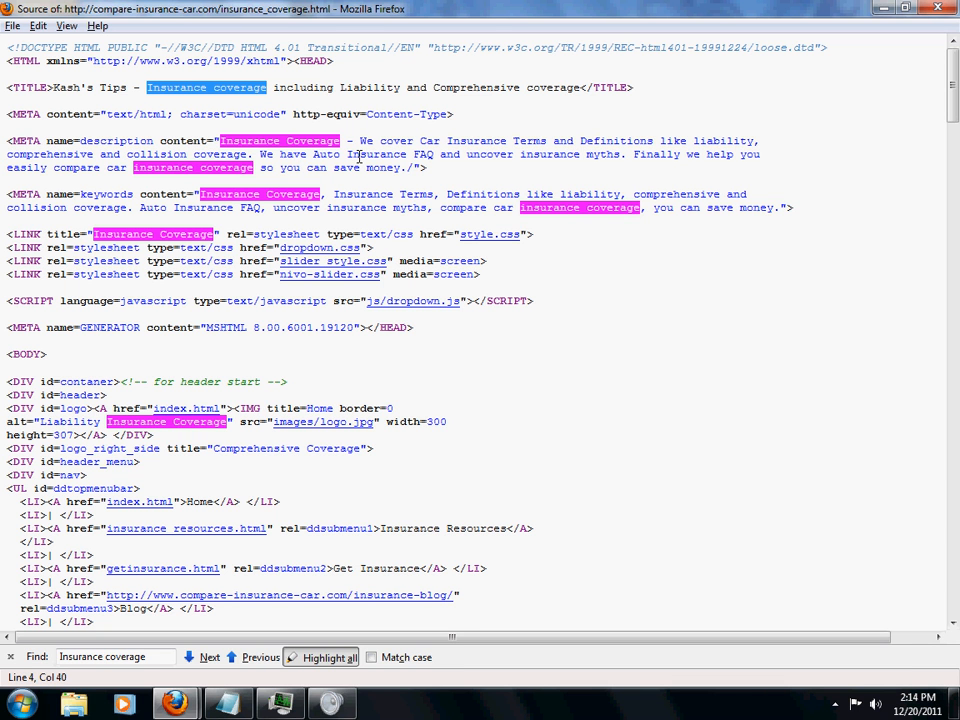
mouse_move(445, 160)
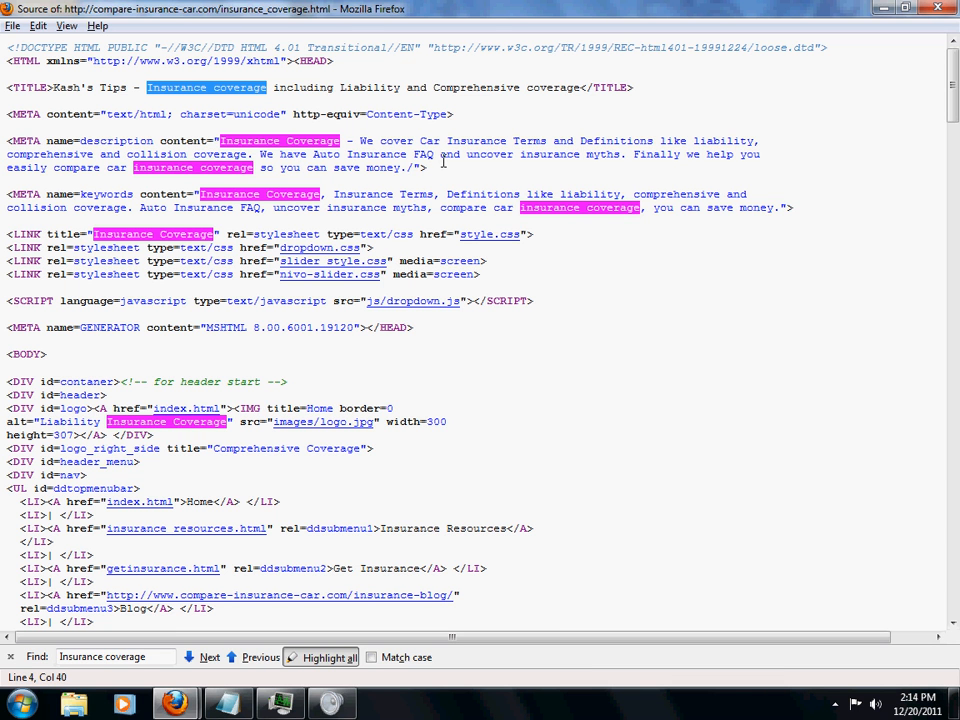